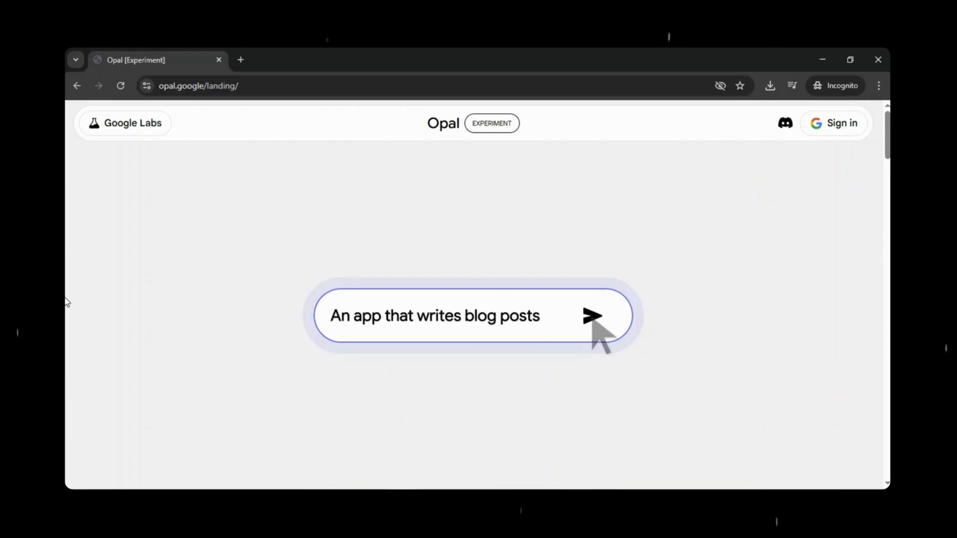
Try the landing-page example 'An app that searches for social trends online and makes a re…'
click(591, 315)
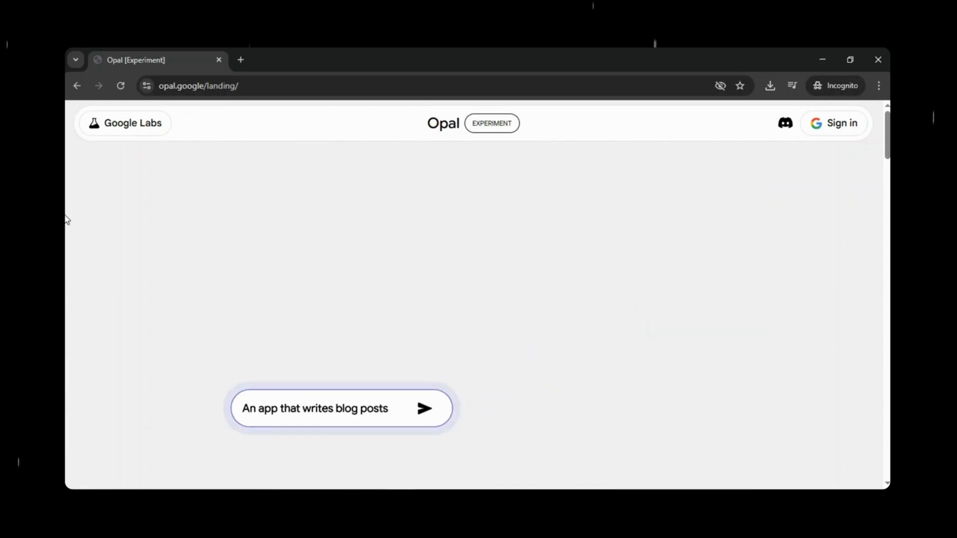
click(424, 408)
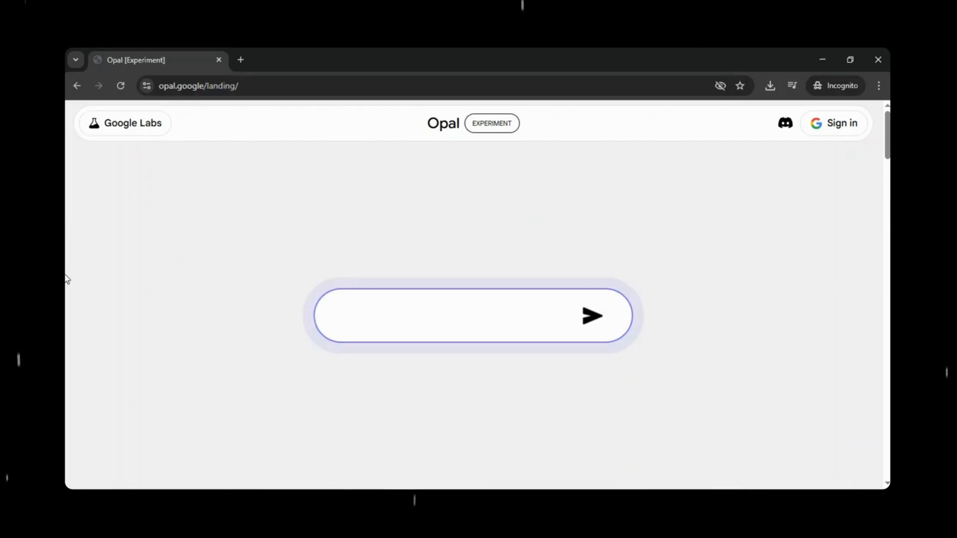
text(An app that searches fo)
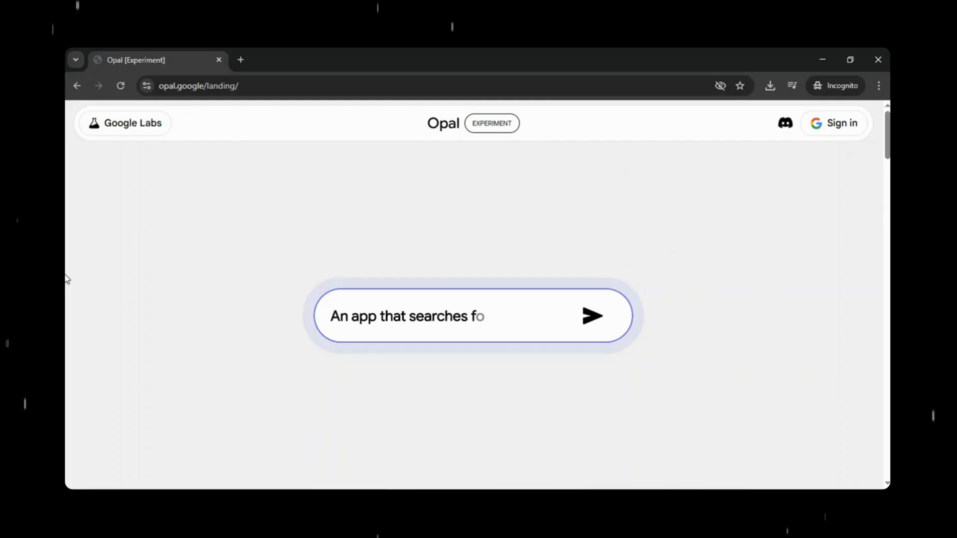
text(r social trends online and makes a report)
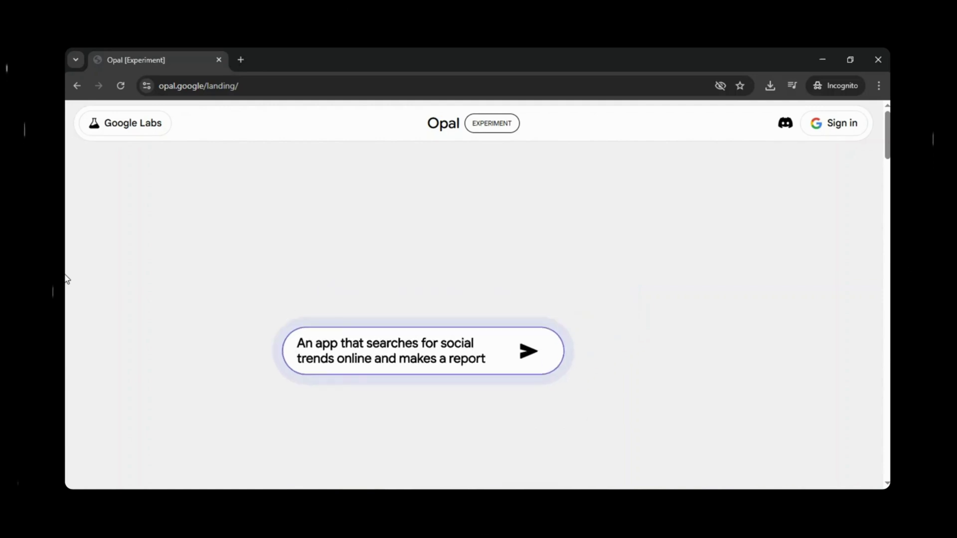
click(528, 350)
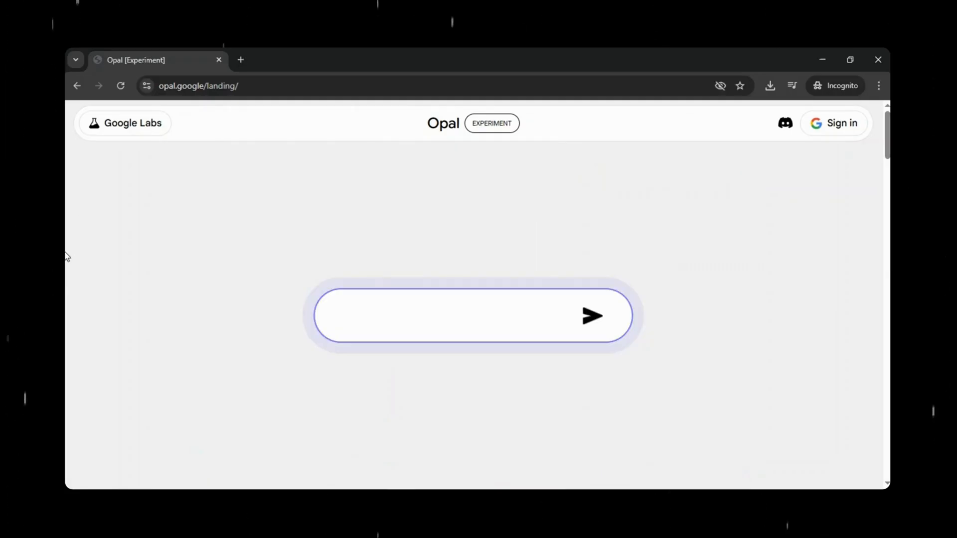
Enter the example 'An app that creates a quiz for a given lecture video' and proceed into Opal
text(An app that creates a q)
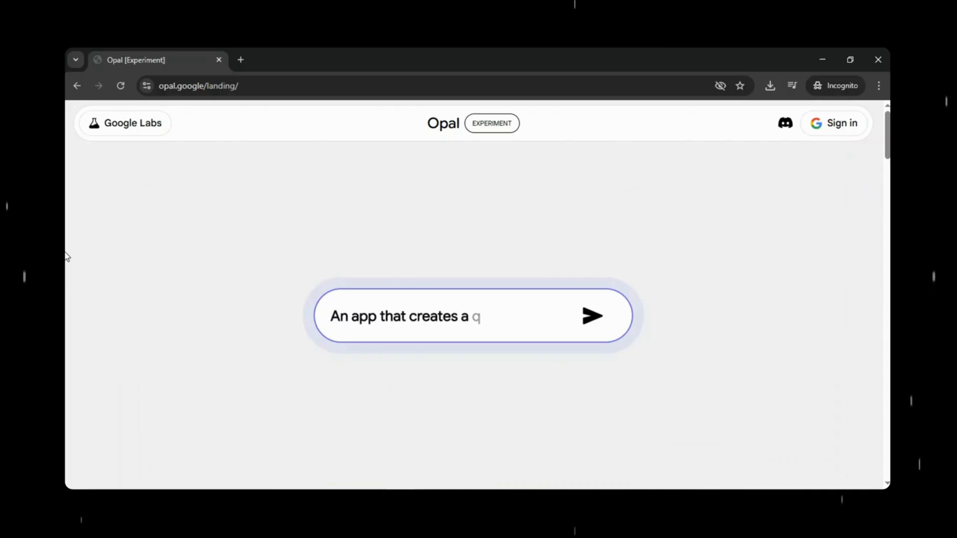
text(uiz for a given lecture video)
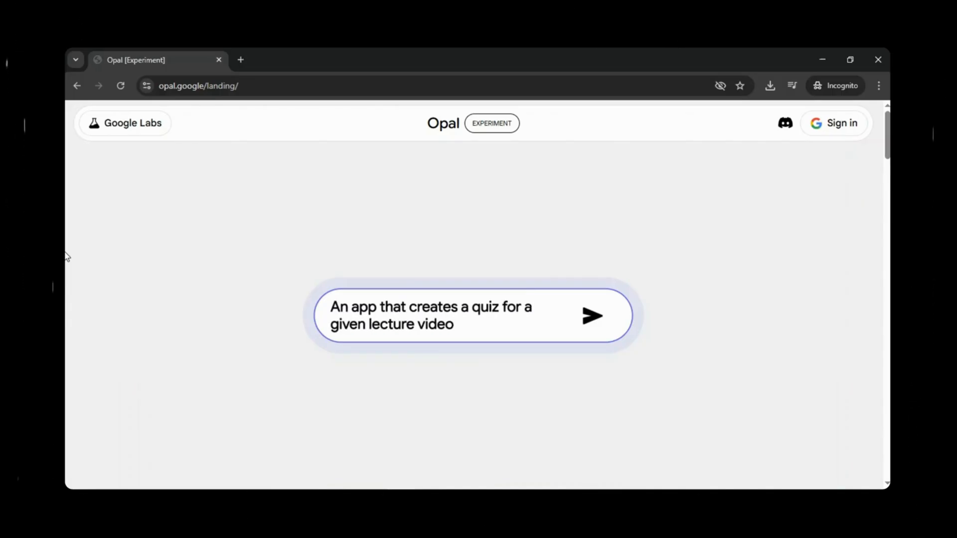
click(591, 316)
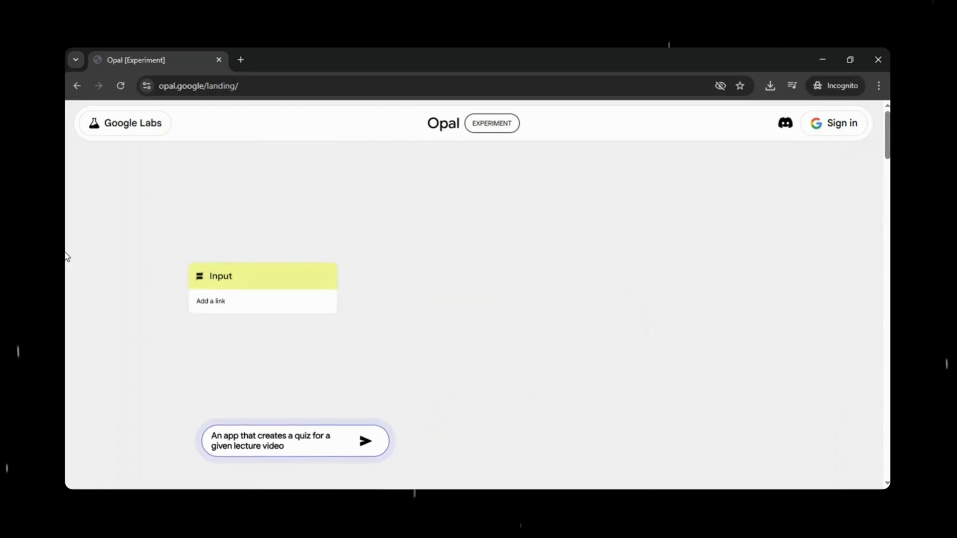
click(365, 441)
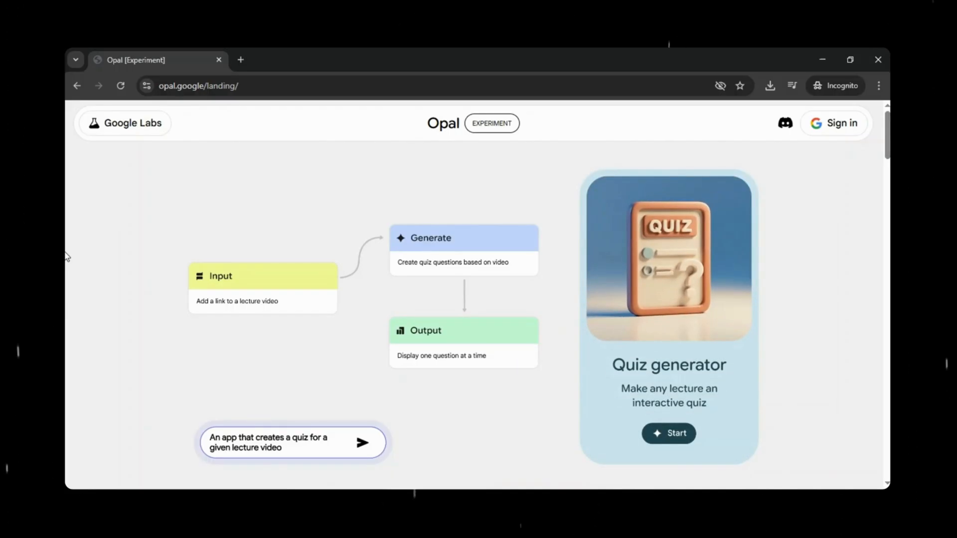
Scroll the Opal home dashboard down to the gallery of ready-made apps and browse across it
scroll(down, 3)
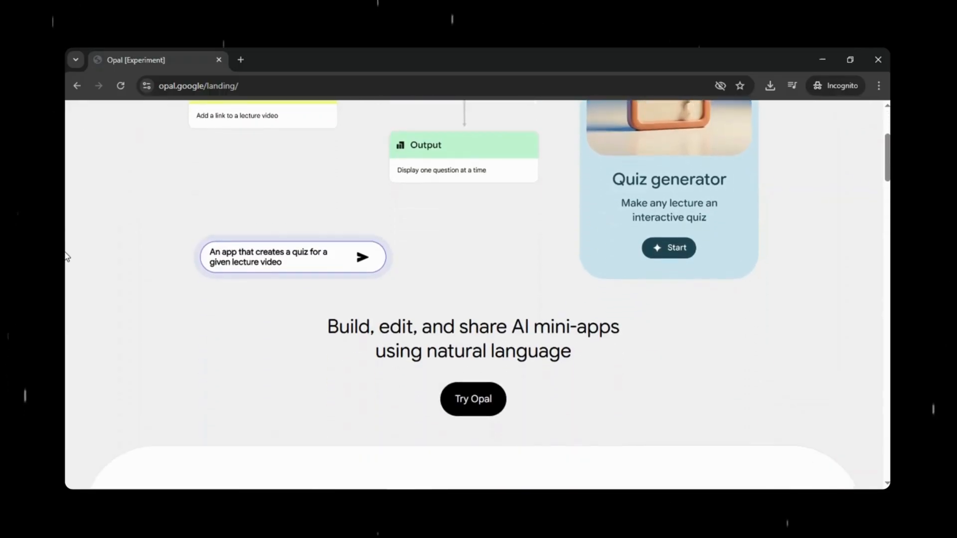
scroll(down, 3)
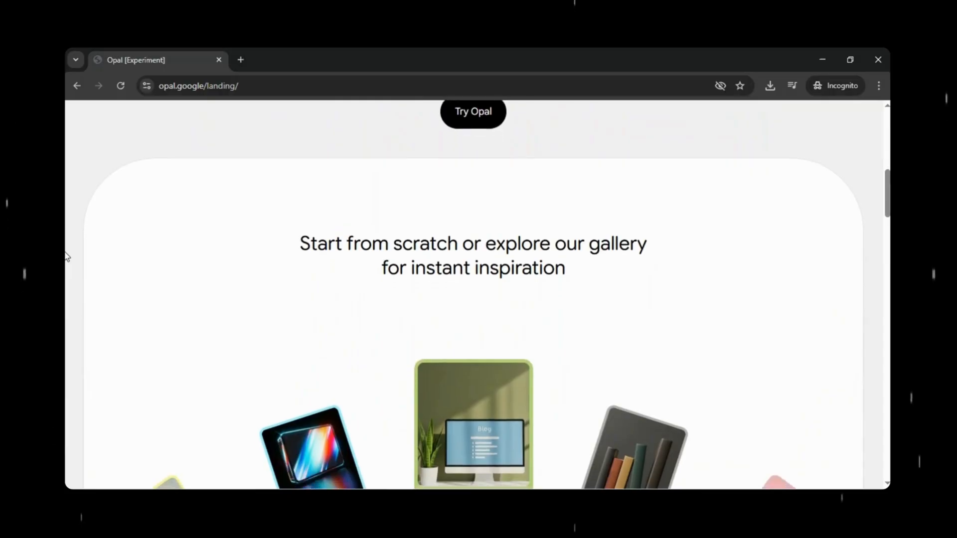
scroll(down, 3)
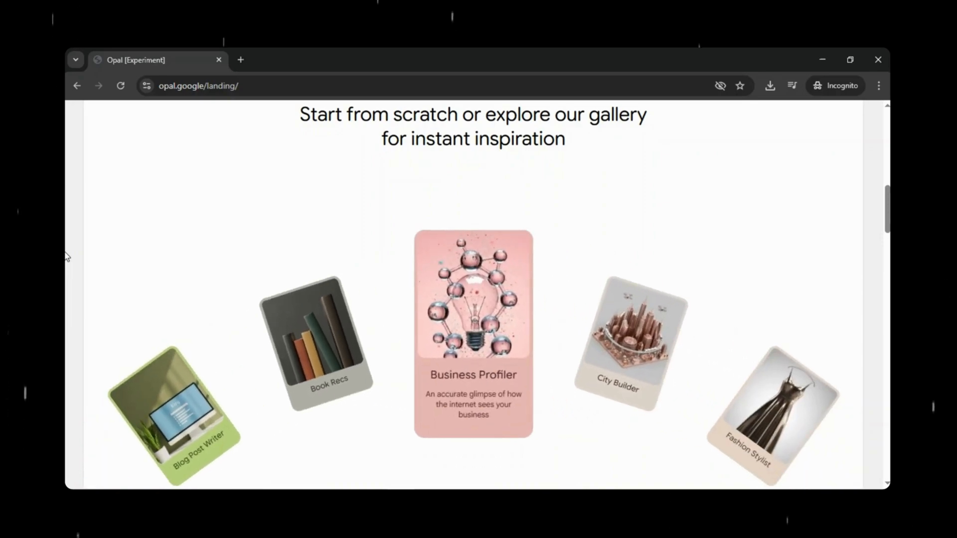
scroll(right, 3)
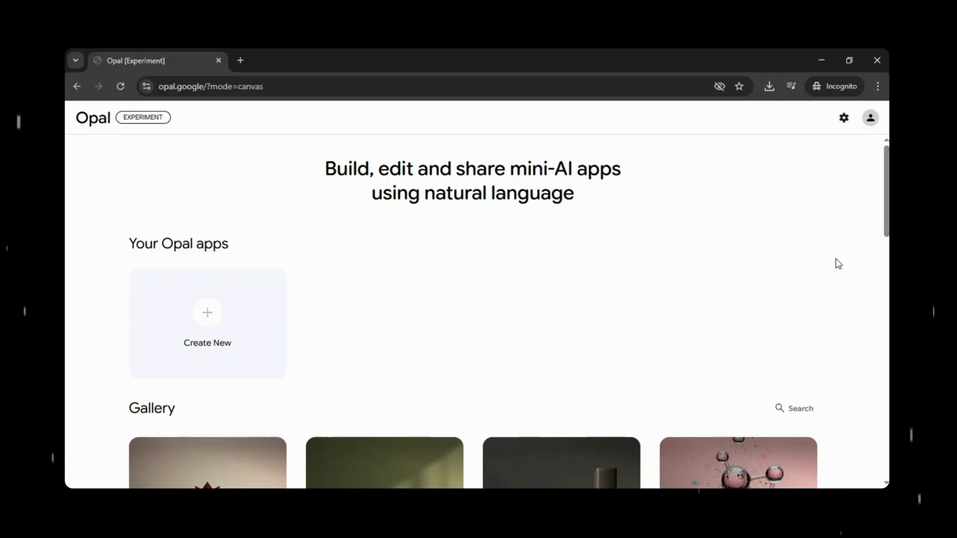
mouse_move(838, 252)
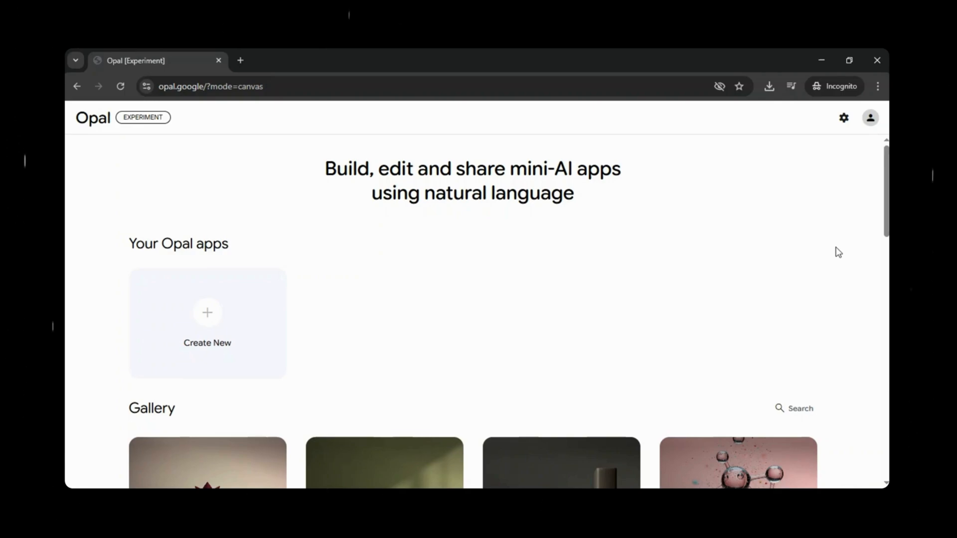
scroll(down, 3)
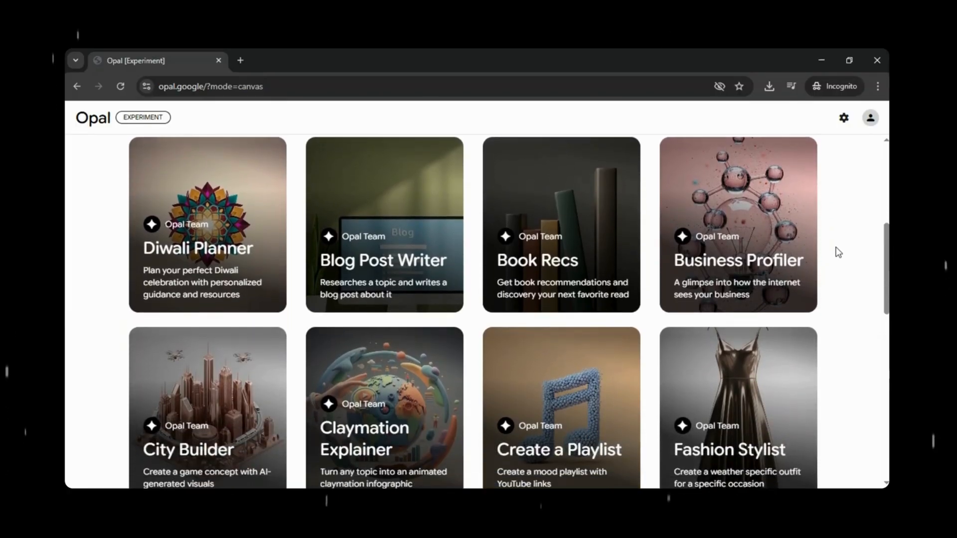
scroll(down, 3)
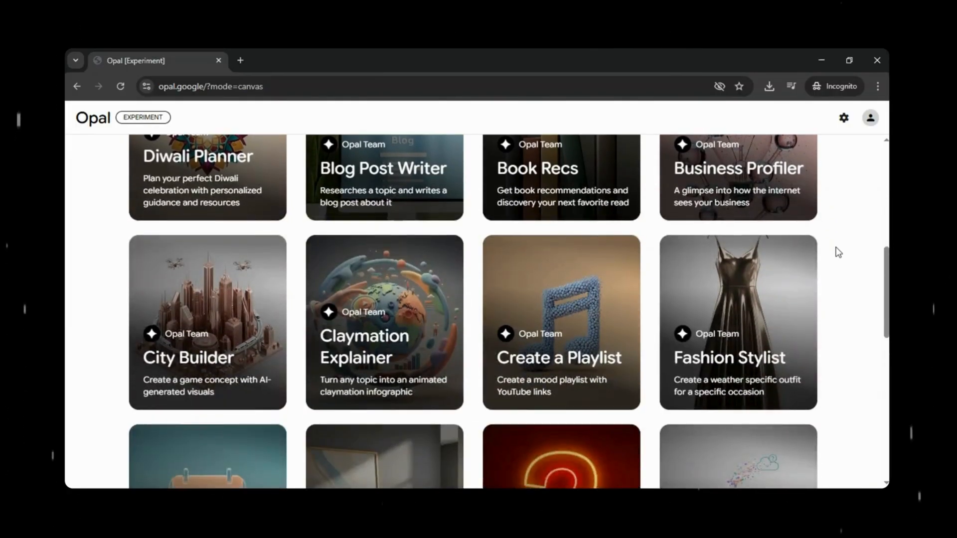
scroll(down, 3)
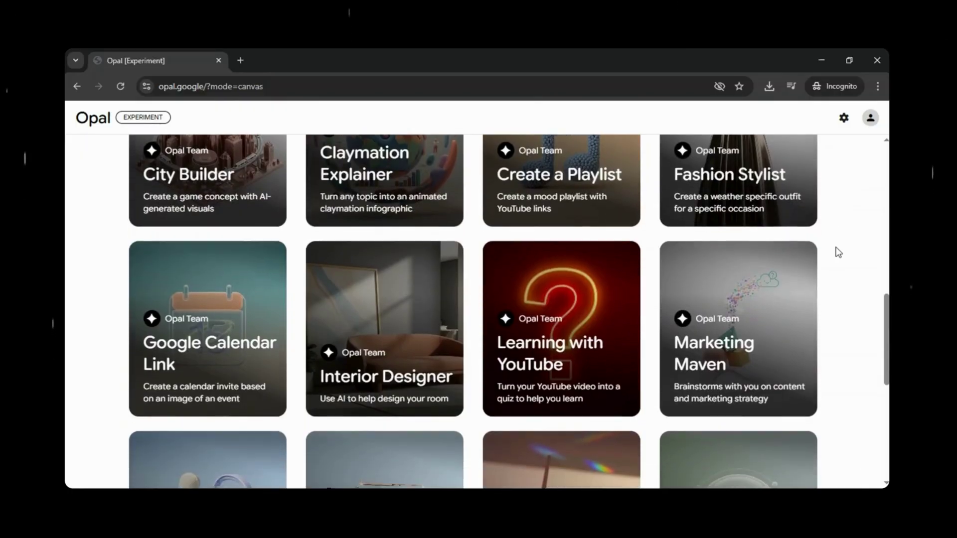
scroll(down, 3)
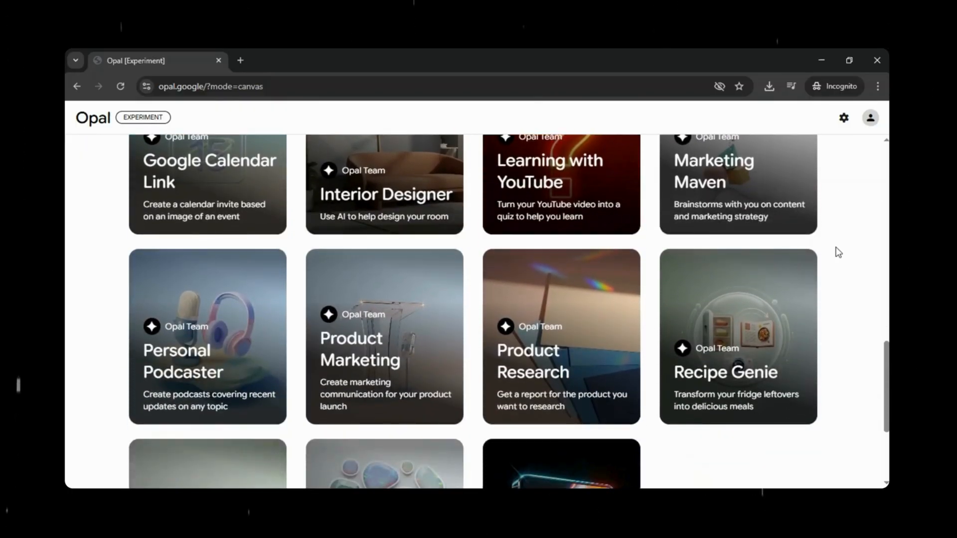
scroll(down, 3)
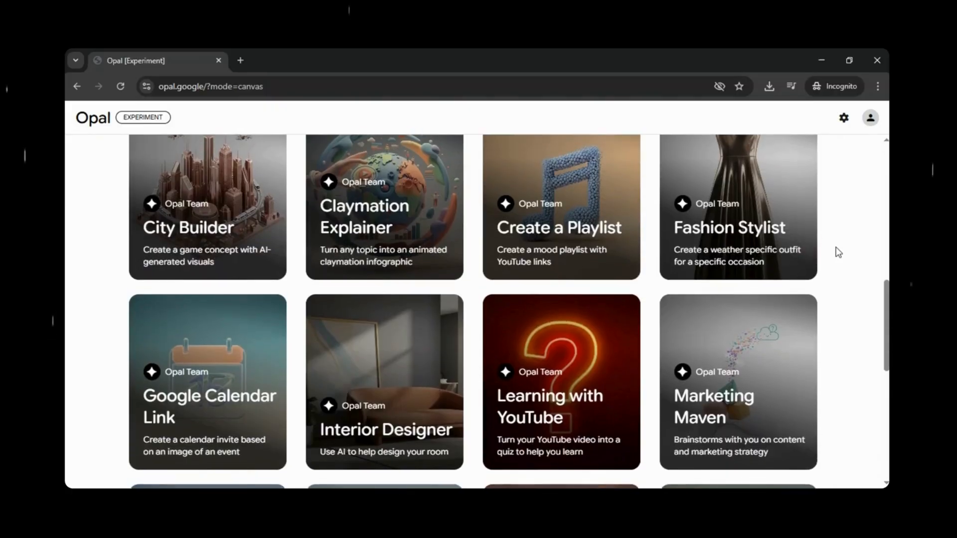
scroll(up, 3)
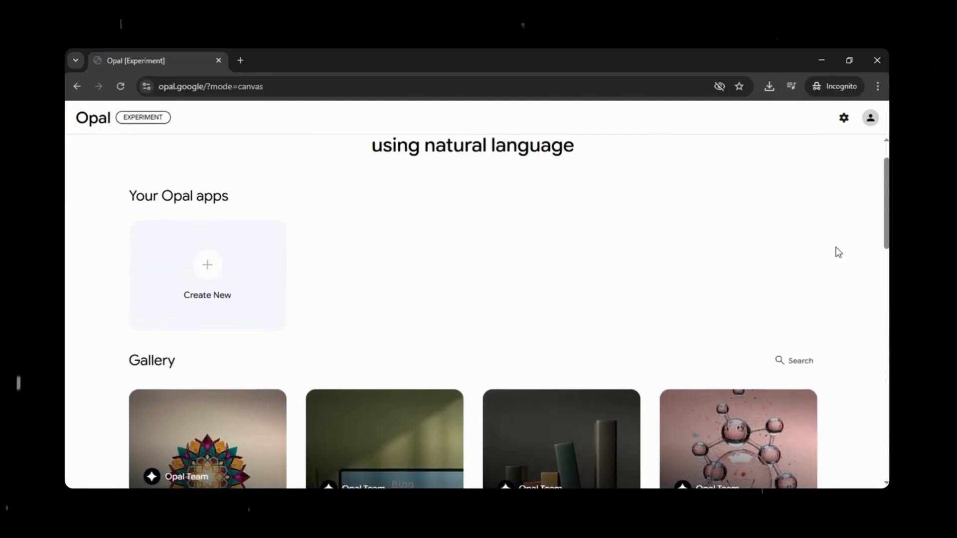
scroll(up, 3)
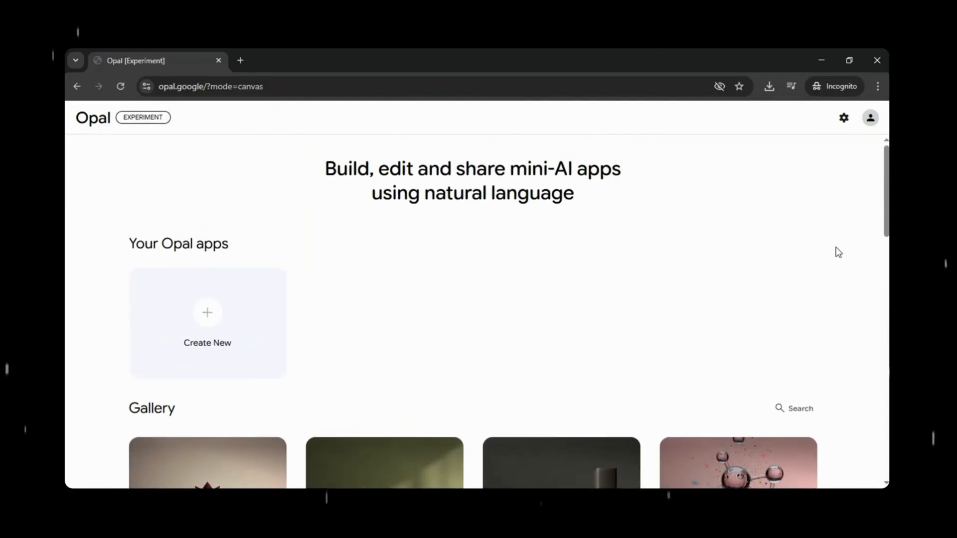
mouse_move(728, 257)
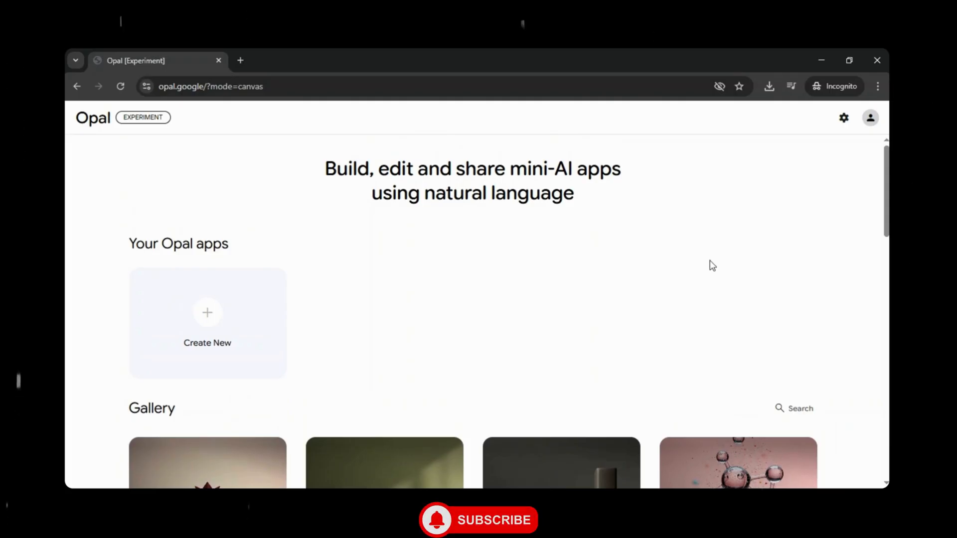
mouse_move(251, 324)
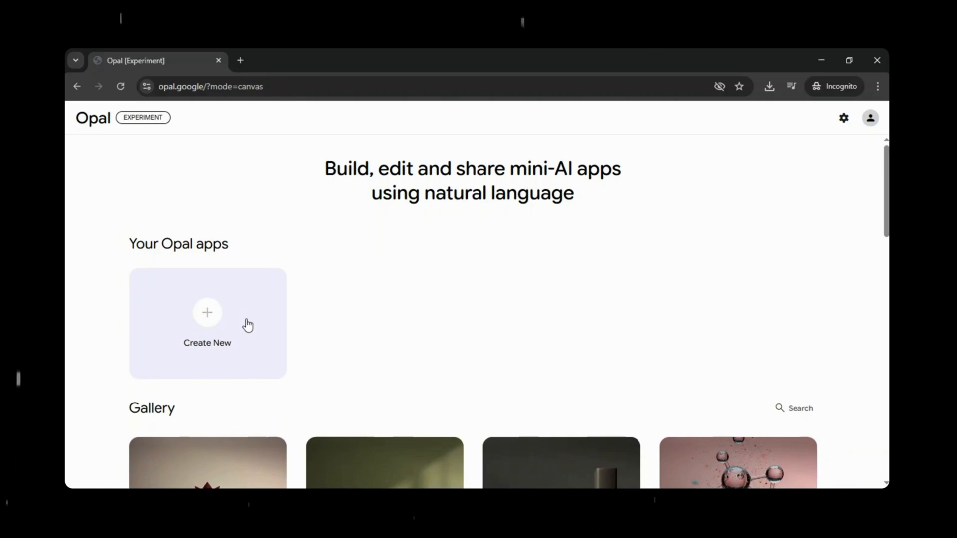
mouse_move(368, 353)
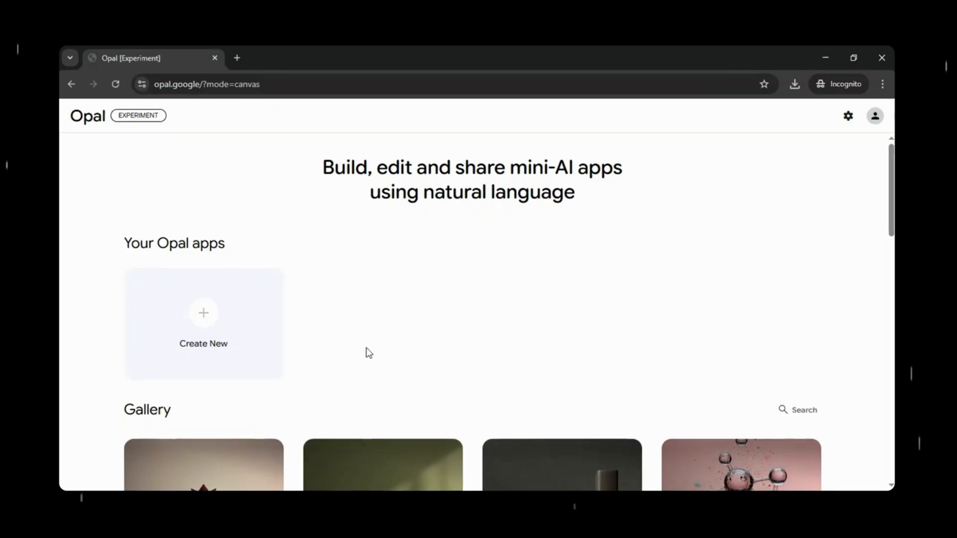
click(204, 313)
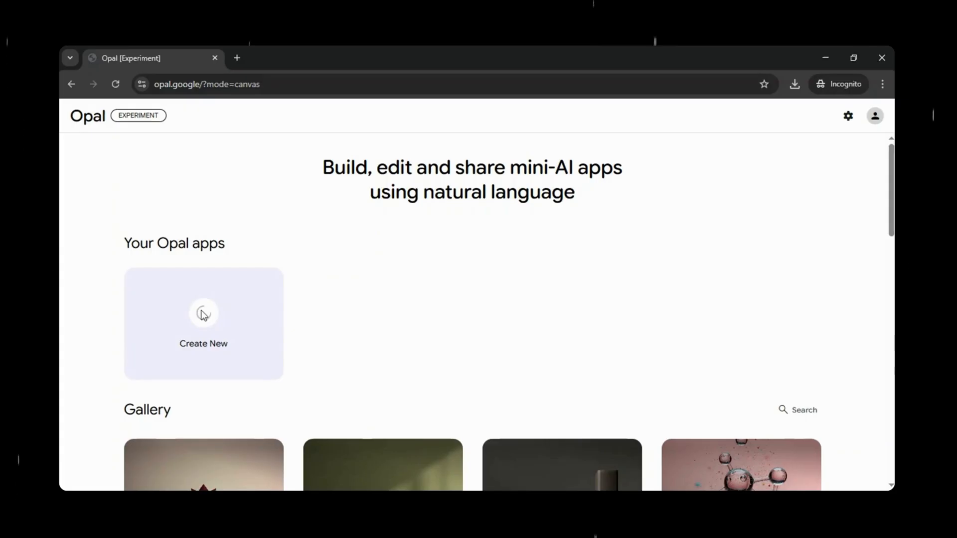
click(204, 314)
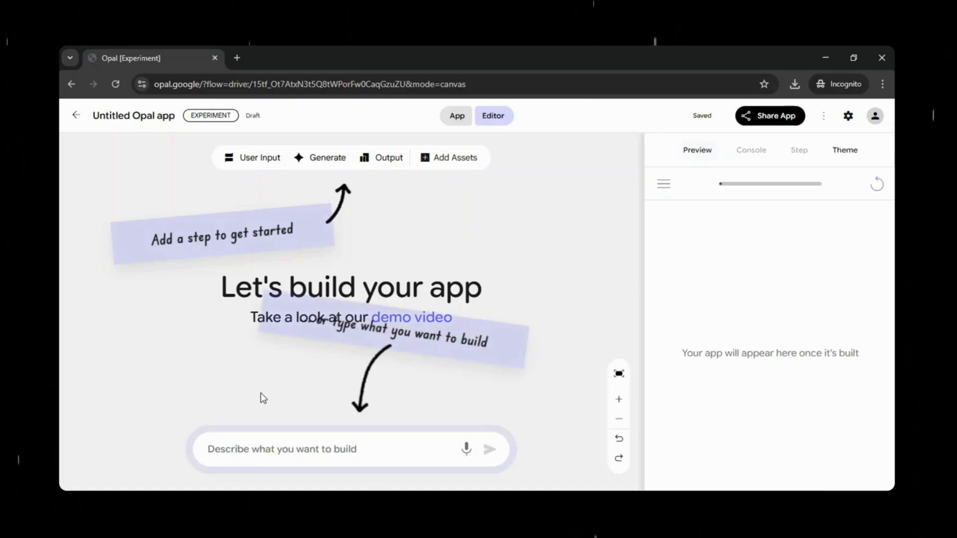
mouse_move(311, 189)
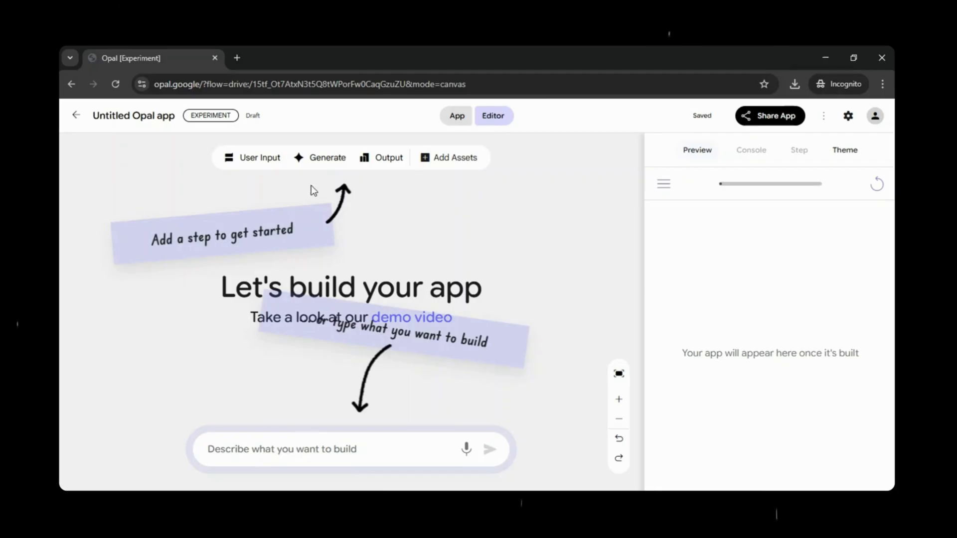
mouse_move(254, 171)
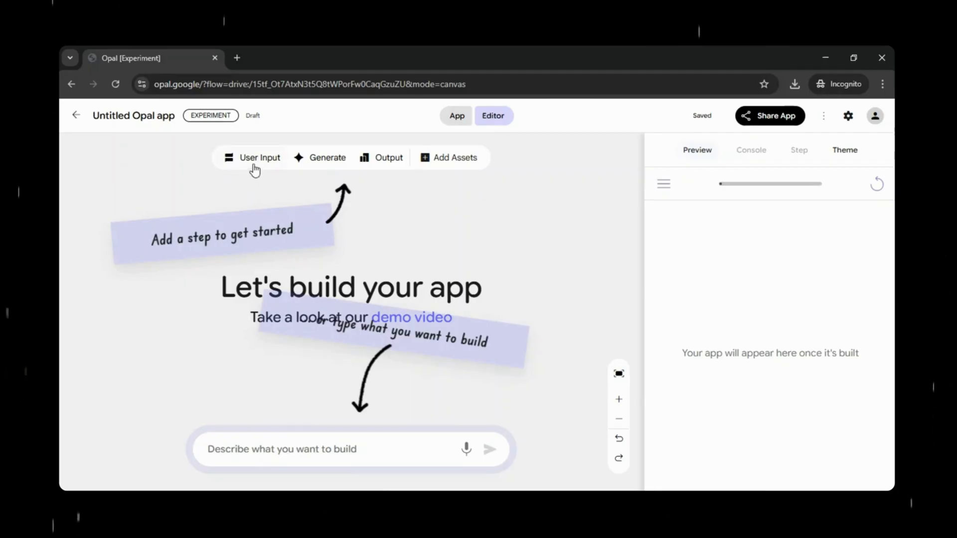
mouse_move(327, 167)
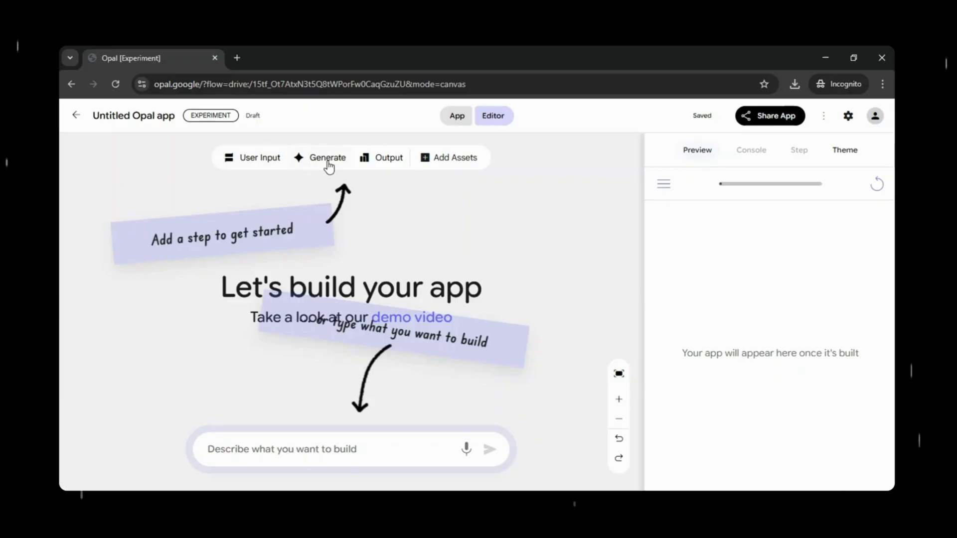
mouse_move(463, 164)
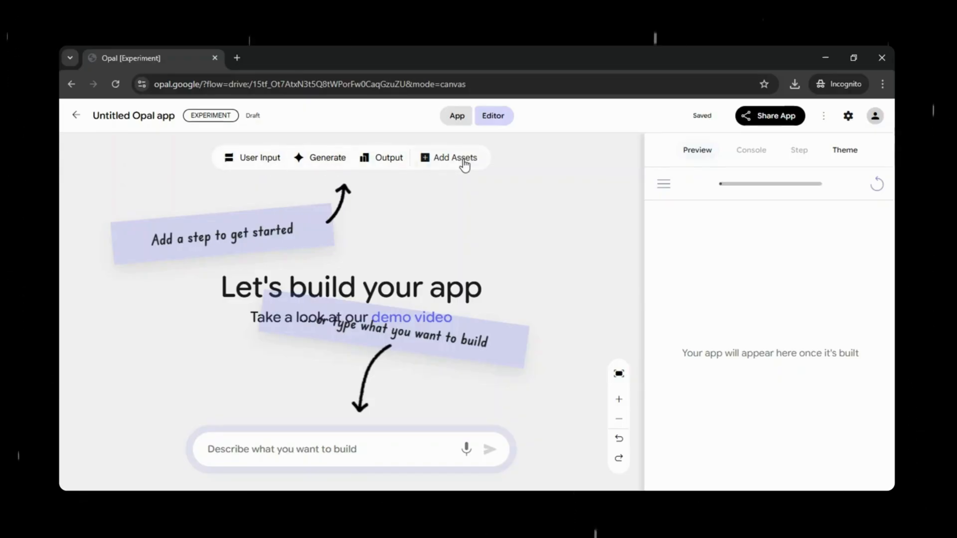
mouse_move(322, 436)
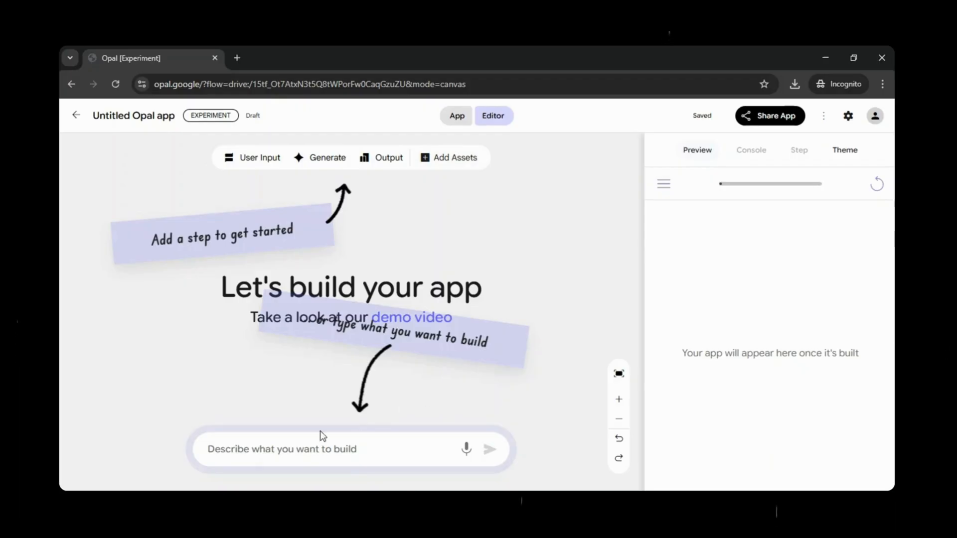
mouse_move(327, 465)
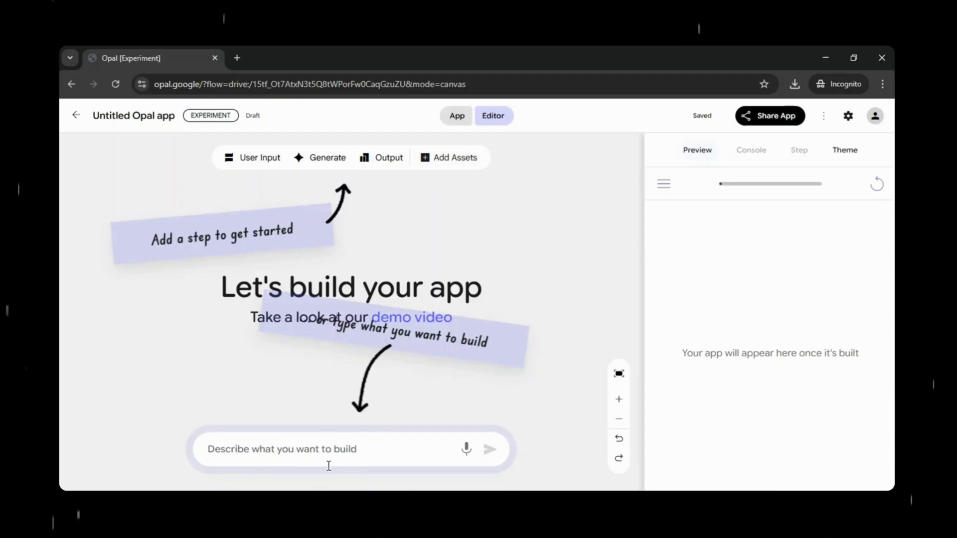
mouse_move(392, 390)
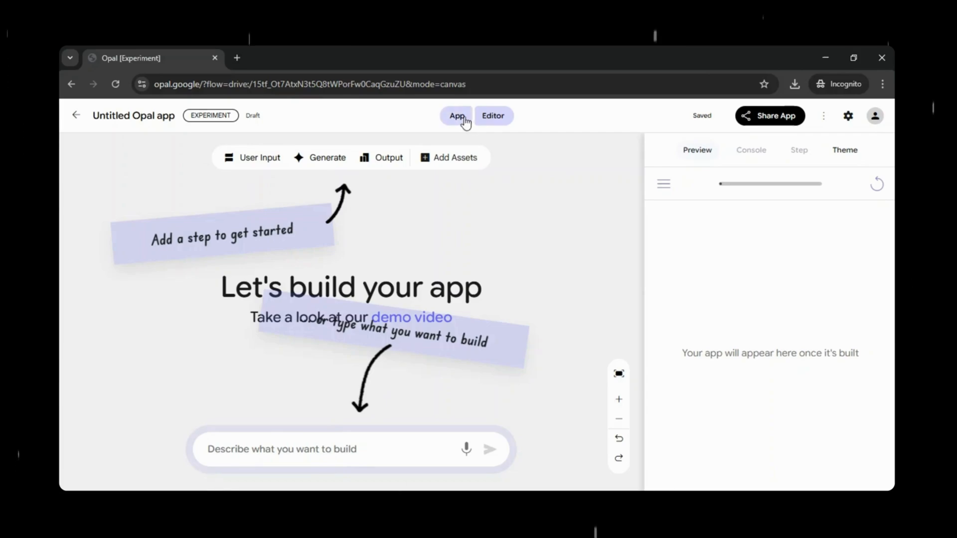
mouse_move(492, 116)
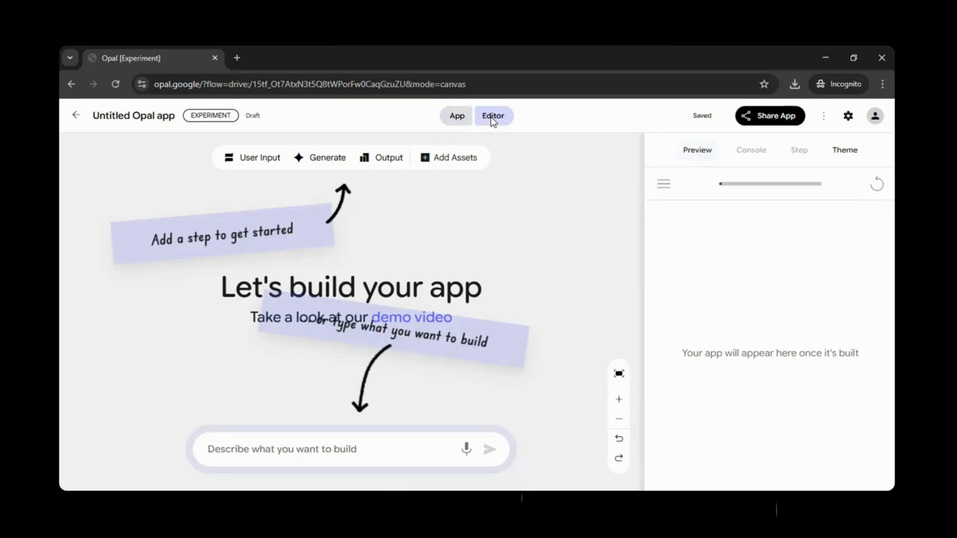
mouse_move(604, 371)
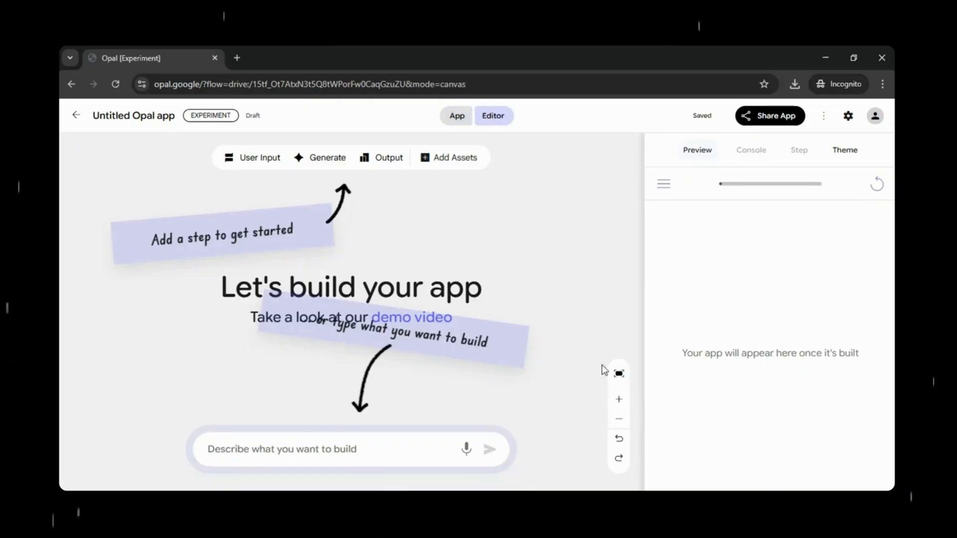
mouse_move(618, 461)
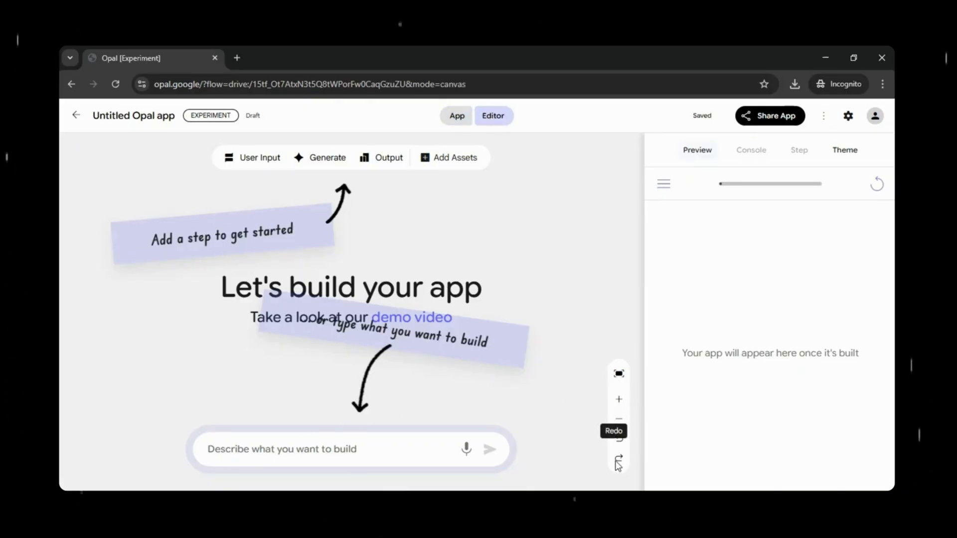
mouse_move(618, 425)
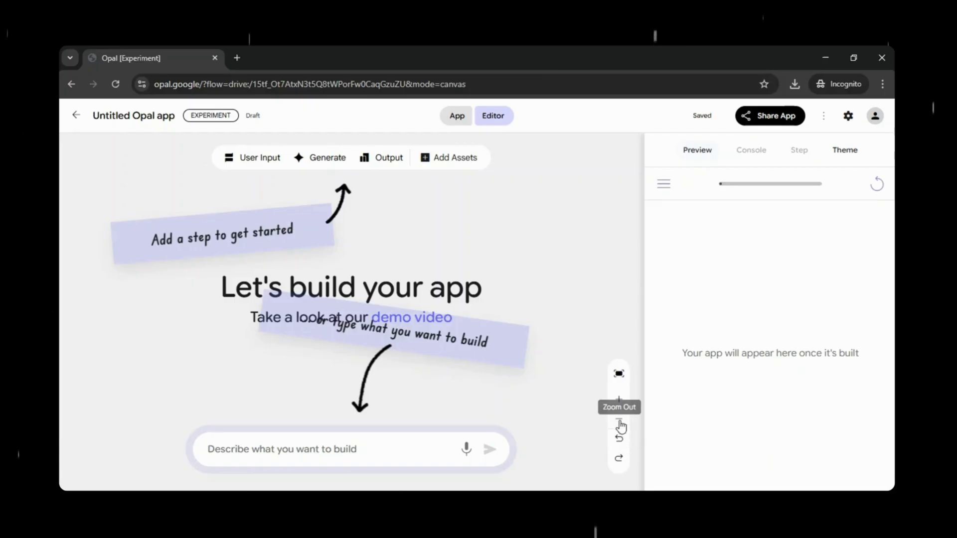
mouse_move(618, 383)
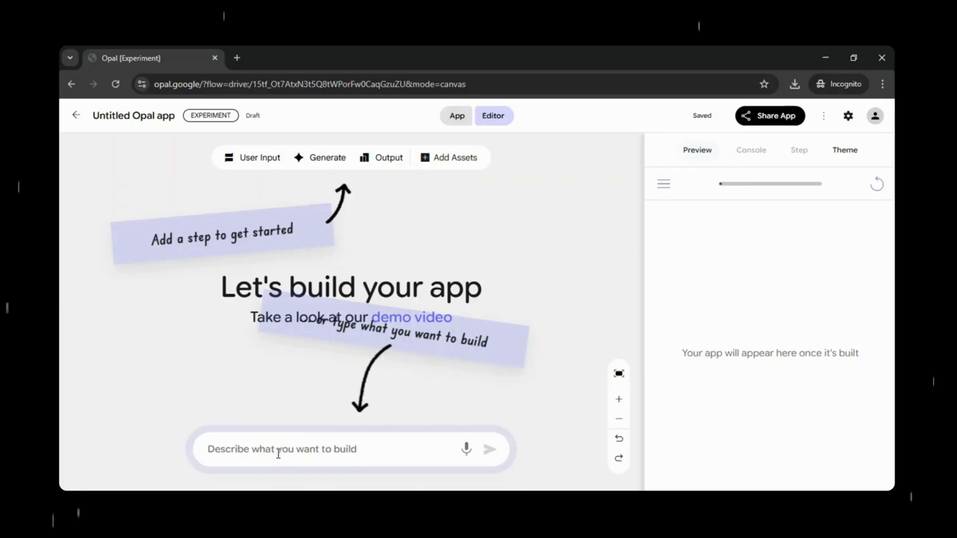
Finish the description (quiz Q&A, combine summary and quiz), build Video Quizzer and review a generated step
text(questions and answers based on the video content, and finally combine the summary and quiz into a downloadable PDF file that the user can click to download.)
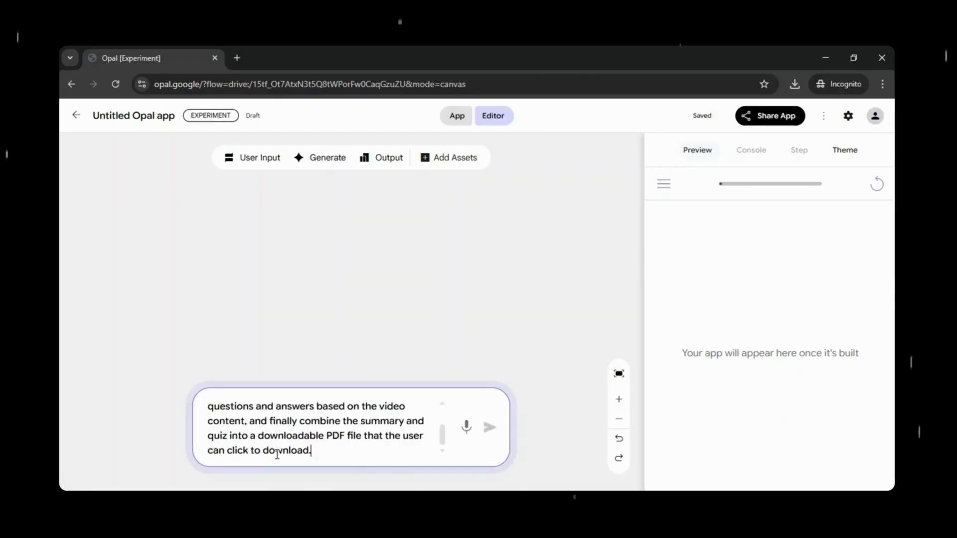
scroll(up, 3)
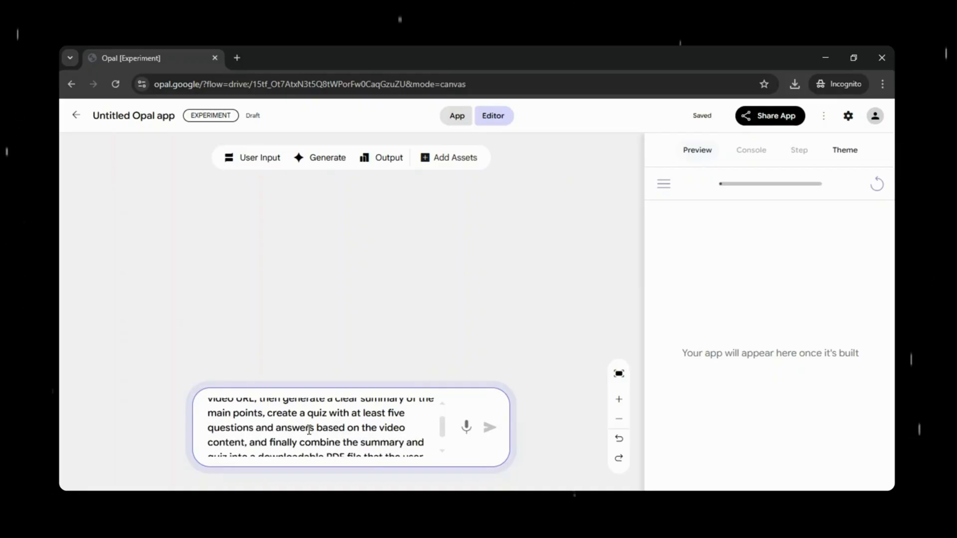
scroll(down, 3)
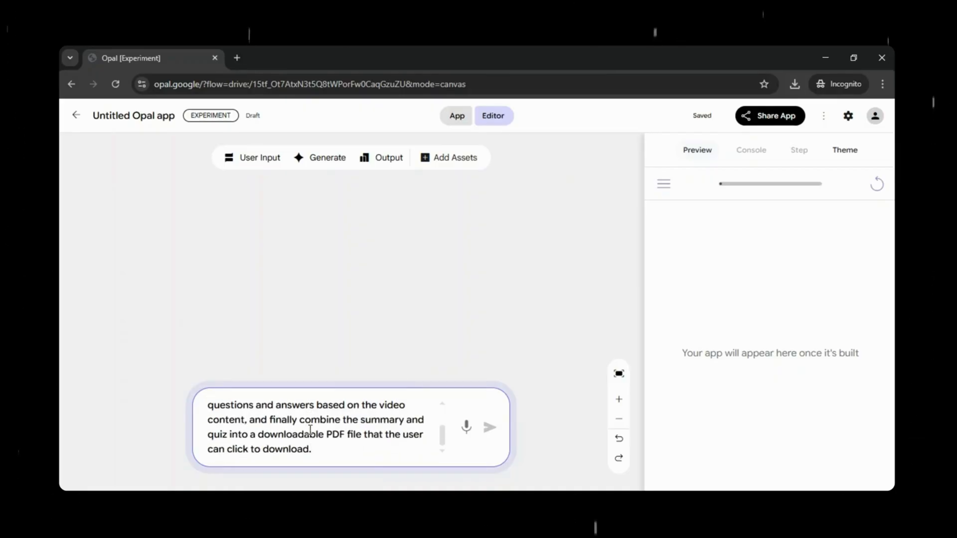
mouse_move(410, 436)
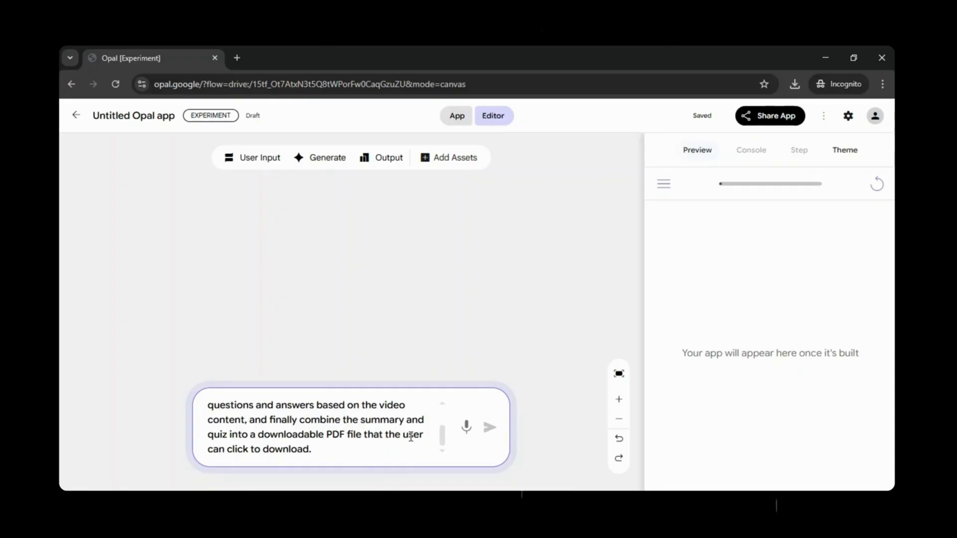
mouse_move(490, 428)
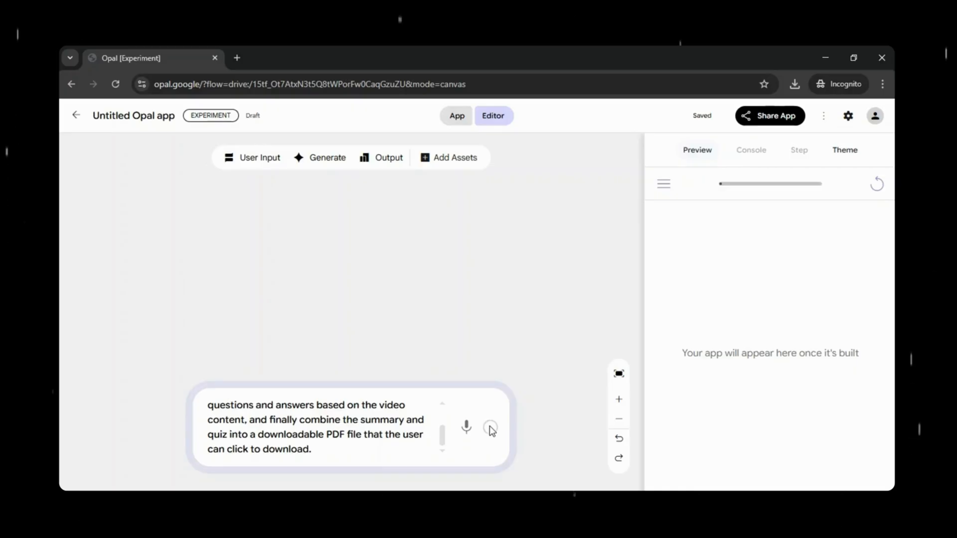
click(492, 427)
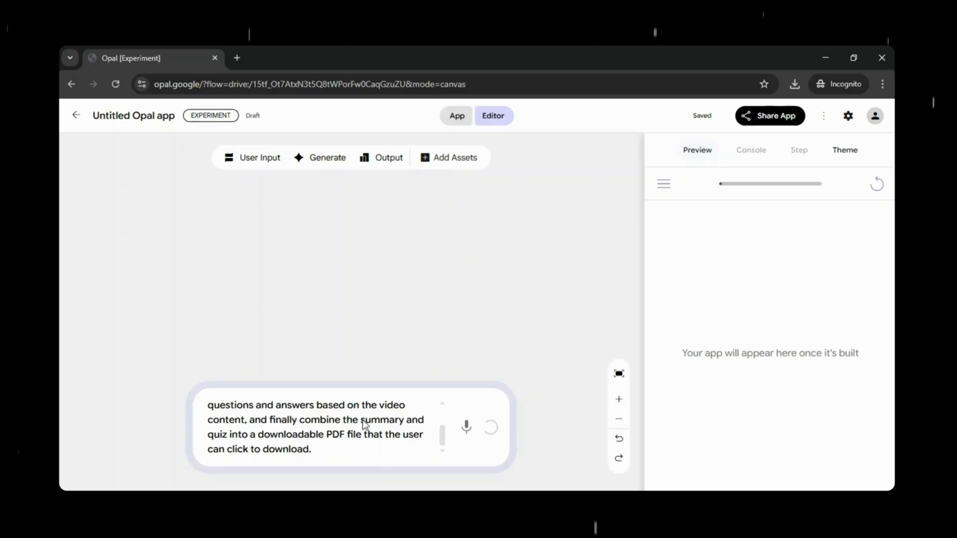
mouse_move(559, 309)
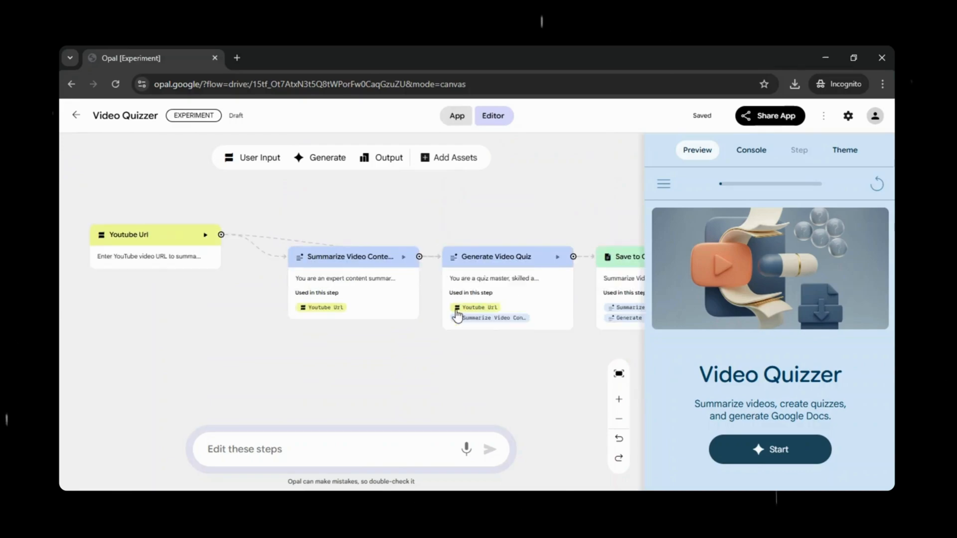
click(618, 399)
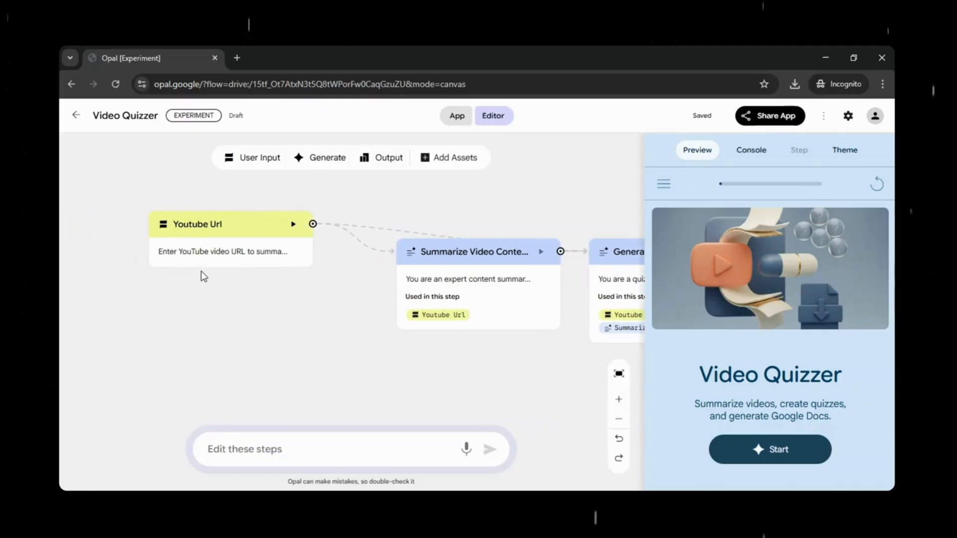
mouse_move(199, 262)
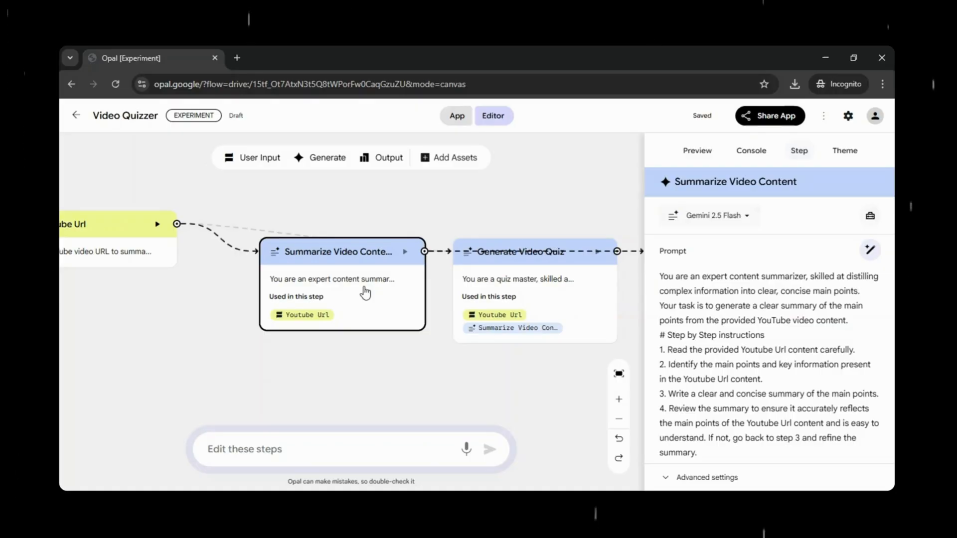
mouse_move(488, 296)
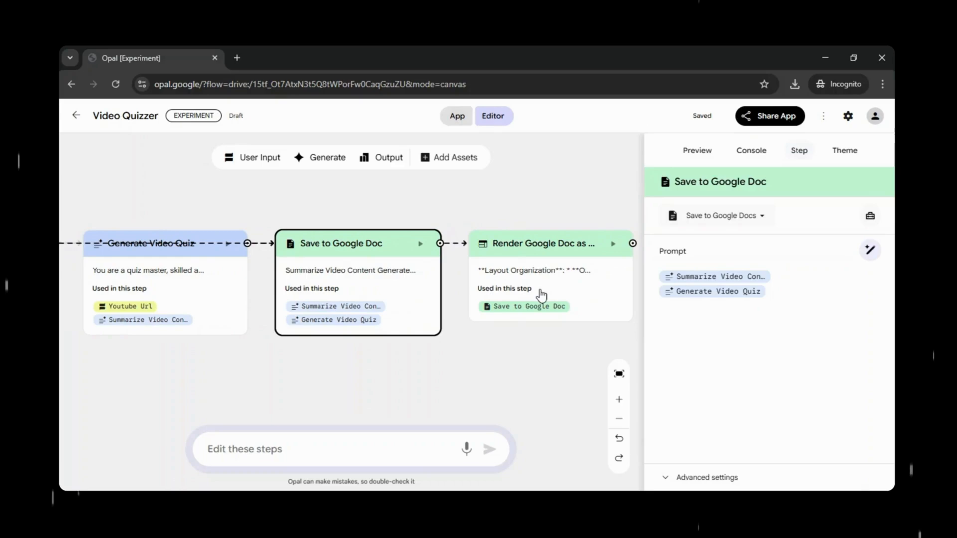
mouse_move(587, 295)
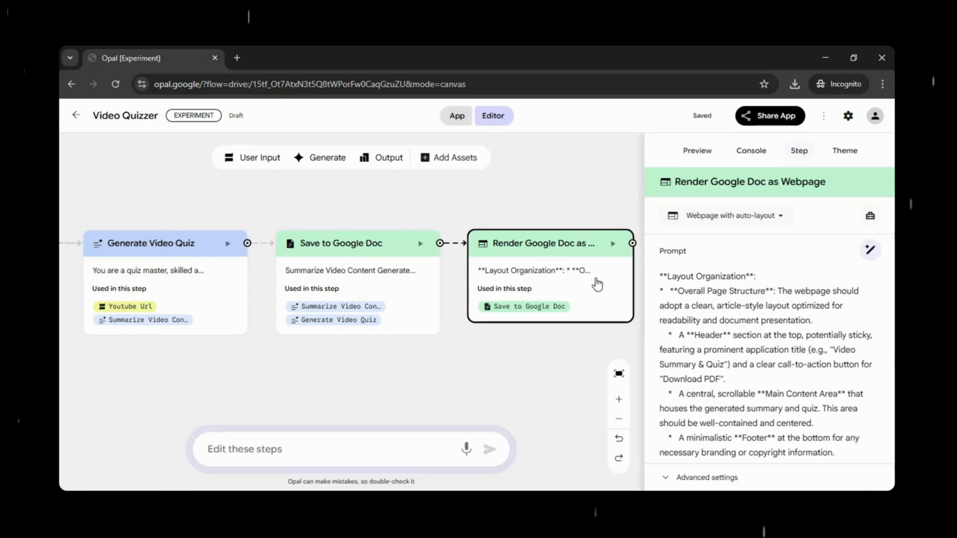
Start a test run of Video Quizzer from its preview in the full app view
click(697, 150)
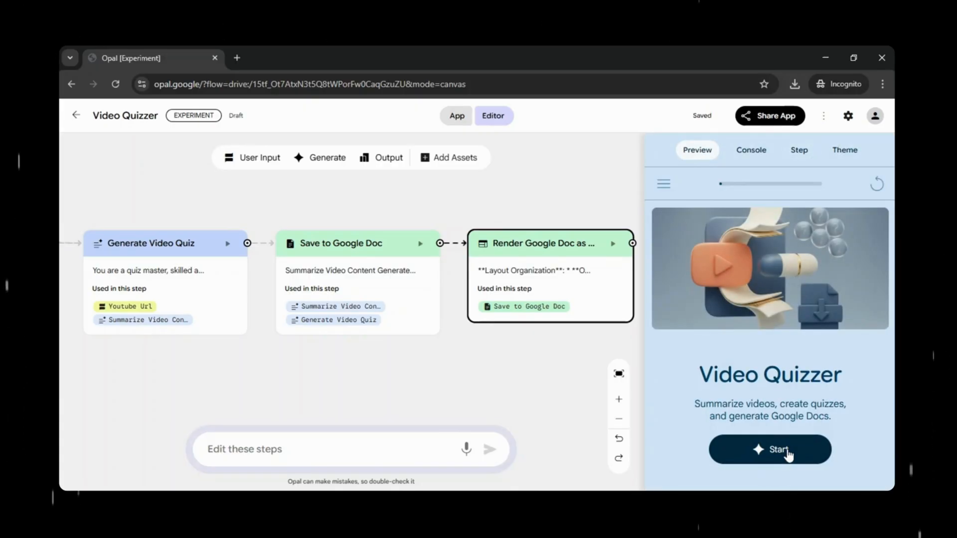
click(769, 449)
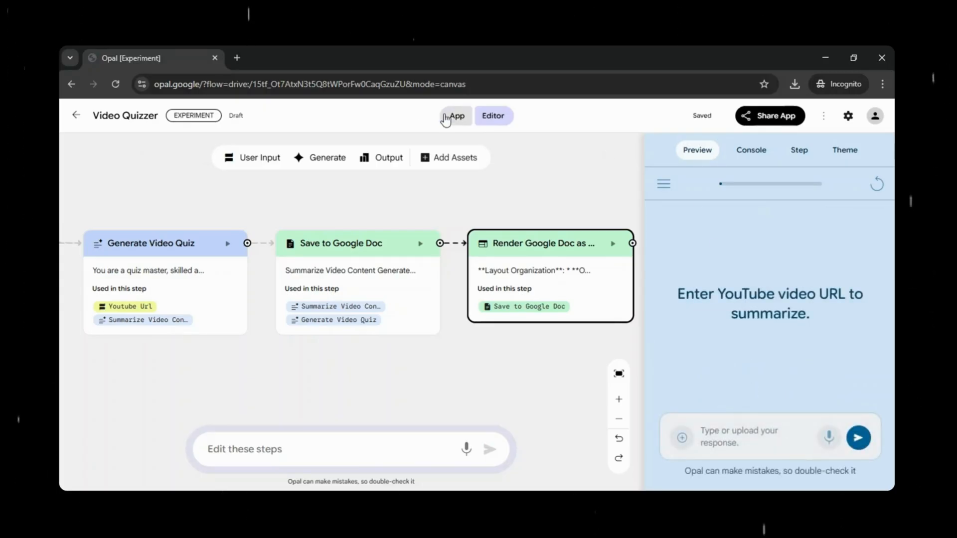
click(455, 115)
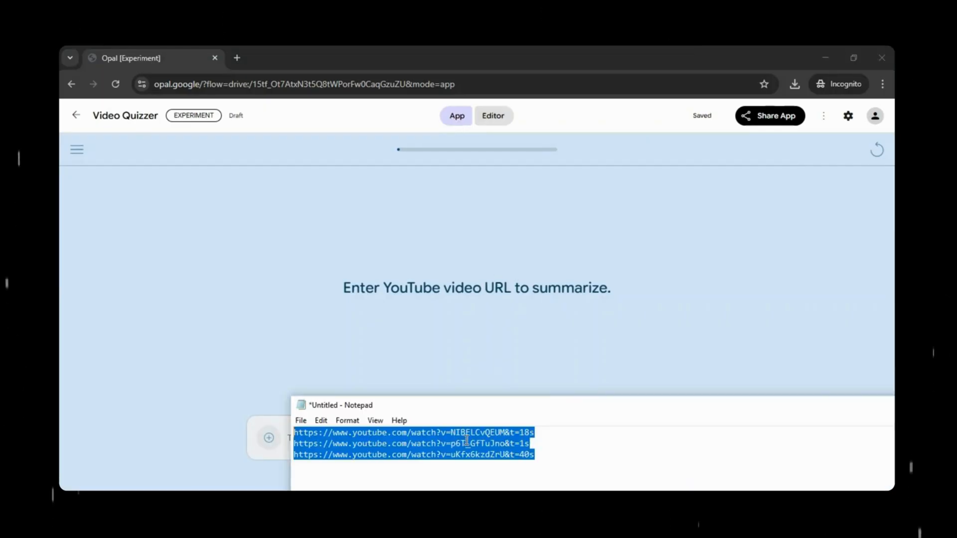
click(546, 433)
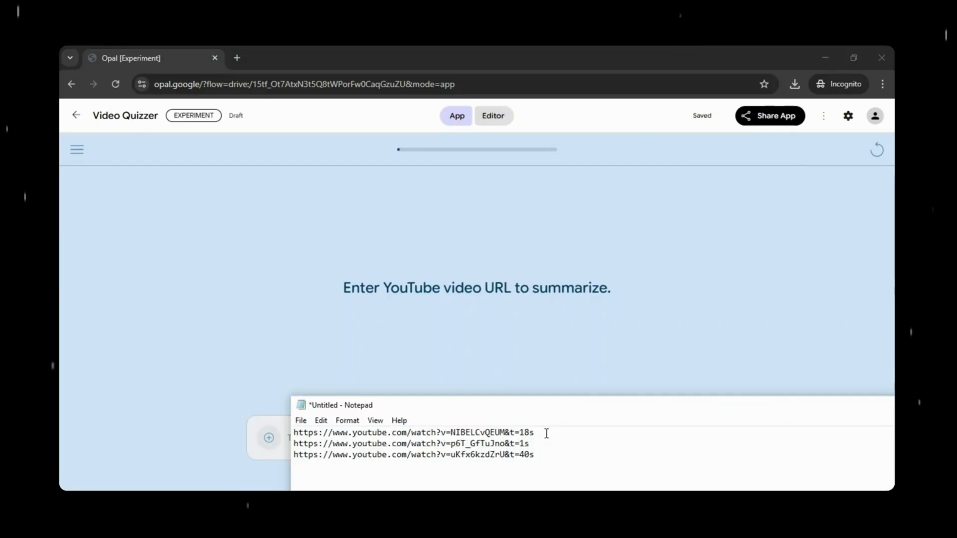
double_click(412, 431)
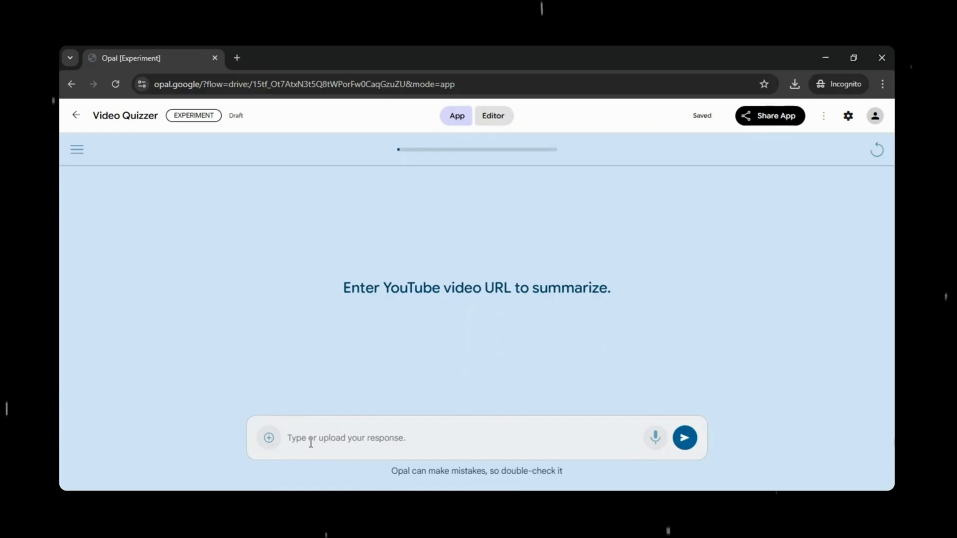
text(https://www.youtube.com/watch?v=NIBELCvQEUM&t=18s)
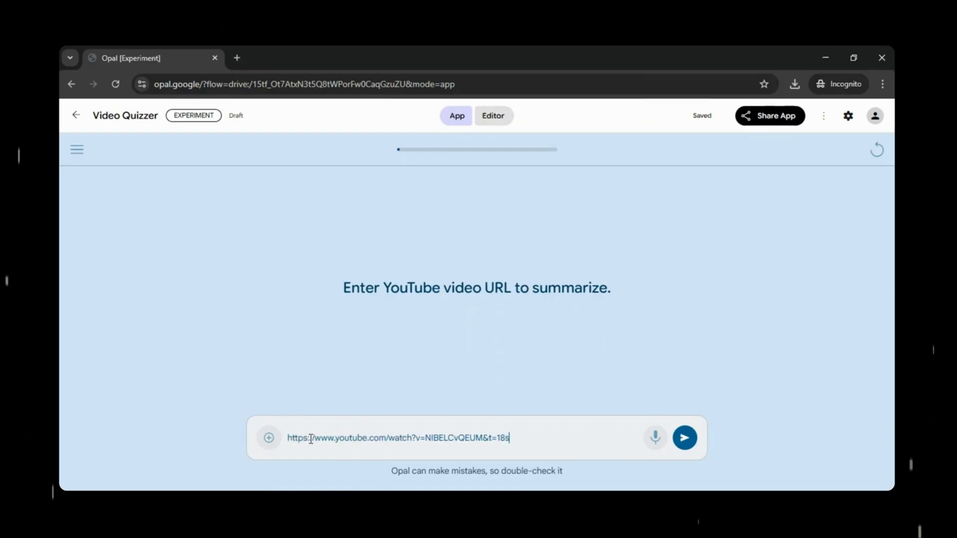
mouse_move(519, 436)
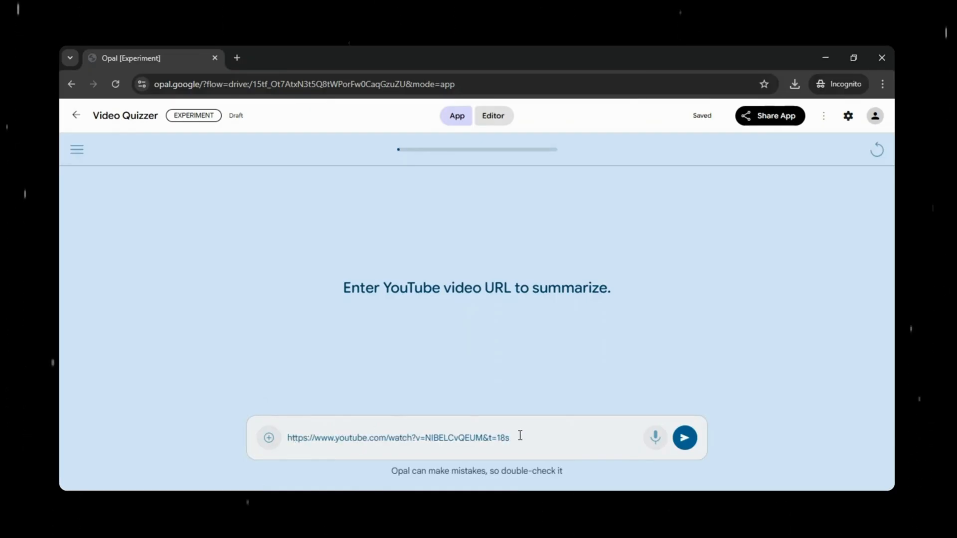
click(683, 437)
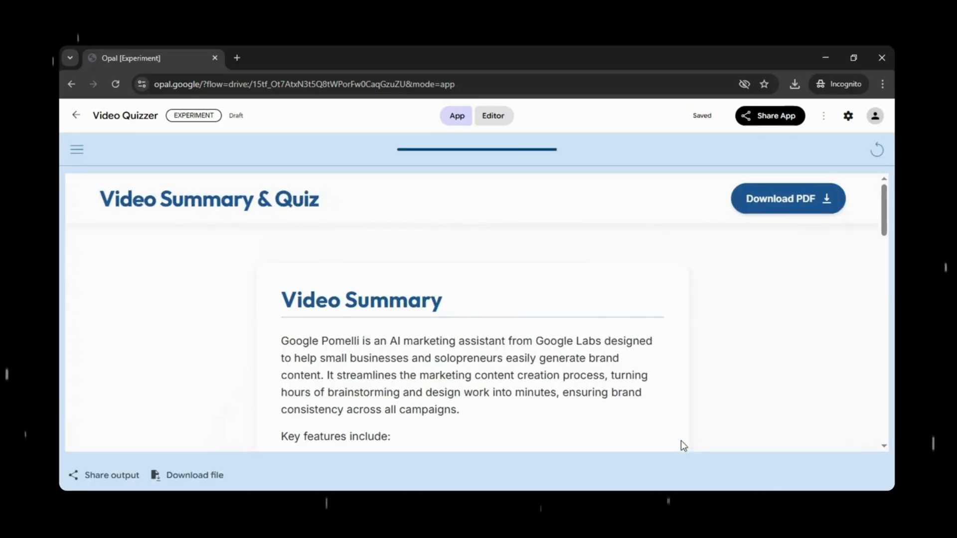
mouse_move(816, 346)
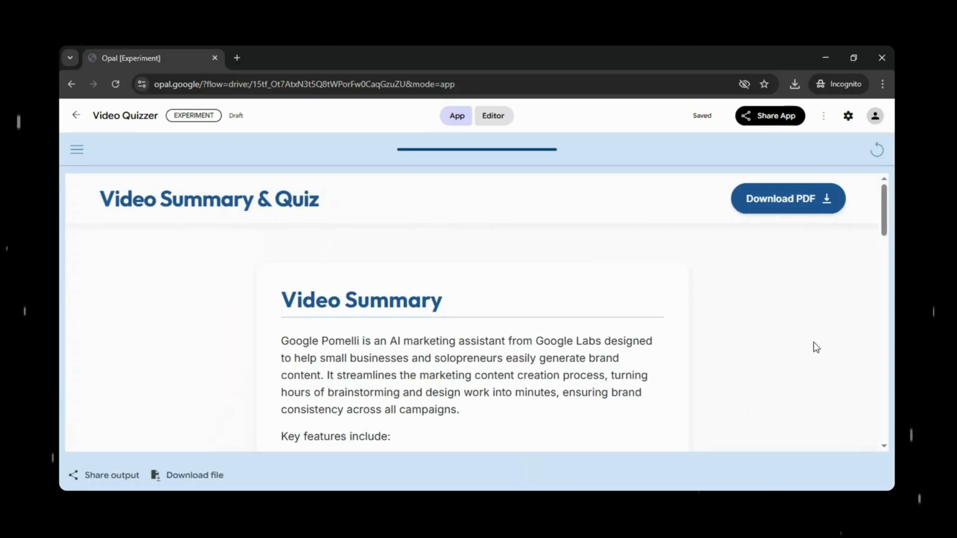
Scroll through the Pomelli summary, its key features and the five answered quiz questions
scroll(down, 3)
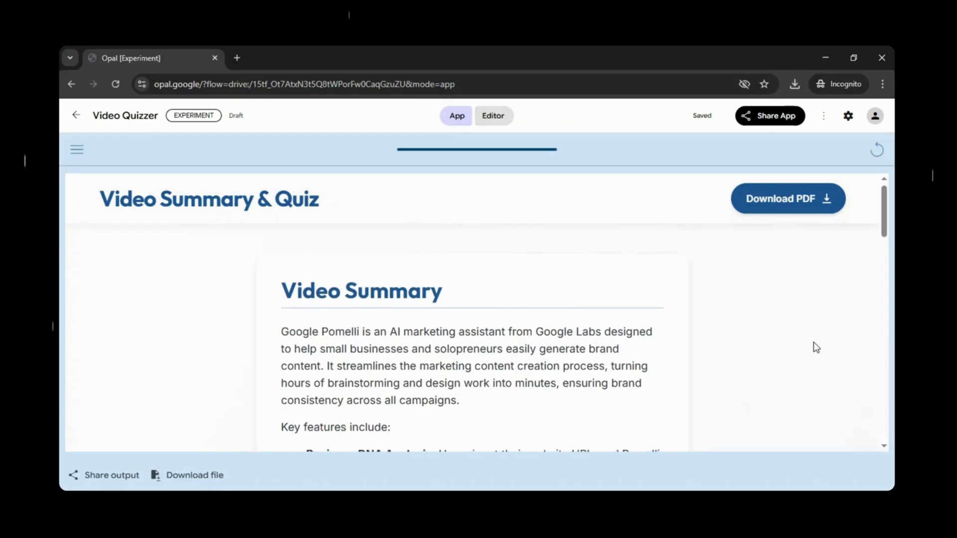
scroll(down, 3)
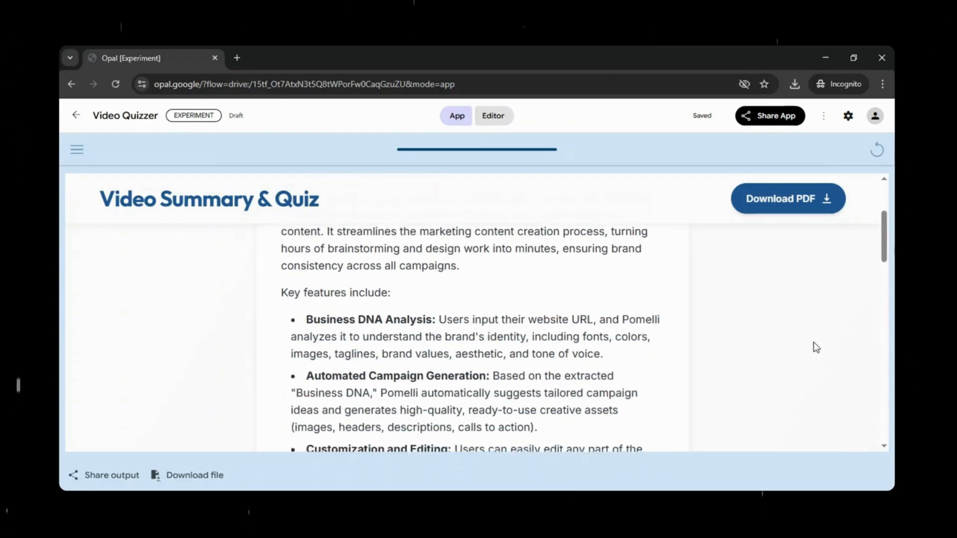
scroll(down, 3)
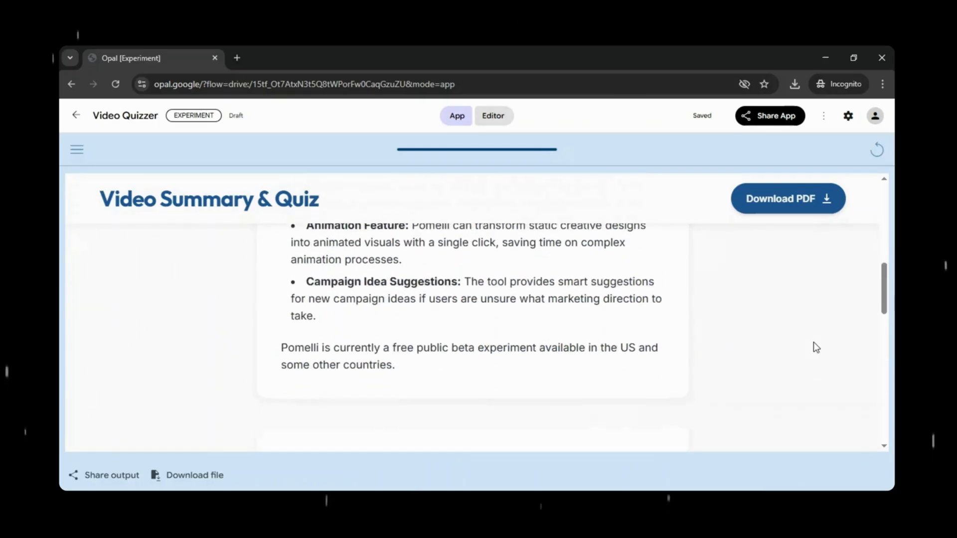
scroll(down, 3)
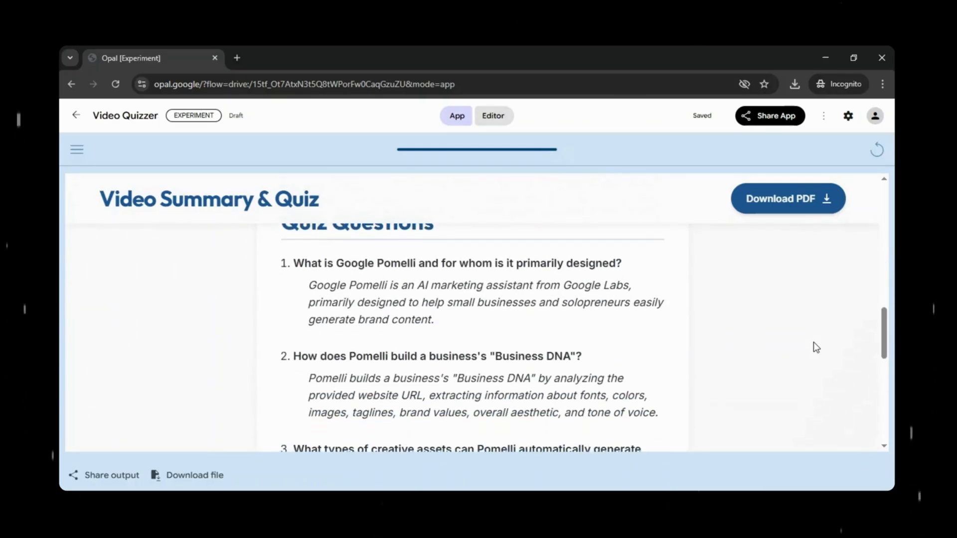
scroll(down, 3)
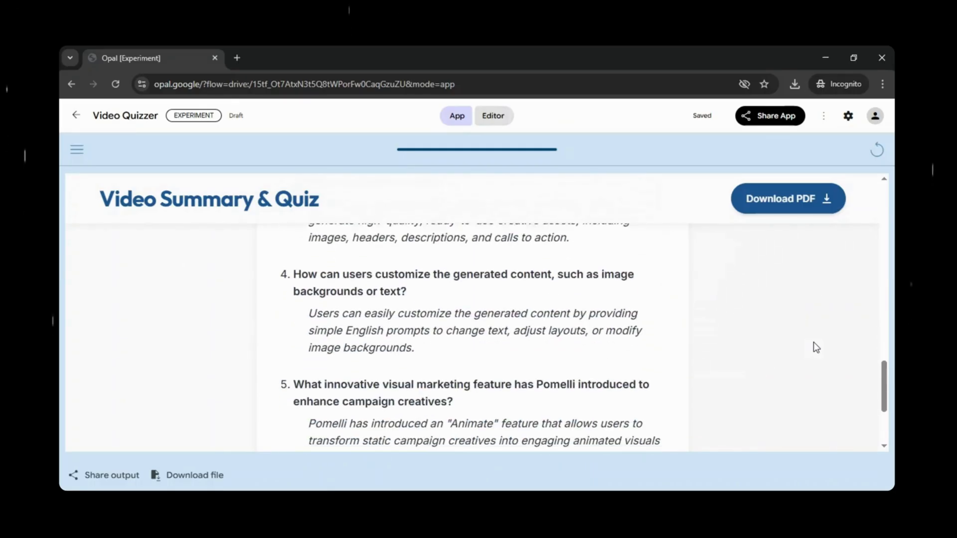
scroll(up, 3)
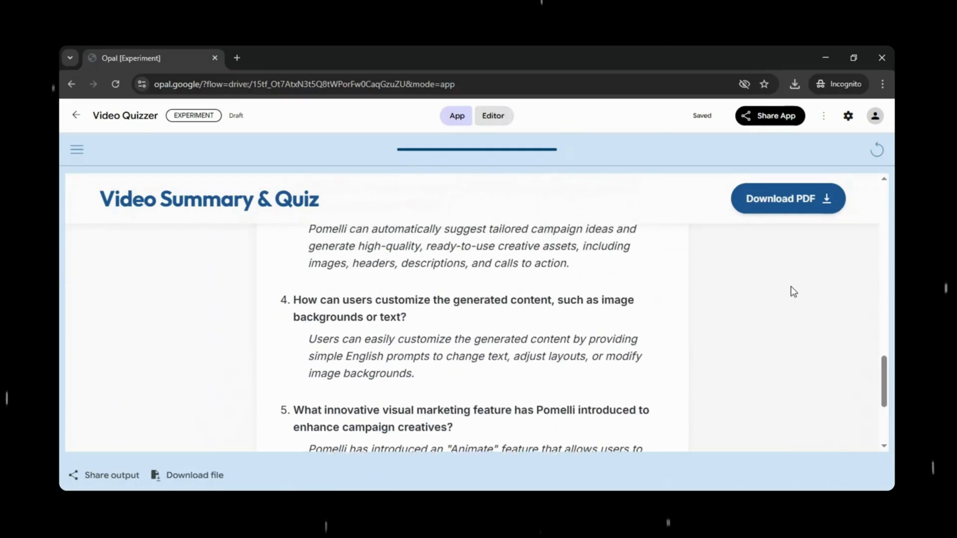
scroll(up, 3)
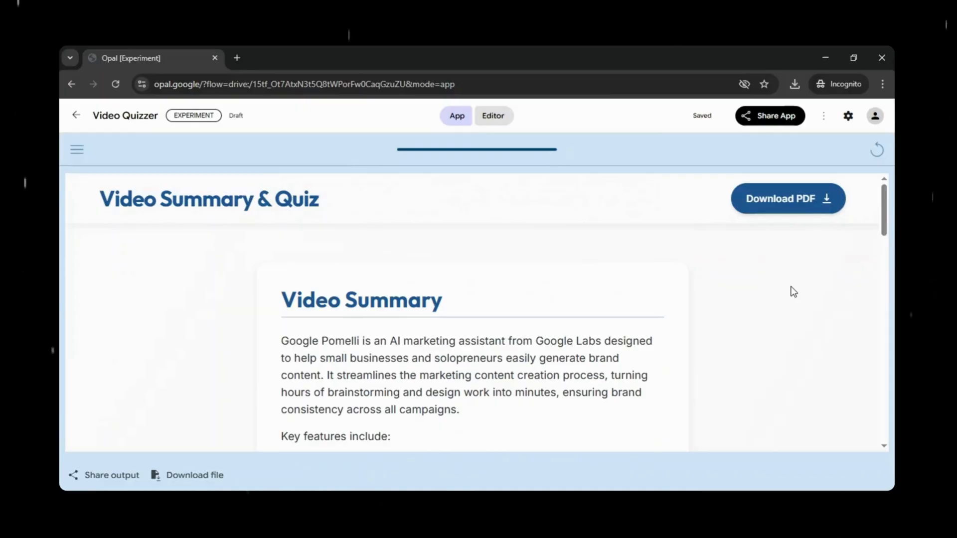
scroll(down, 3)
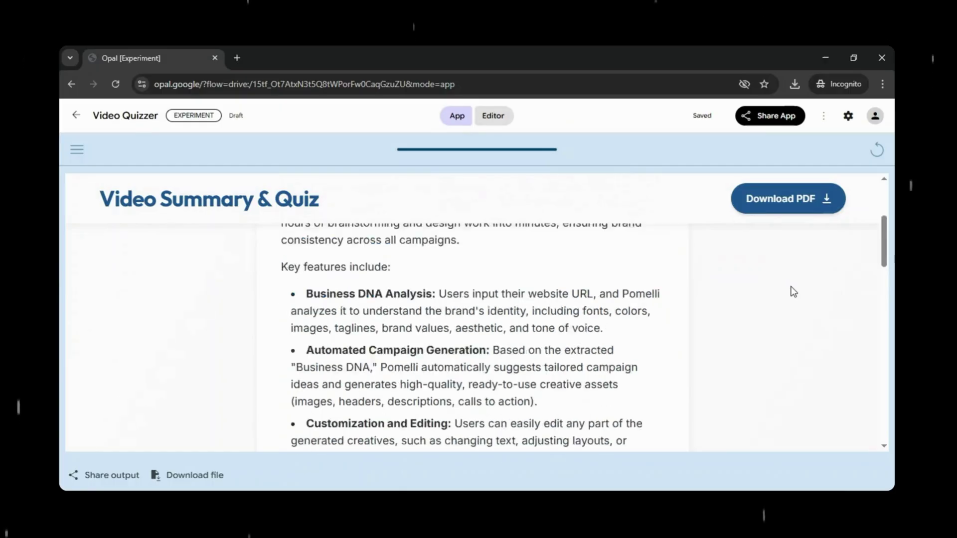
scroll(down, 3)
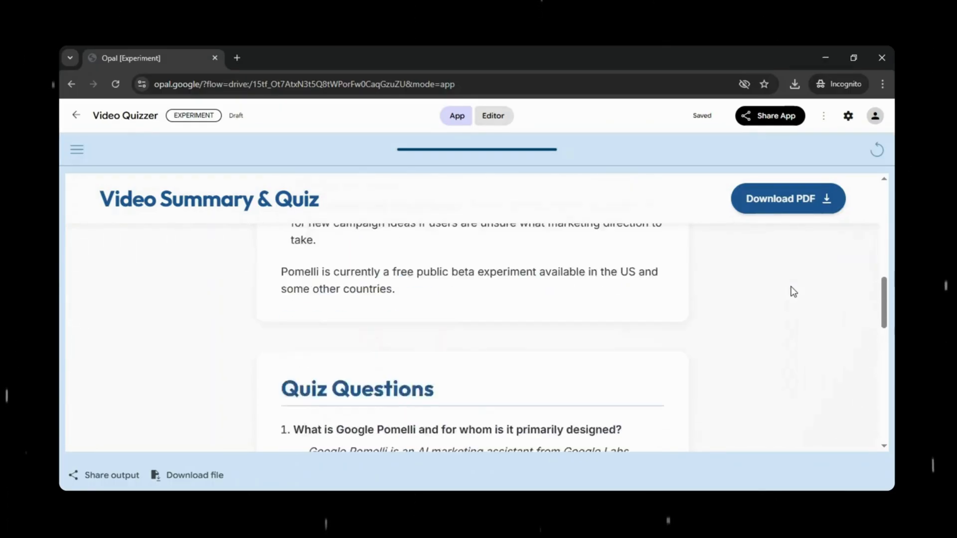
scroll(up, 3)
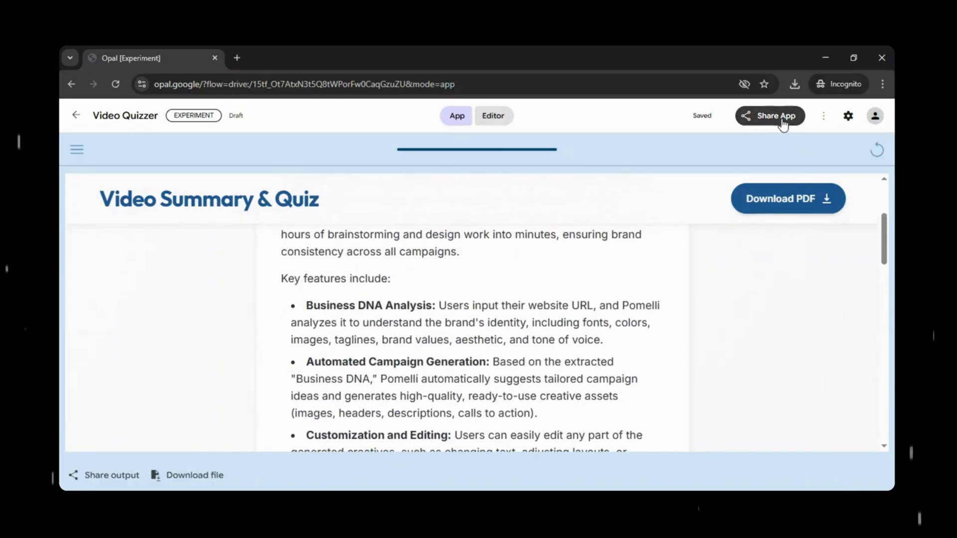
Set Video Quizzer to Public in Share App, copy its link and return to the dashboard
click(769, 115)
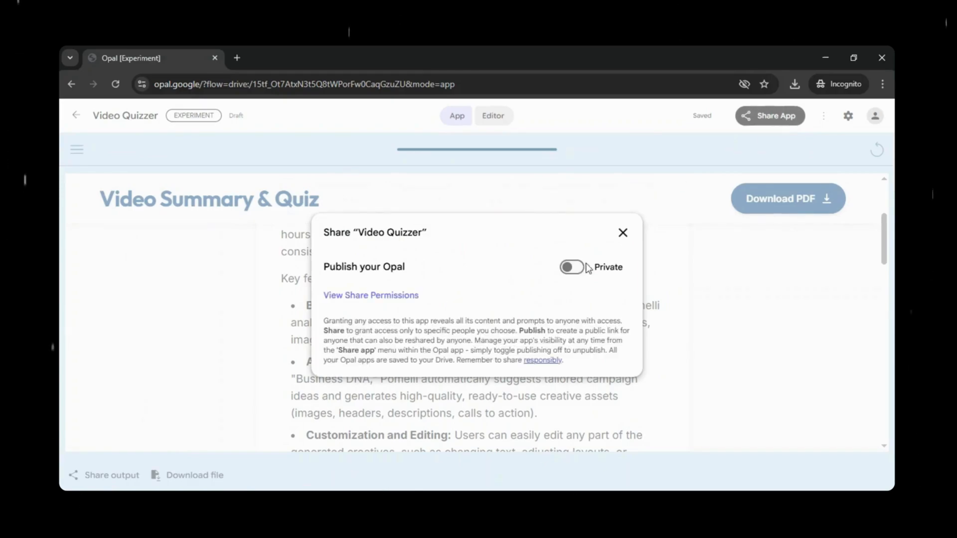
click(570, 267)
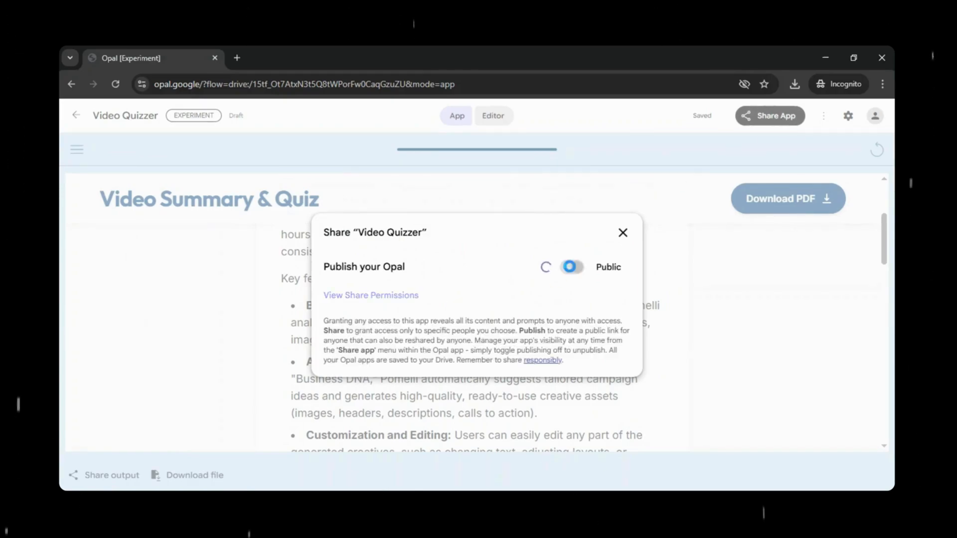
click(570, 267)
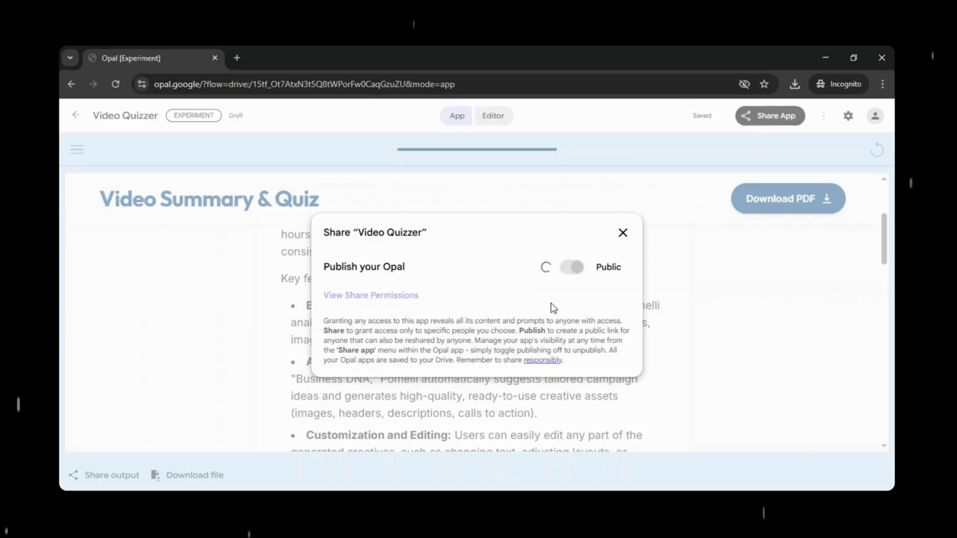
click(571, 267)
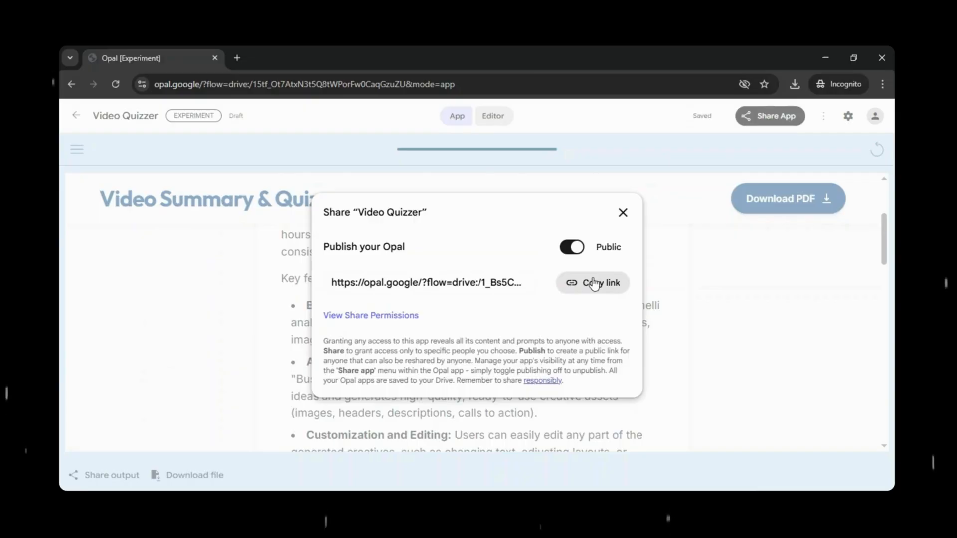
click(592, 282)
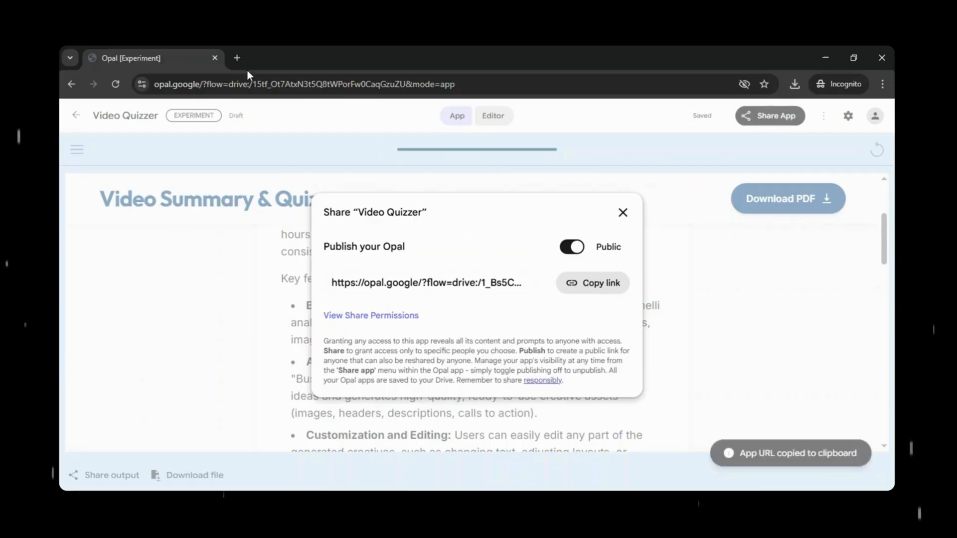
click(237, 58)
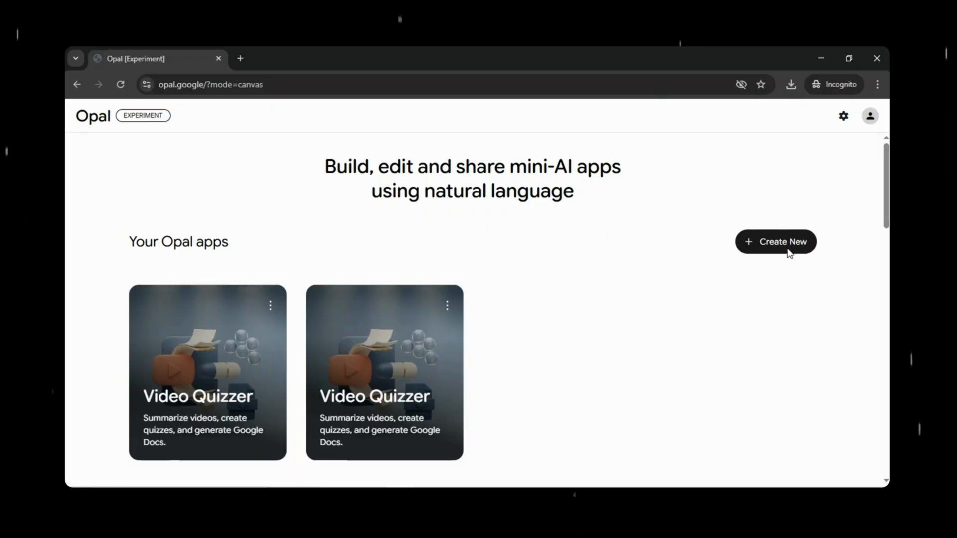
Create a new app described as a sales tool drafting follow-up emails, objection points and ROI summaries reps can copy
click(775, 241)
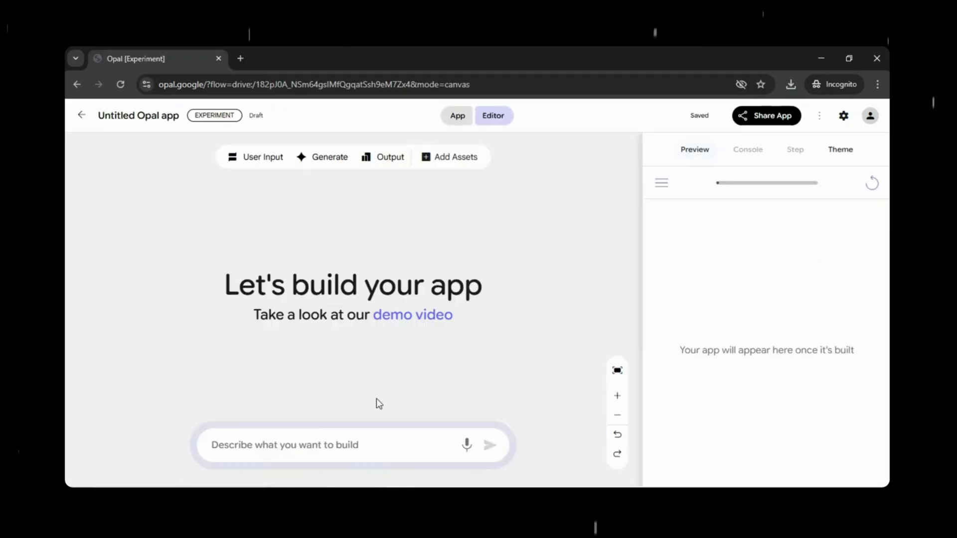
click(305, 445)
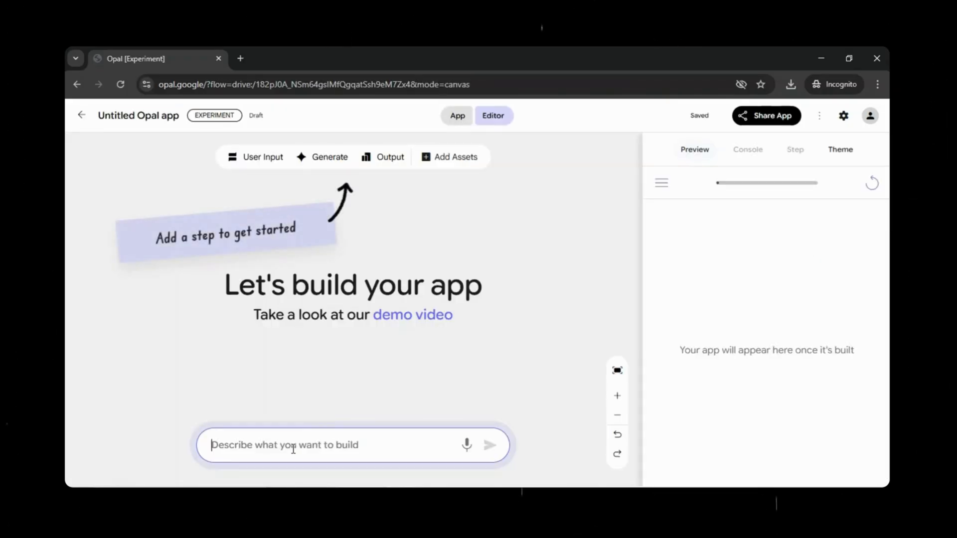
text(meeting notes. The tool should draft a personalized follow-up email, suggest objection-handling points, and create a short ROI summary the sales rep can copy.)
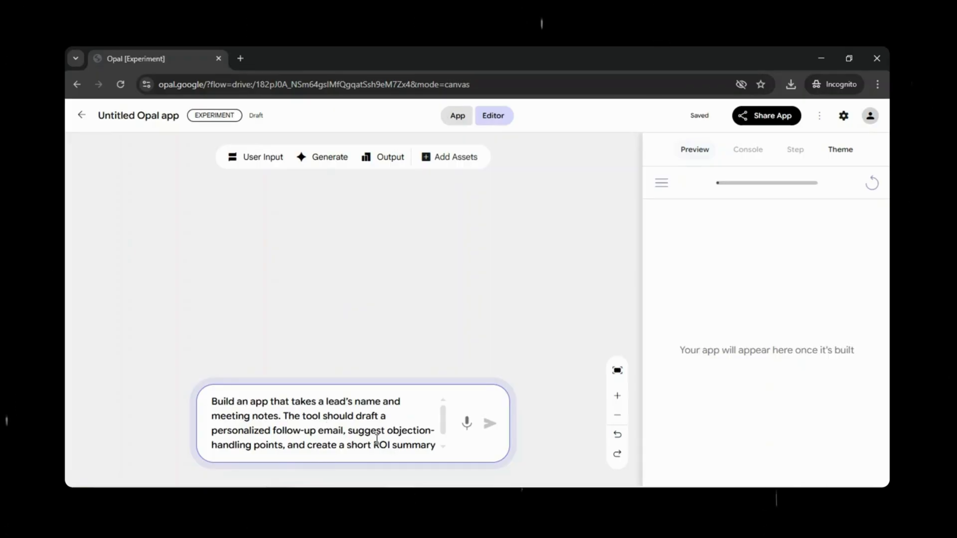
text(the sales rep can copy.)
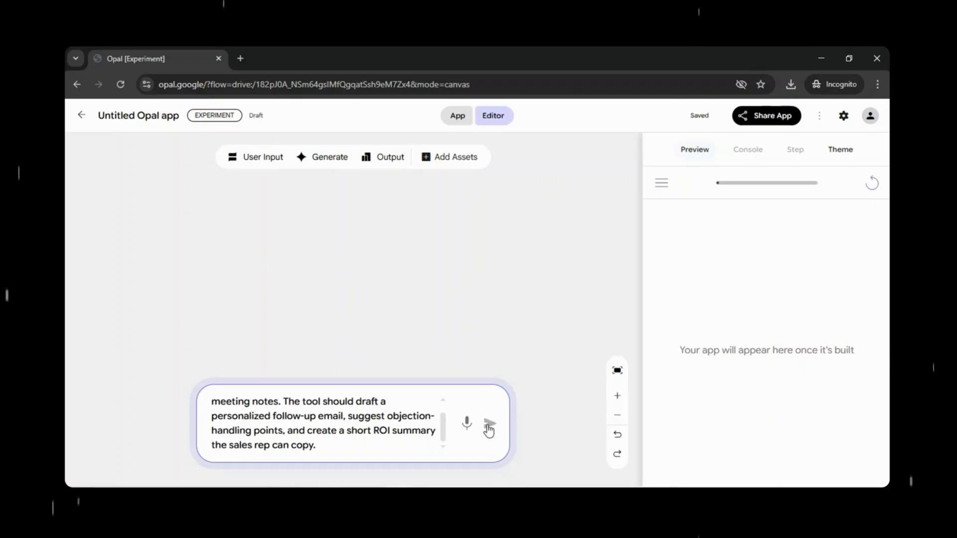
click(488, 426)
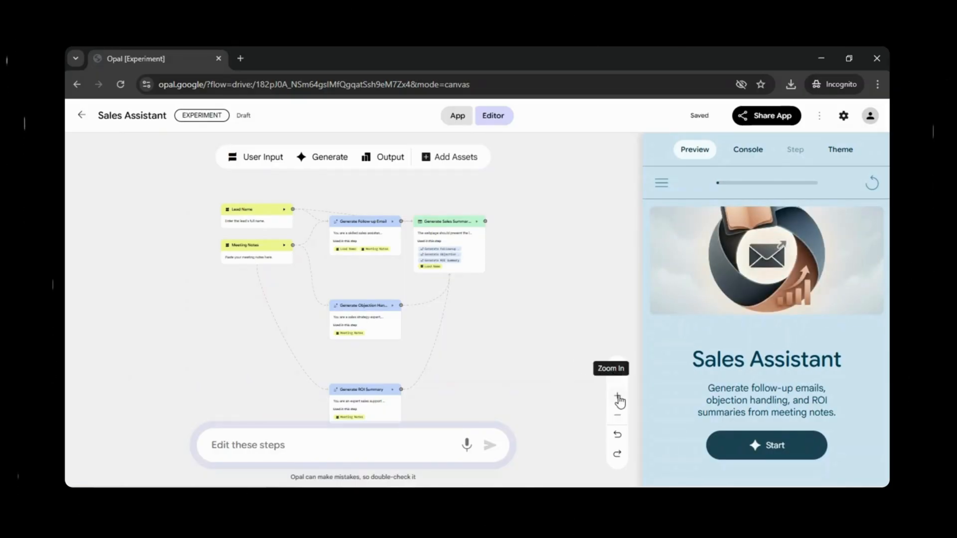
Inspect the Sales Assistant's step graph, then switch from Editor to full-screen App mode
click(616, 397)
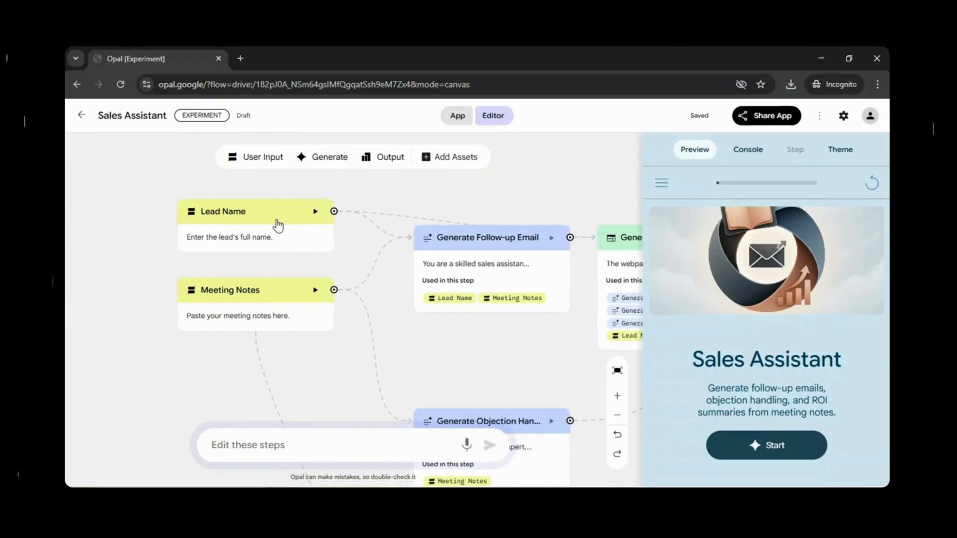
mouse_move(310, 355)
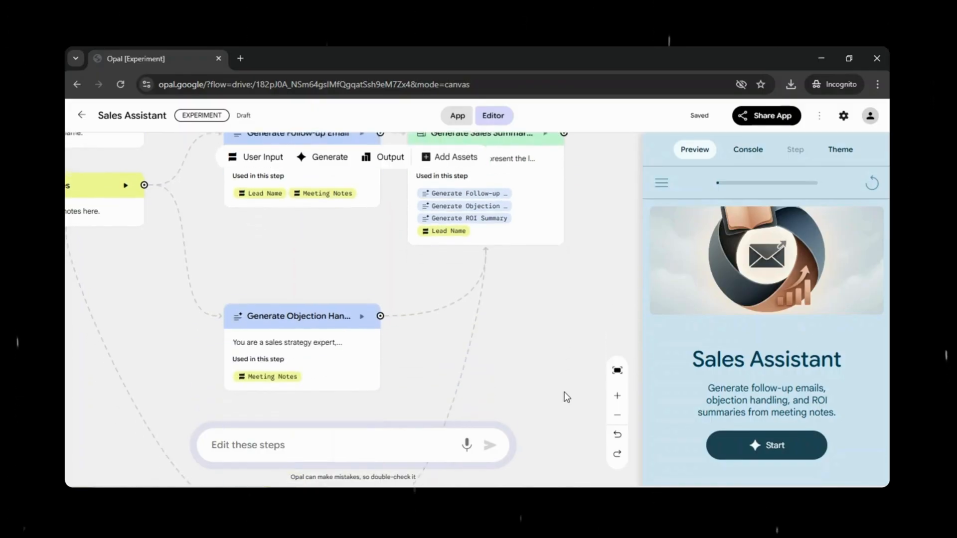
scroll(down, 3)
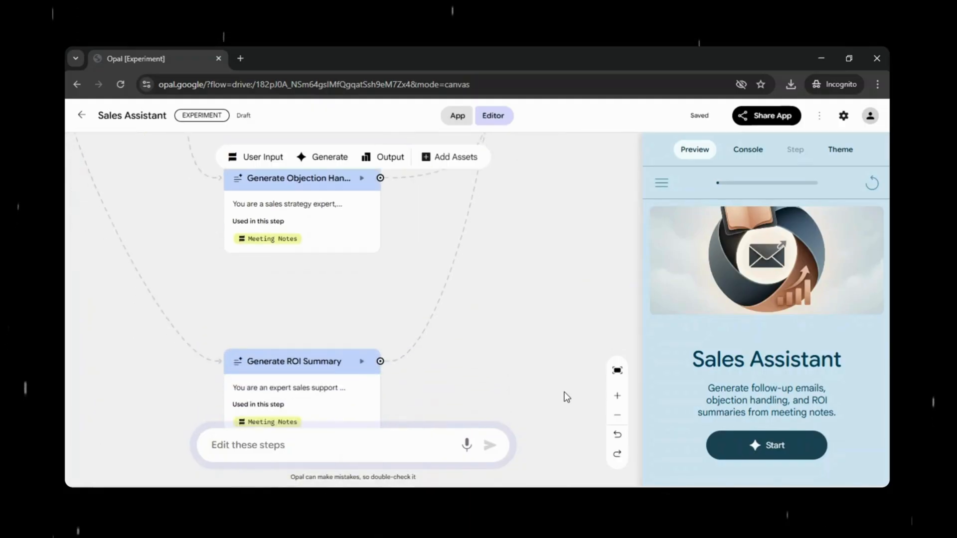
scroll(down, 3)
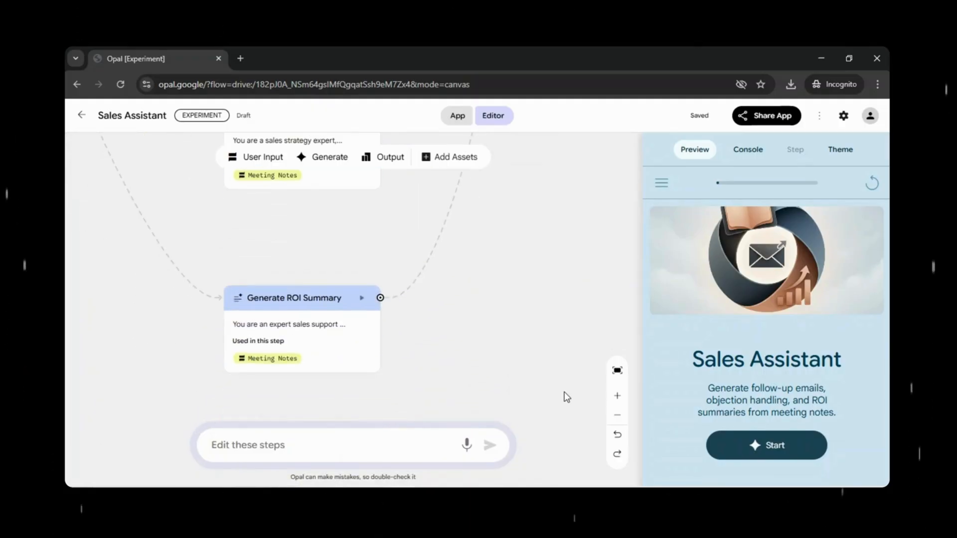
click(456, 115)
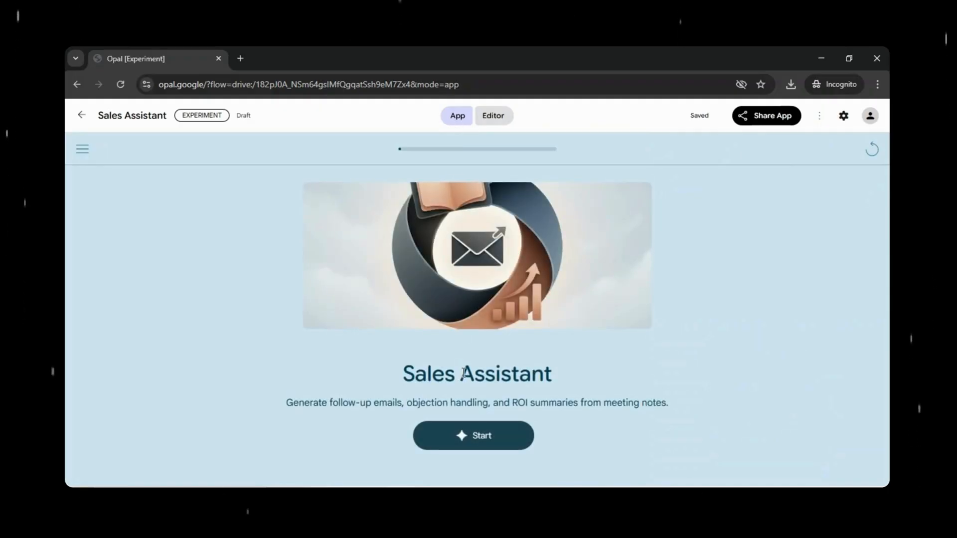
mouse_move(482, 398)
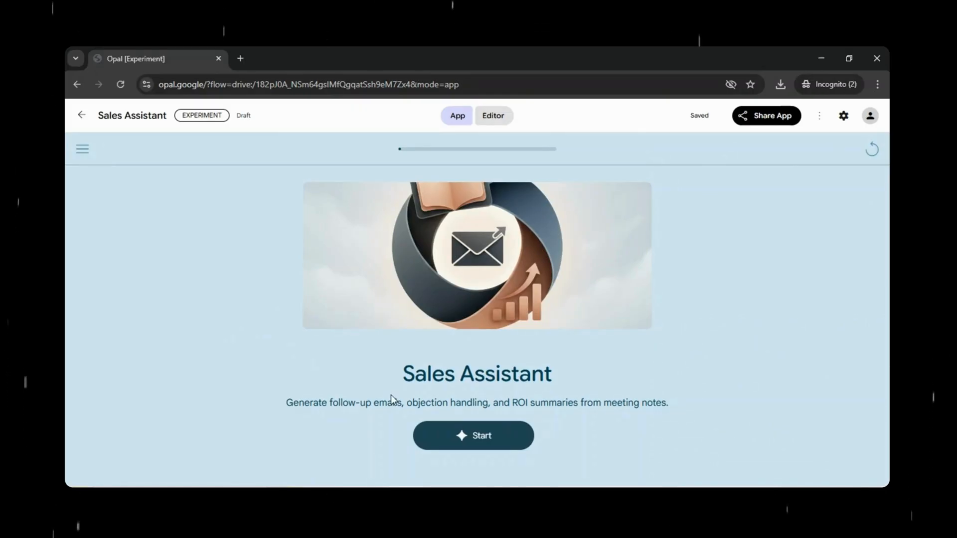
Start Sales Assistant, submit the lead name and enter notes ending 'Save ~5-7 hours per employee per week'
click(472, 436)
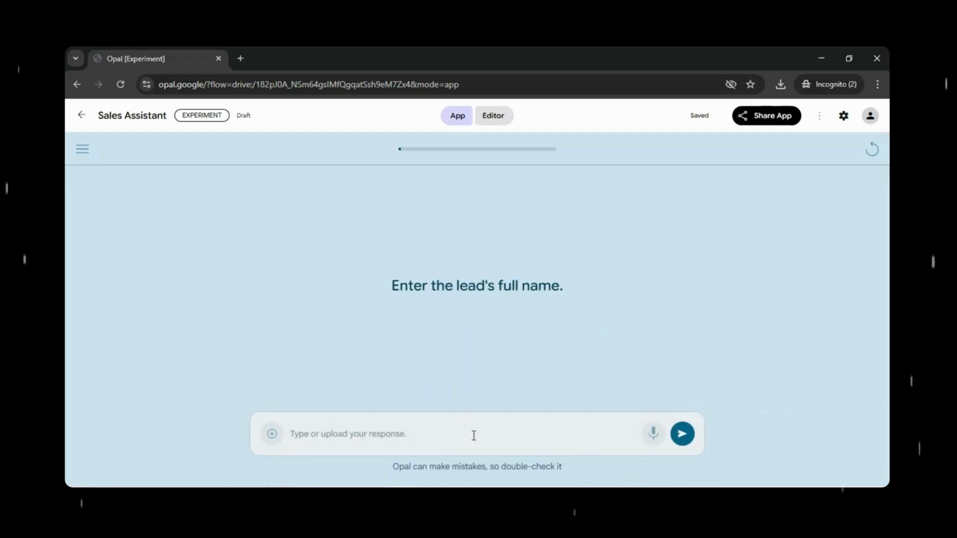
click(366, 434)
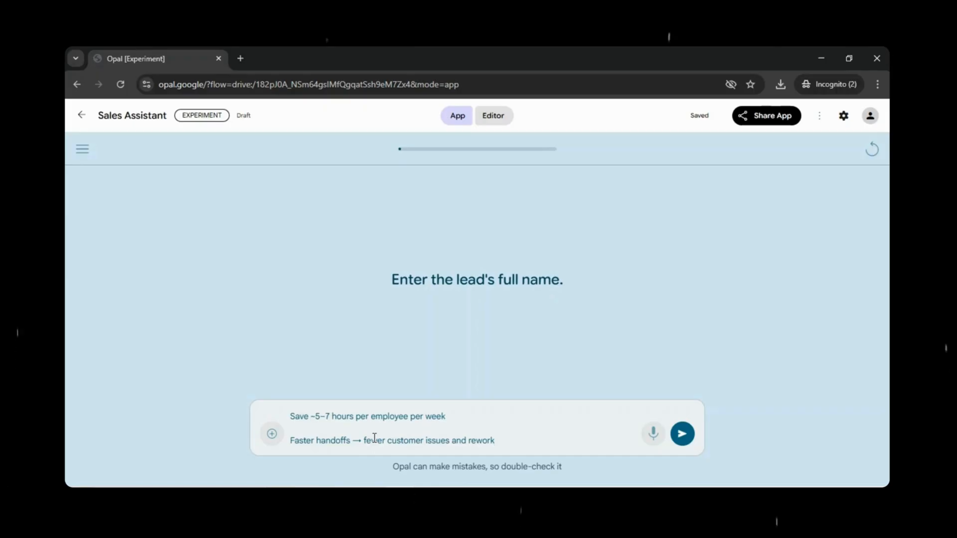
click(682, 434)
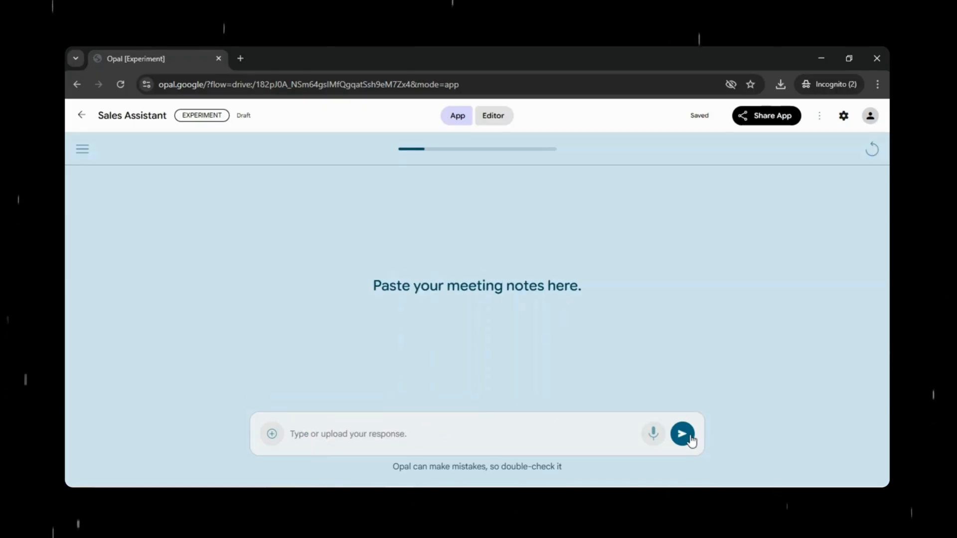
mouse_move(431, 433)
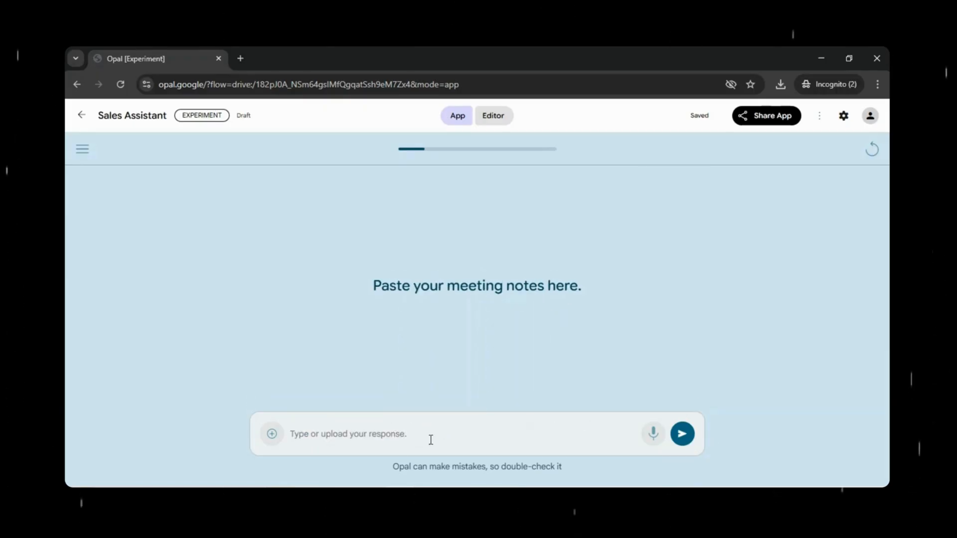
text(Save ~5-7 hours per employee per week)
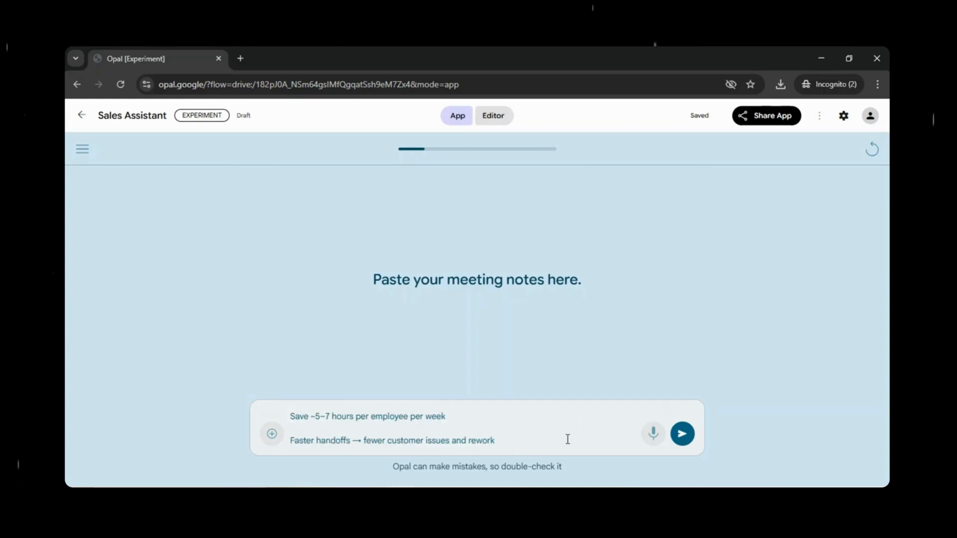
Submit the meeting notes and read the generated Jordan Lee follow-up email
click(682, 434)
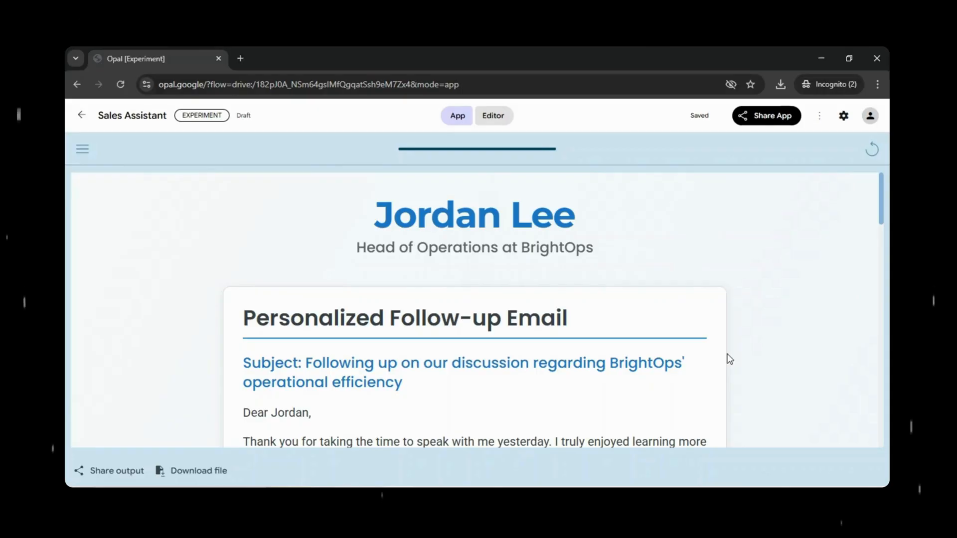
scroll(up, 3)
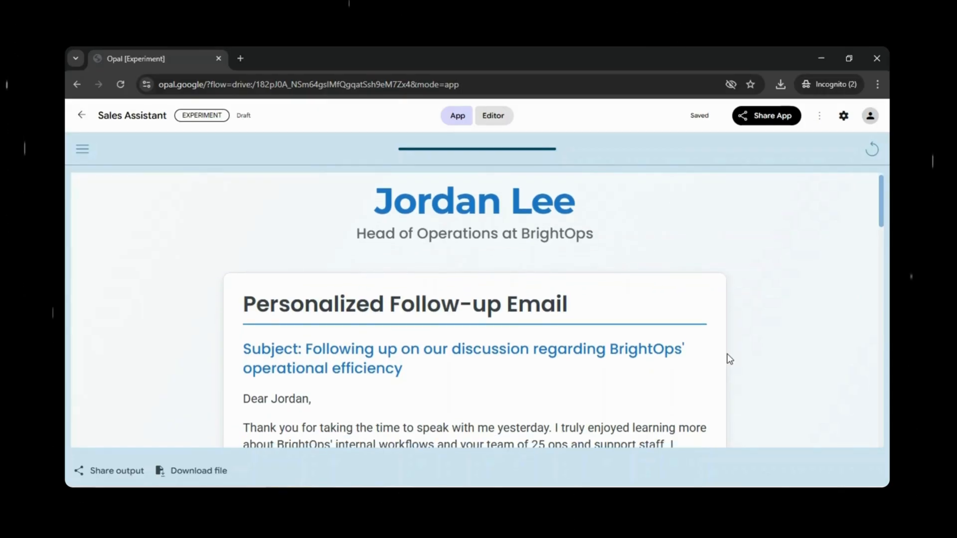
scroll(down, 3)
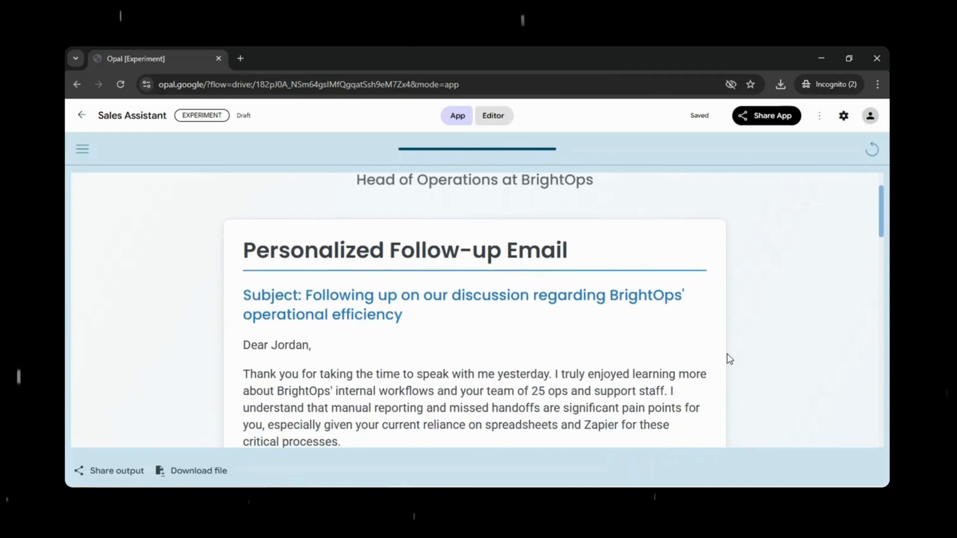
scroll(down, 3)
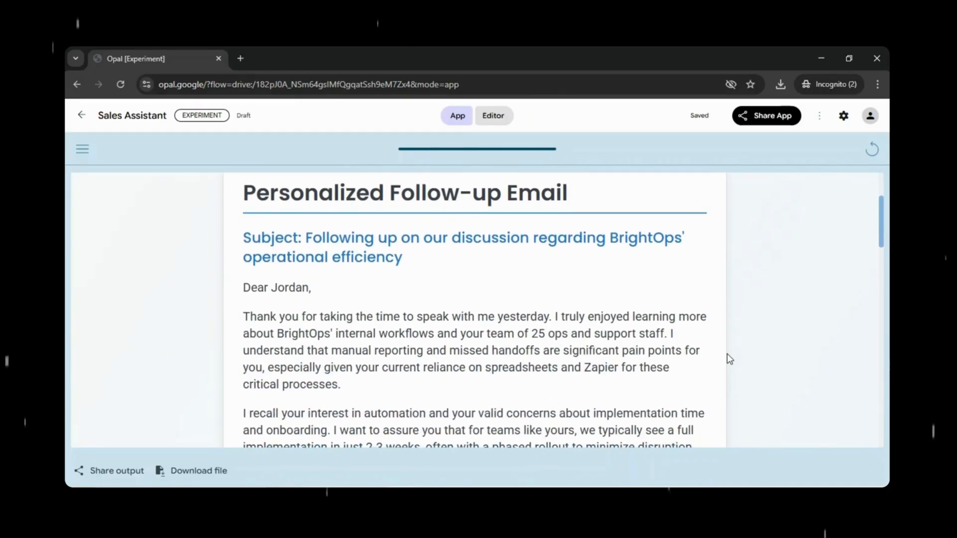
scroll(down, 3)
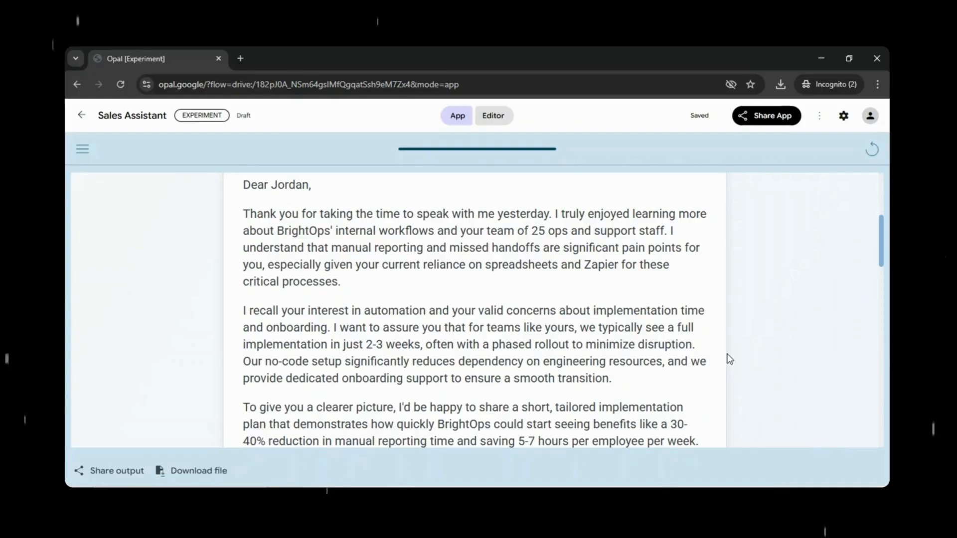
scroll(down, 3)
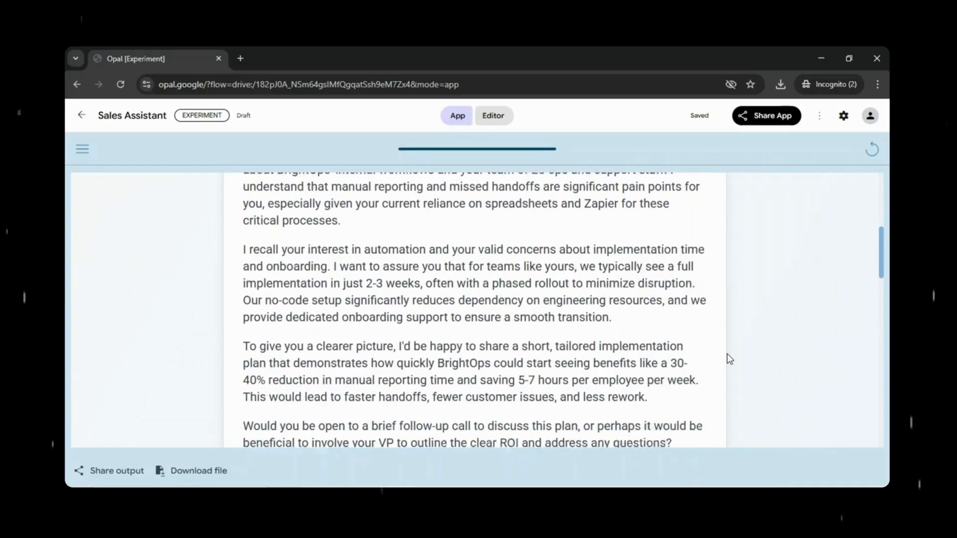
scroll(down, 3)
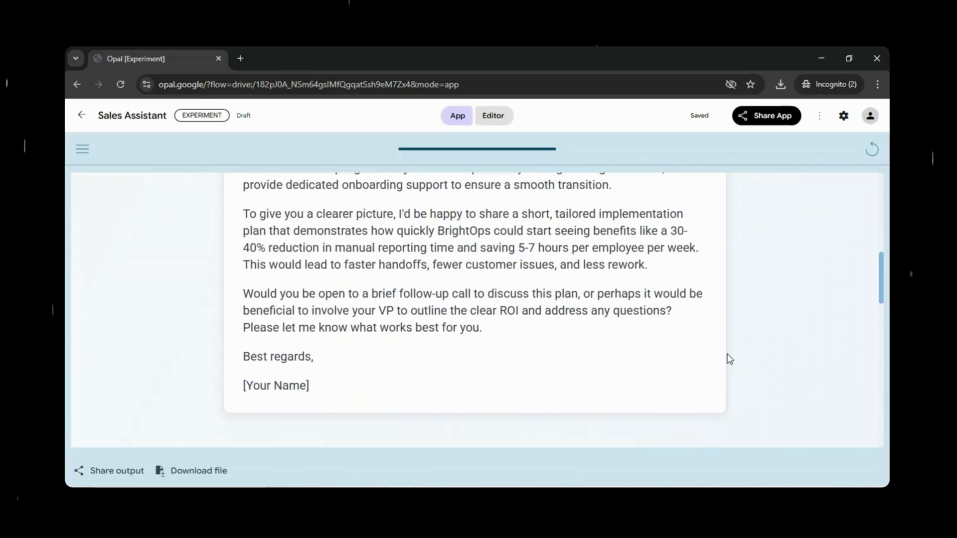
scroll(down, 3)
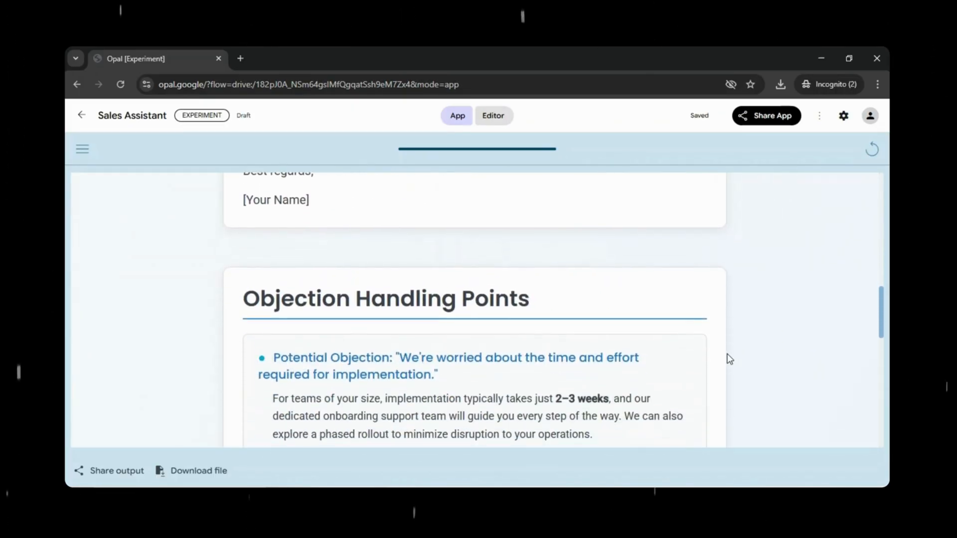
scroll(down, 3)
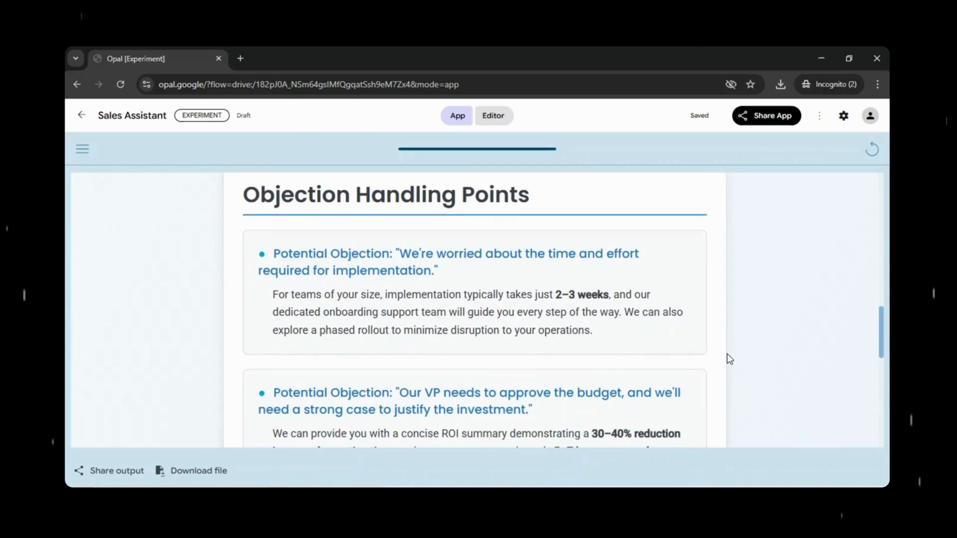
Read on through the objection handling and ROI summary, then return to the step editor
scroll(down, 3)
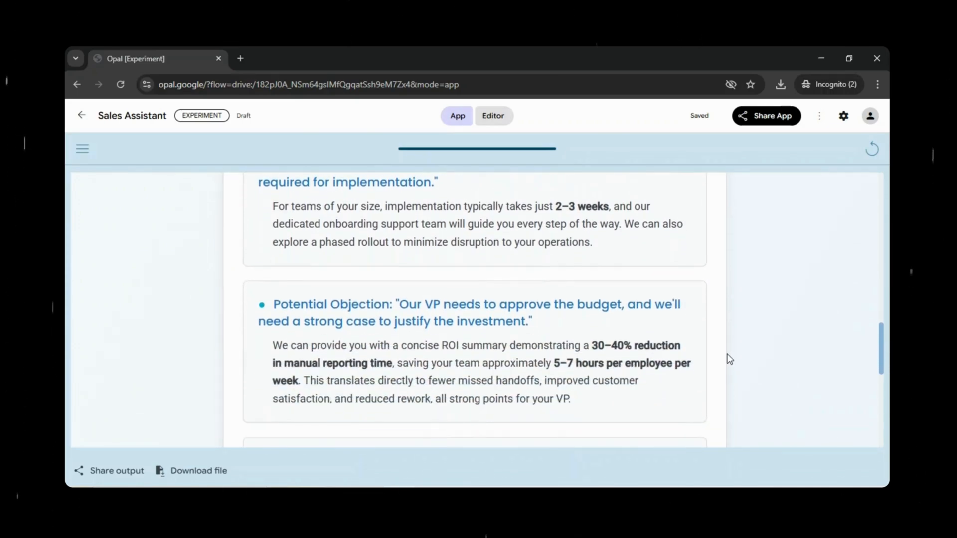
scroll(down, 3)
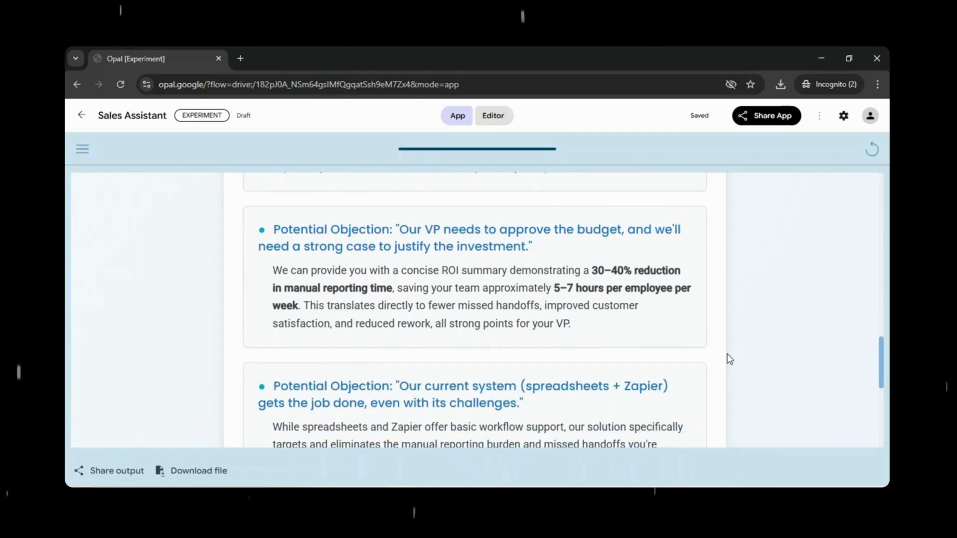
scroll(down, 3)
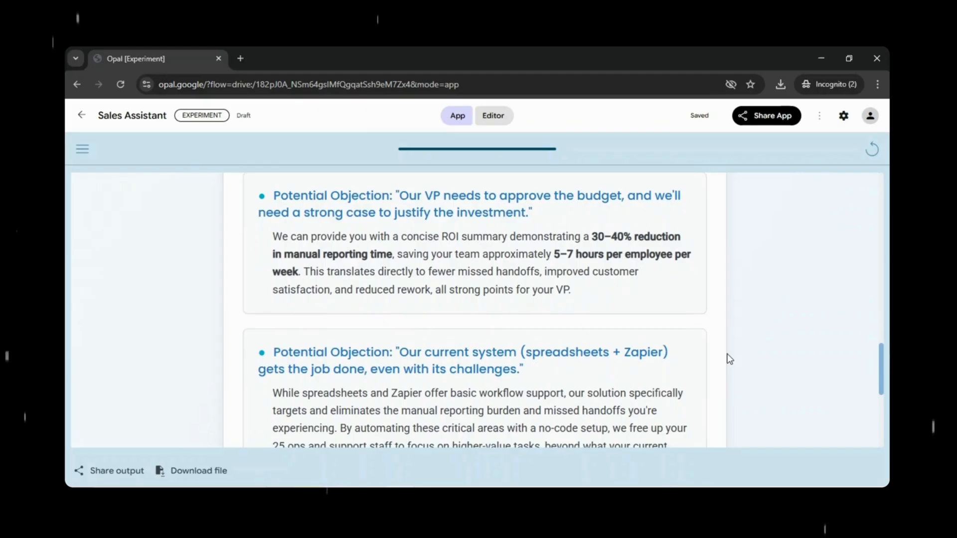
scroll(down, 3)
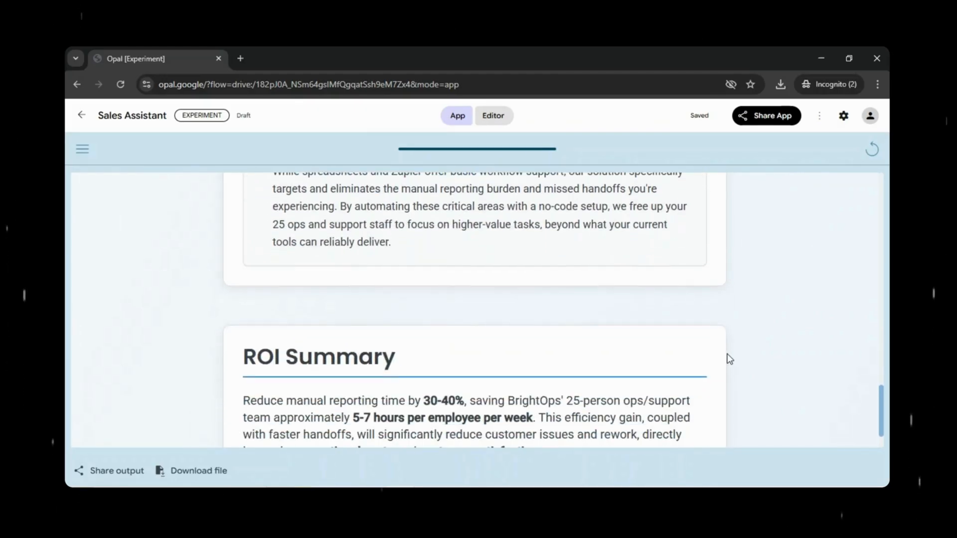
scroll(down, 3)
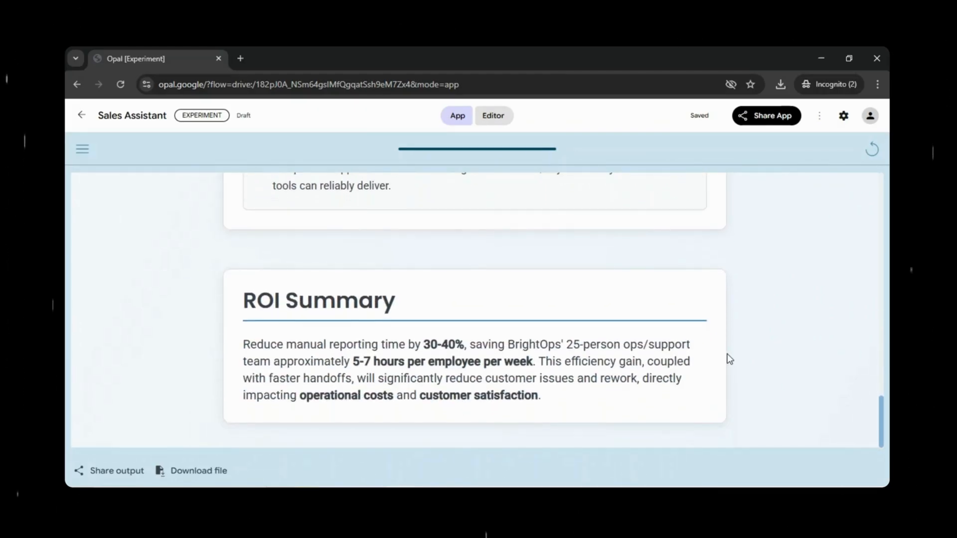
mouse_move(499, 378)
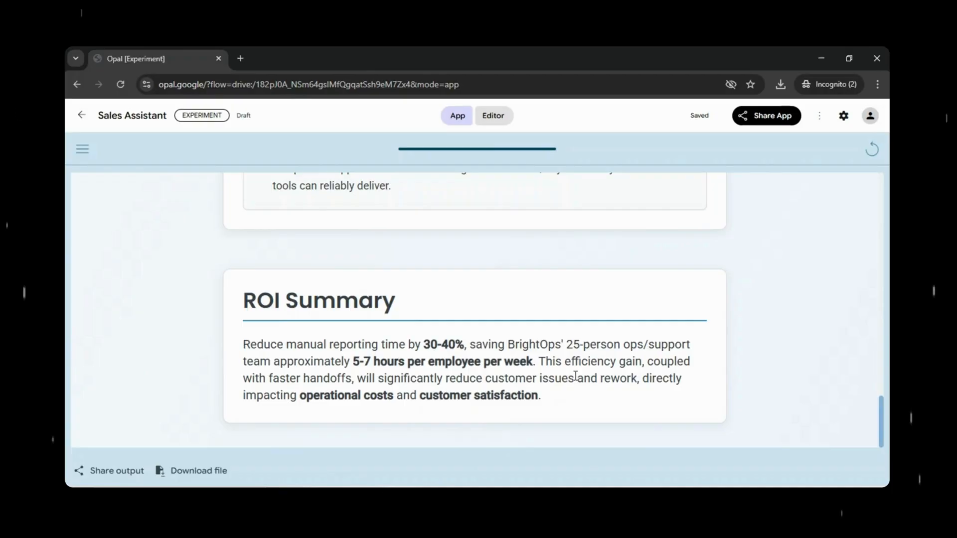
mouse_move(638, 376)
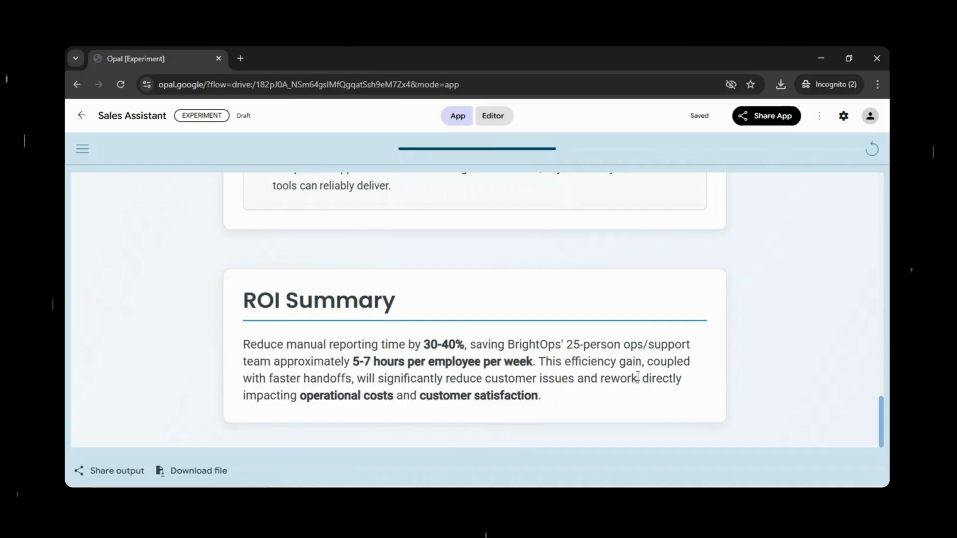
scroll(up, 3)
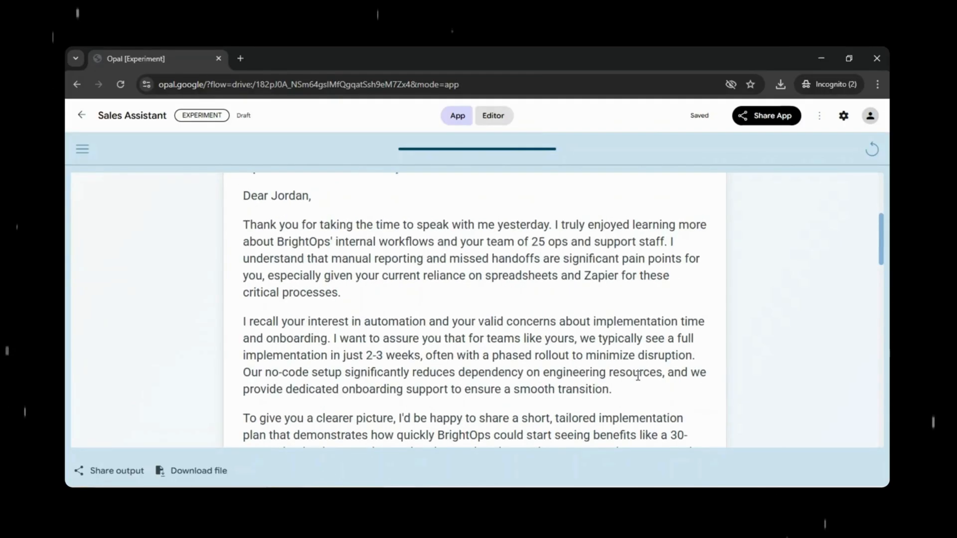
scroll(up, 3)
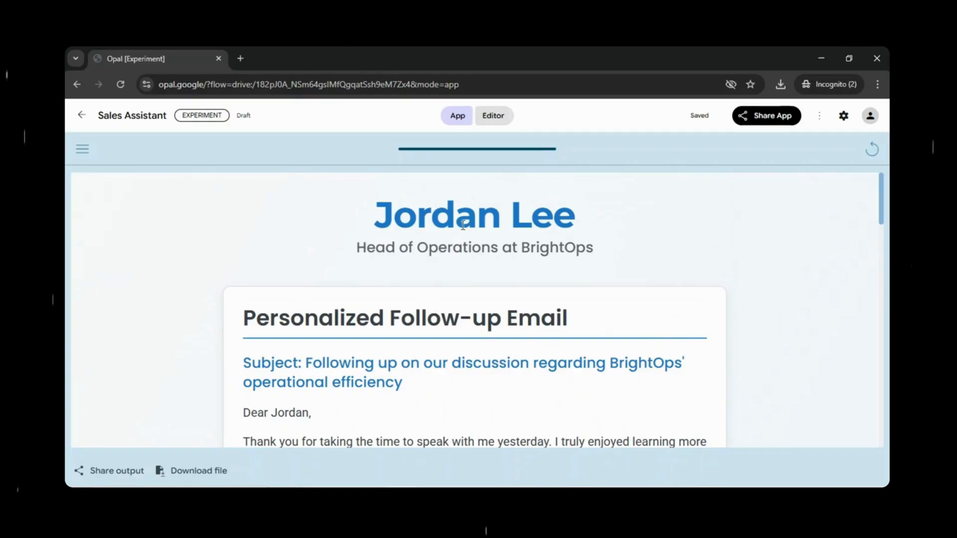
click(493, 115)
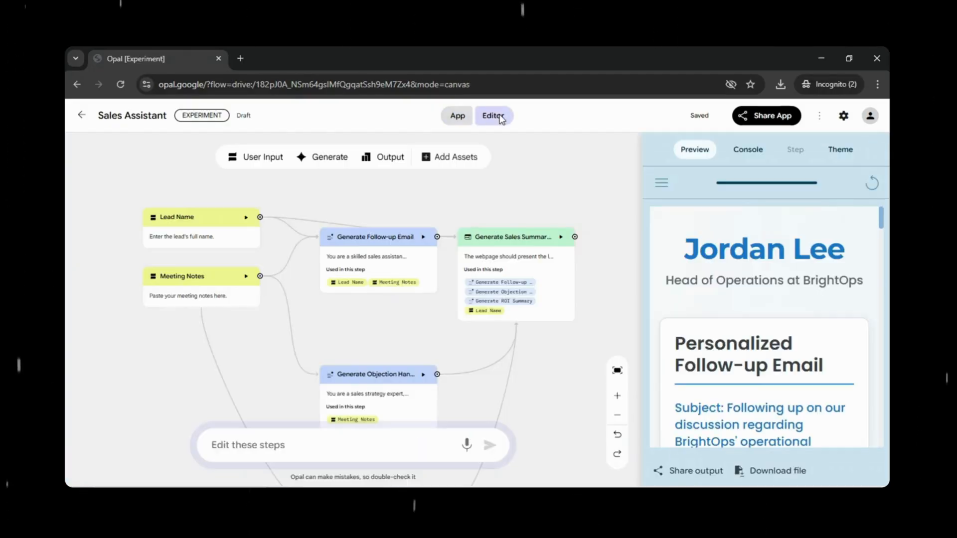
Scroll the Preview output down to the ROI Summary, then start a fresh Opal app draft
scroll(down, 3)
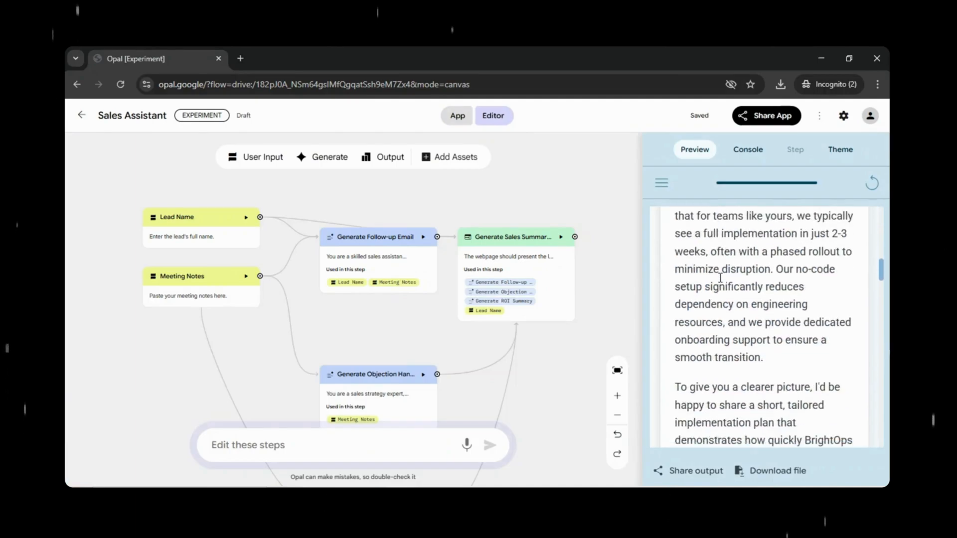
scroll(down, 3)
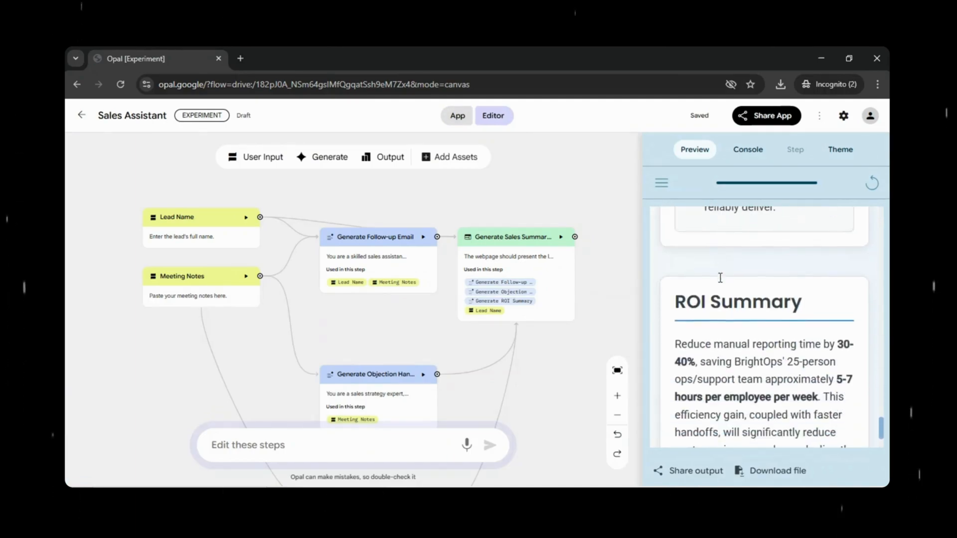
scroll(down, 3)
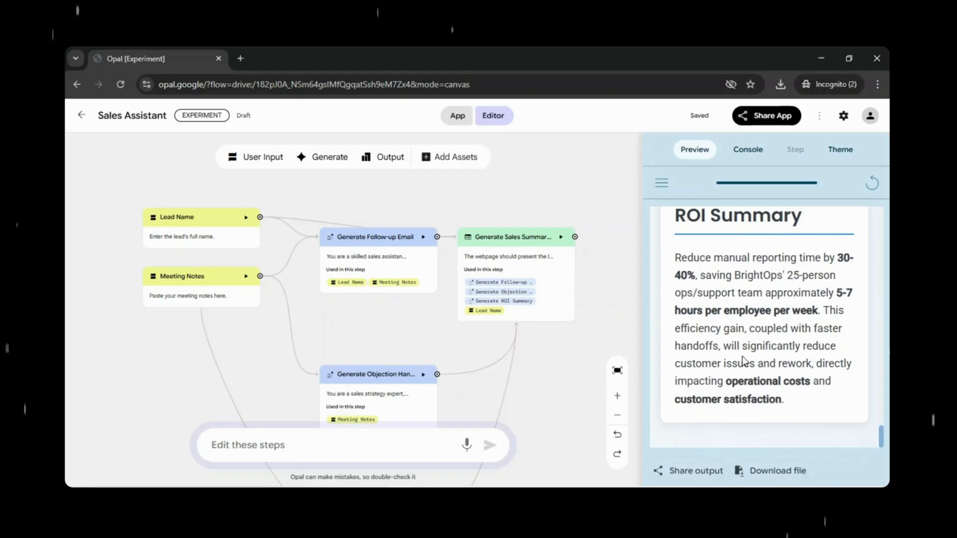
mouse_move(765, 306)
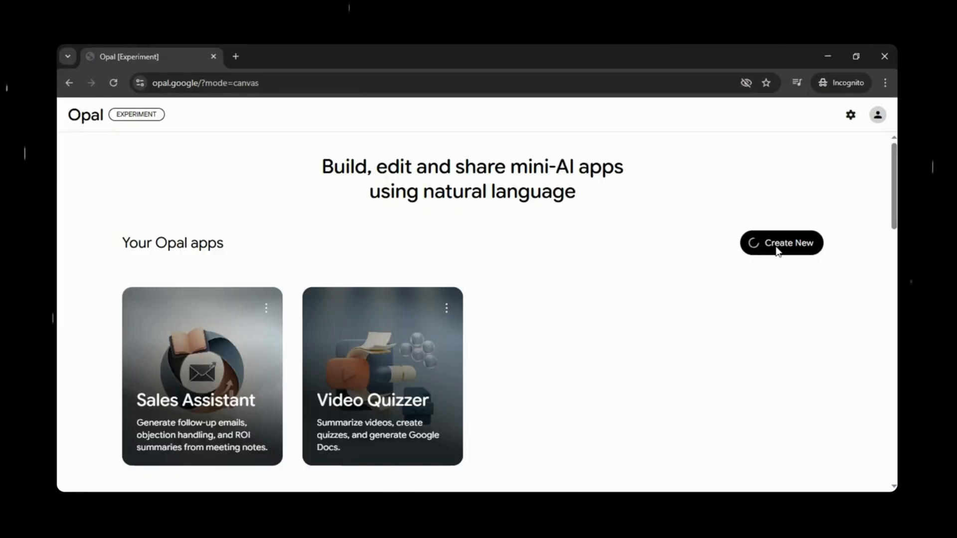
click(781, 243)
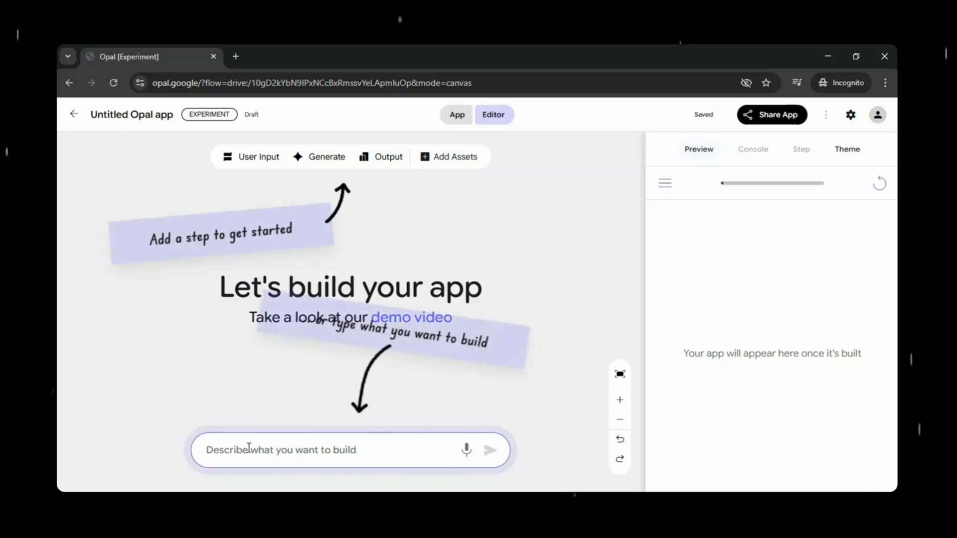
Submit a description of an app that turns a text prompt, voiceover, length and style into a video
text(Build an App where the user enters a text description or prompt for a video, then the app uses that text to generate an AI video based on the prompt. The app should allow the user to)
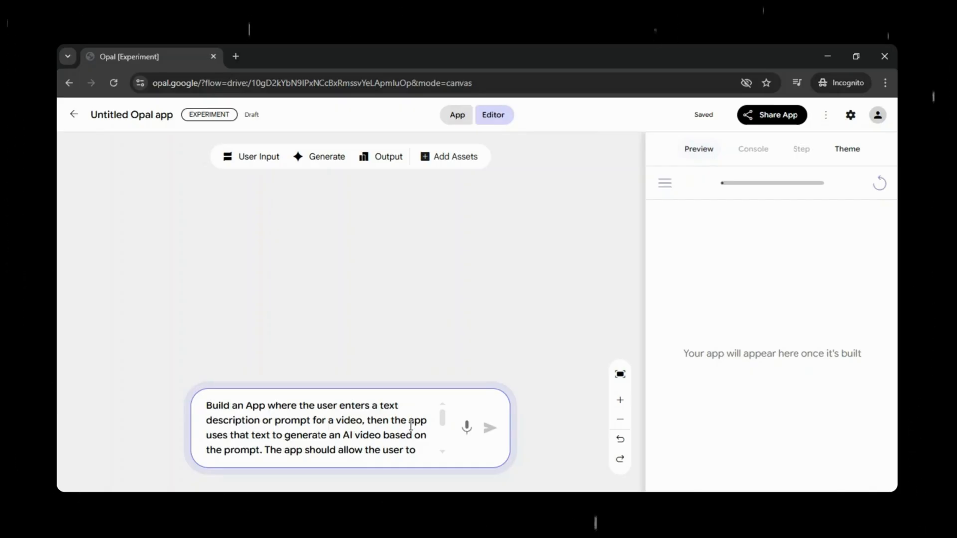
scroll(down, 3)
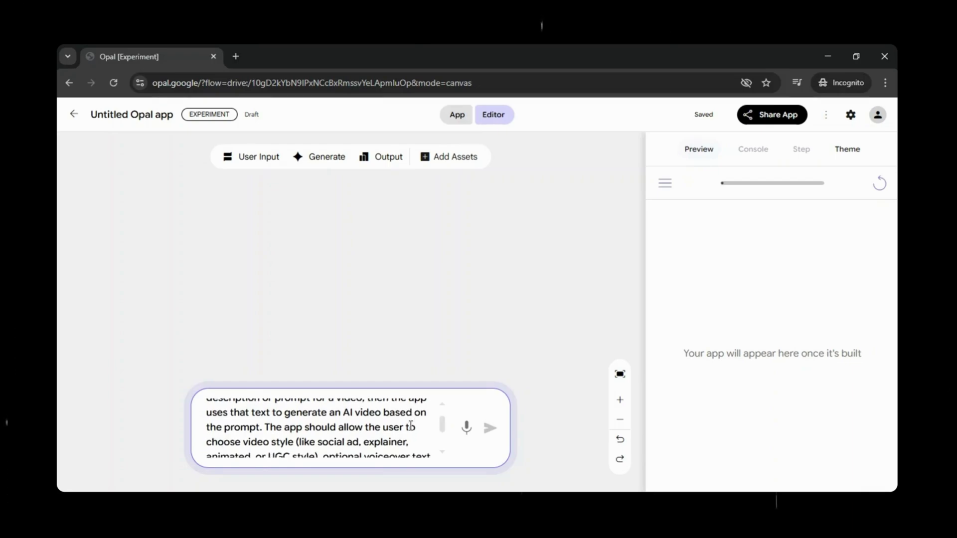
scroll(down, 3)
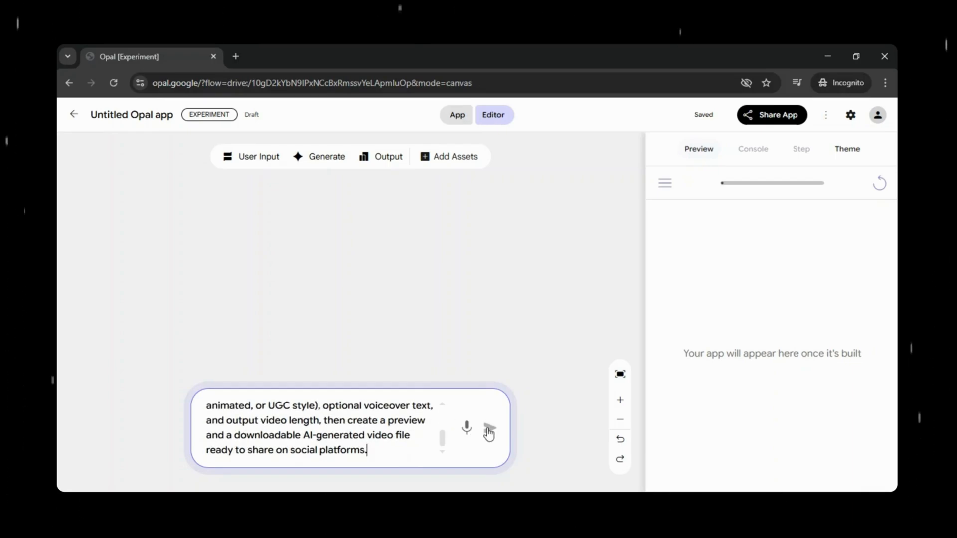
click(490, 428)
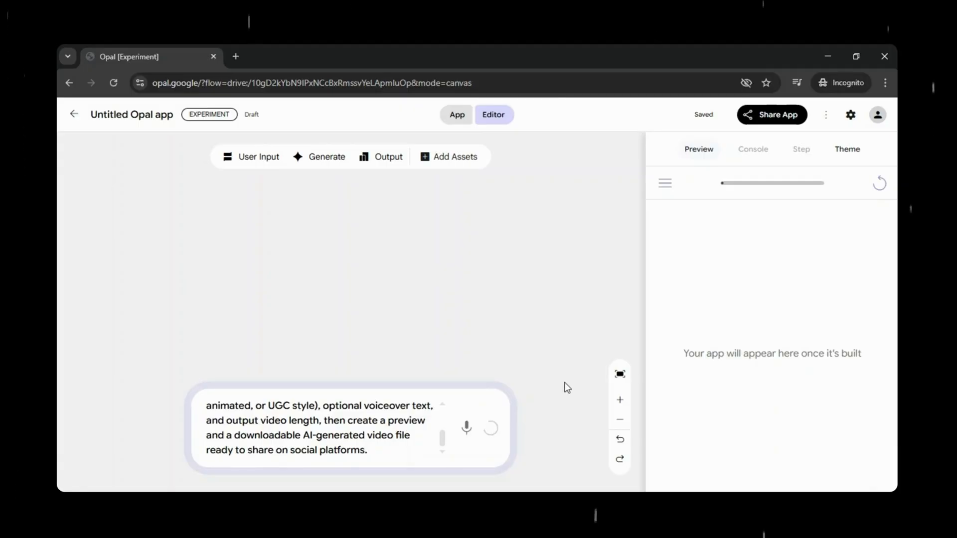
click(490, 428)
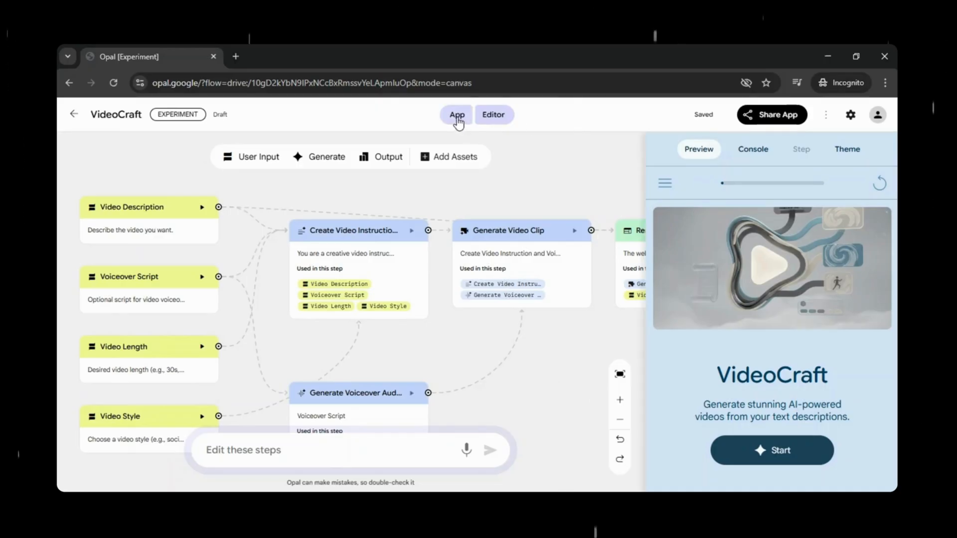
Start a VideoCraft run with the recycling-plastic-bottles ocean-pollution description
click(456, 115)
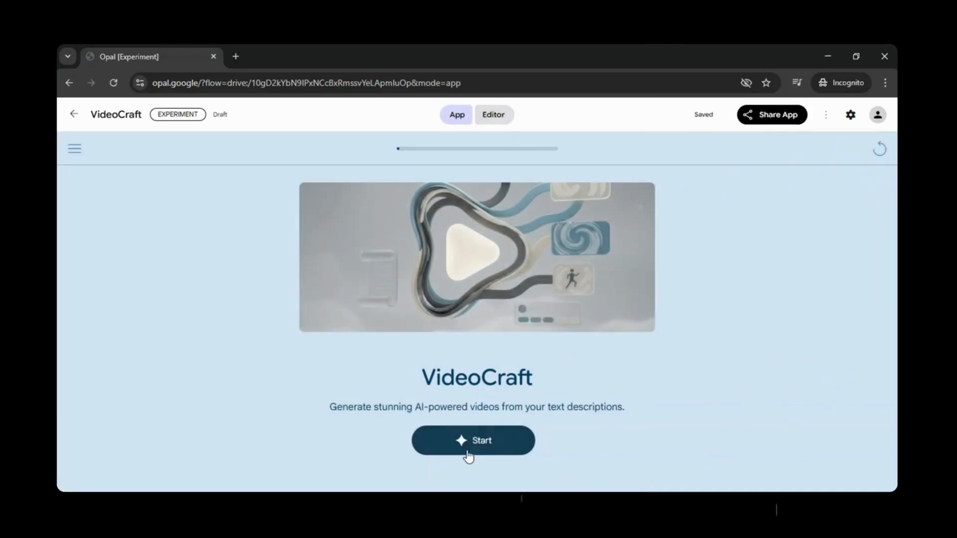
click(472, 439)
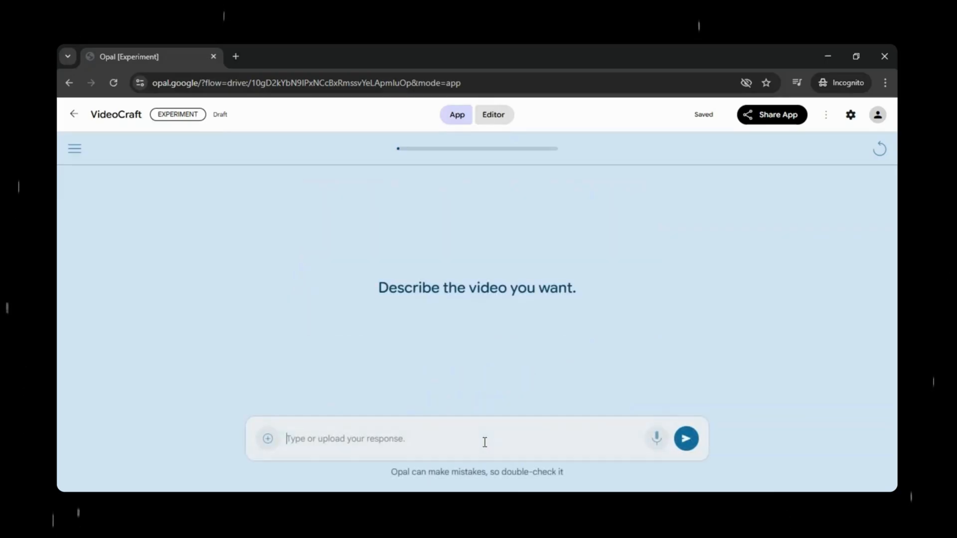
text(An animated explanation of how recycling plastic bottles helps reduce ocean pollution)
text(Small actions can make big difference for our planet)
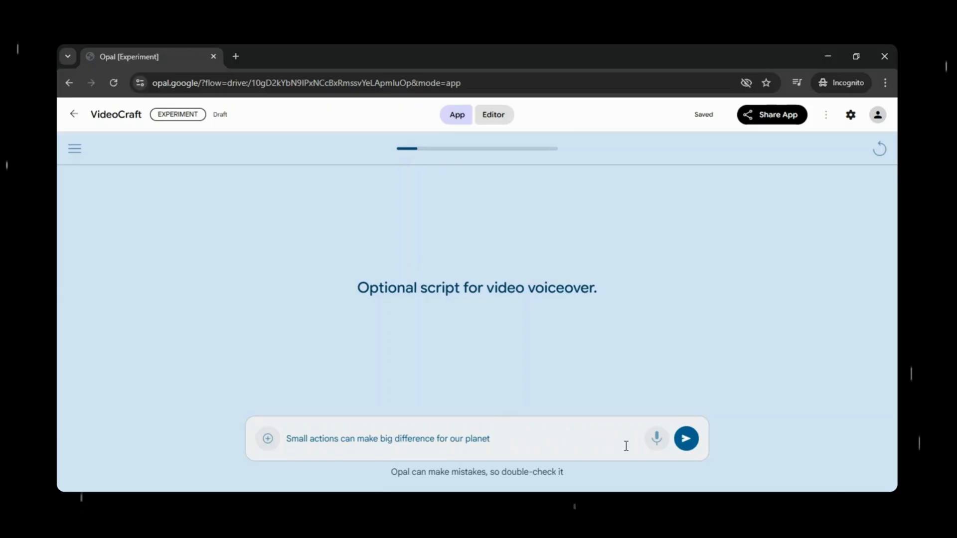
Submit the voiceover script and 30s length, then review the generated video with its .mp4 download
click(684, 438)
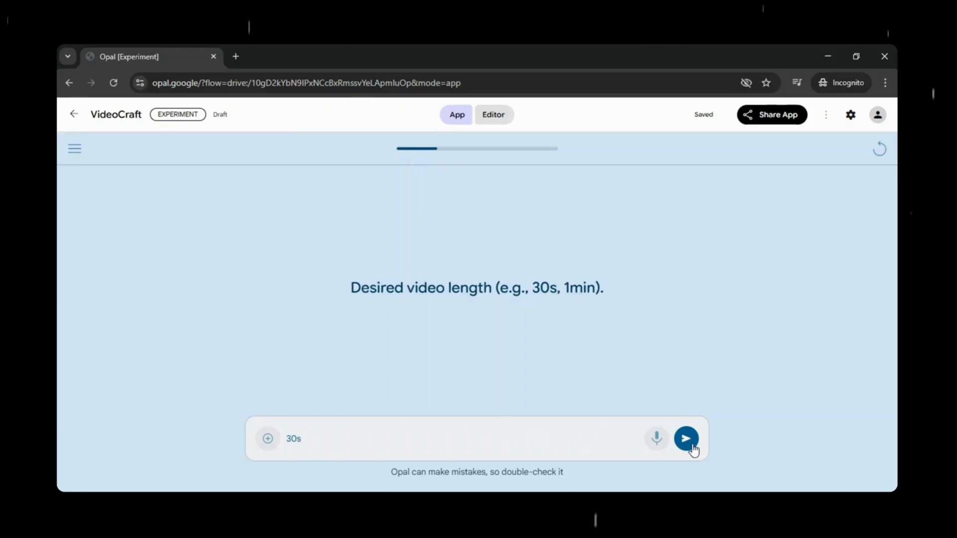
click(685, 439)
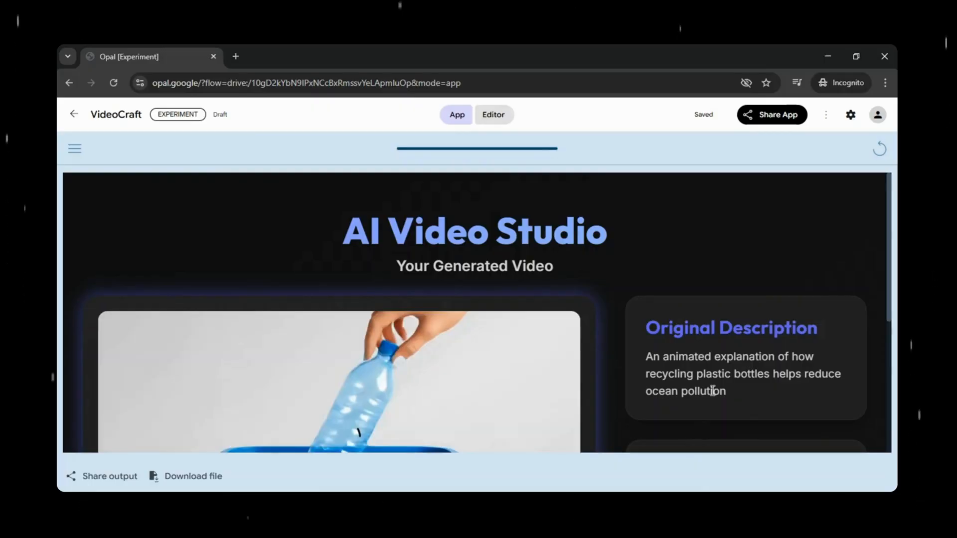
scroll(down, 3)
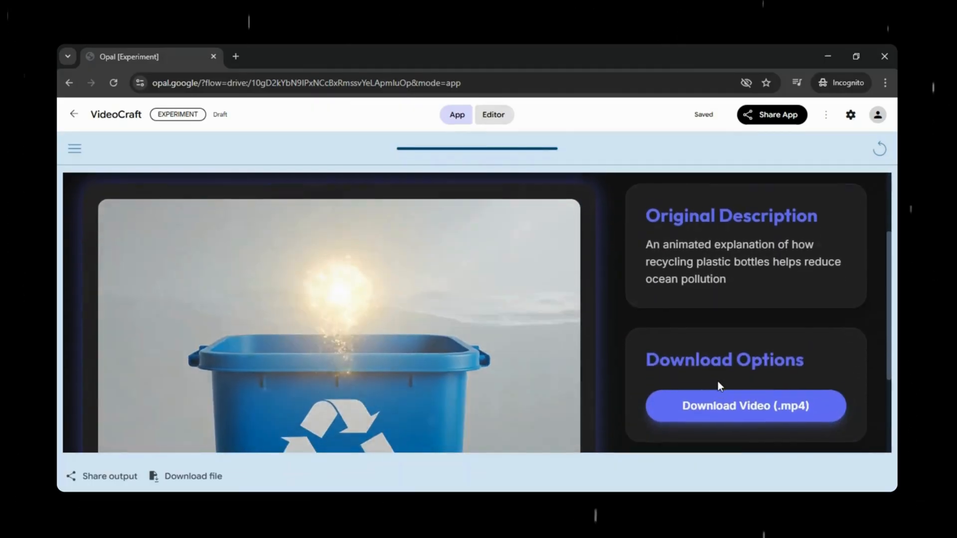
scroll(down, 3)
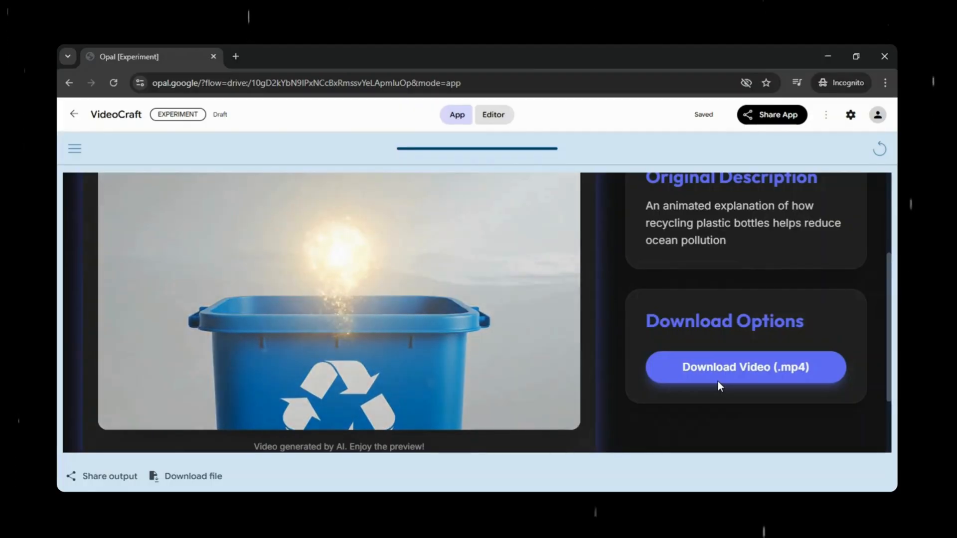
Play the generated recycling video and return to VideoCraft's step editor
click(338, 299)
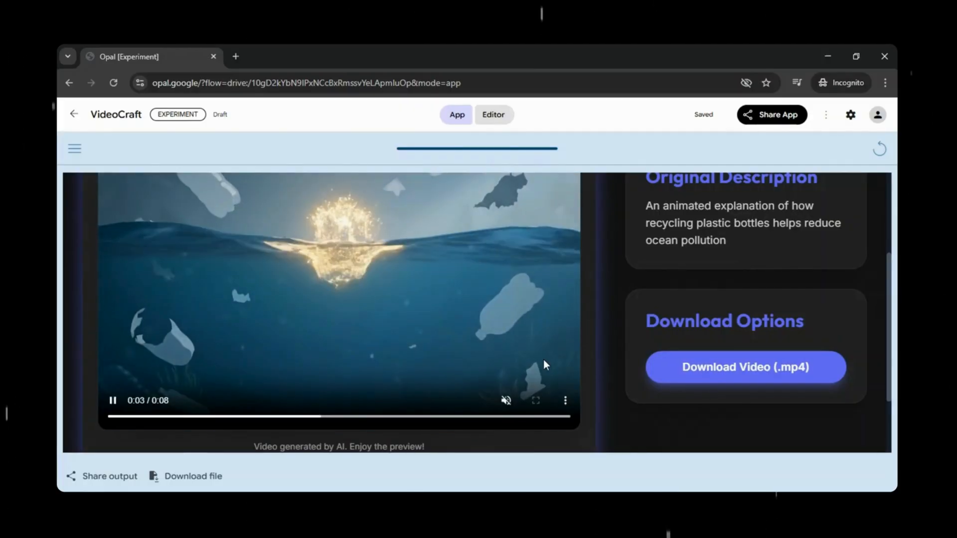
click(494, 115)
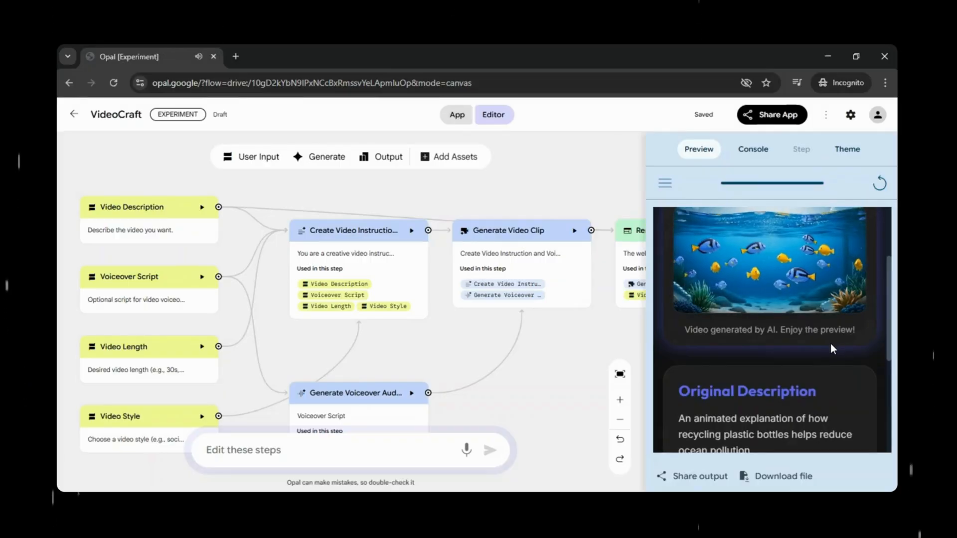
scroll(down, 3)
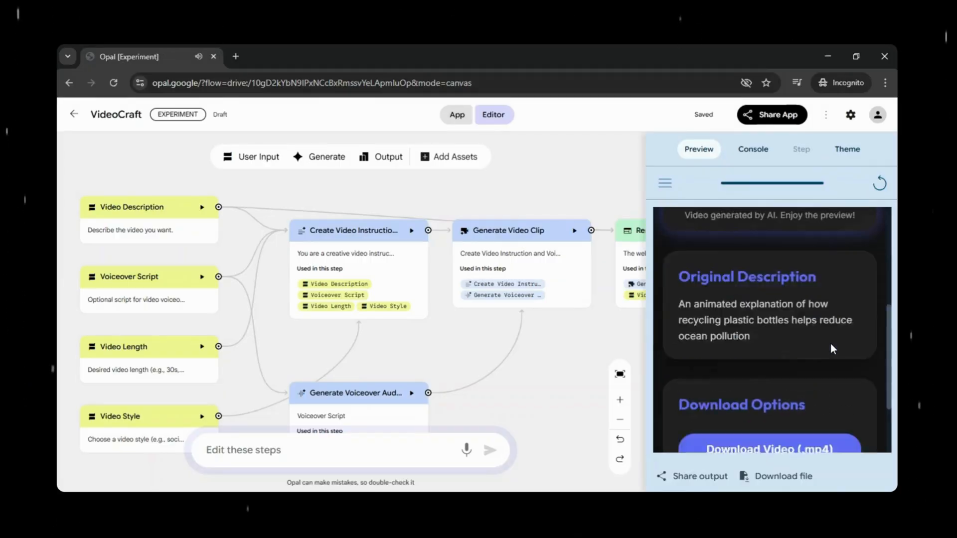
scroll(down, 3)
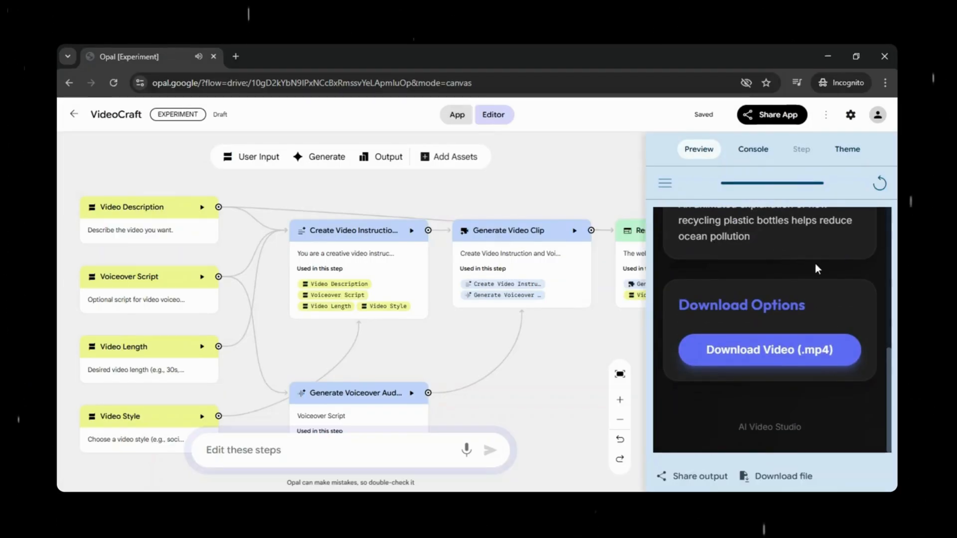
Restart the editor preview and begin a new video description reading 'Orange'
click(879, 184)
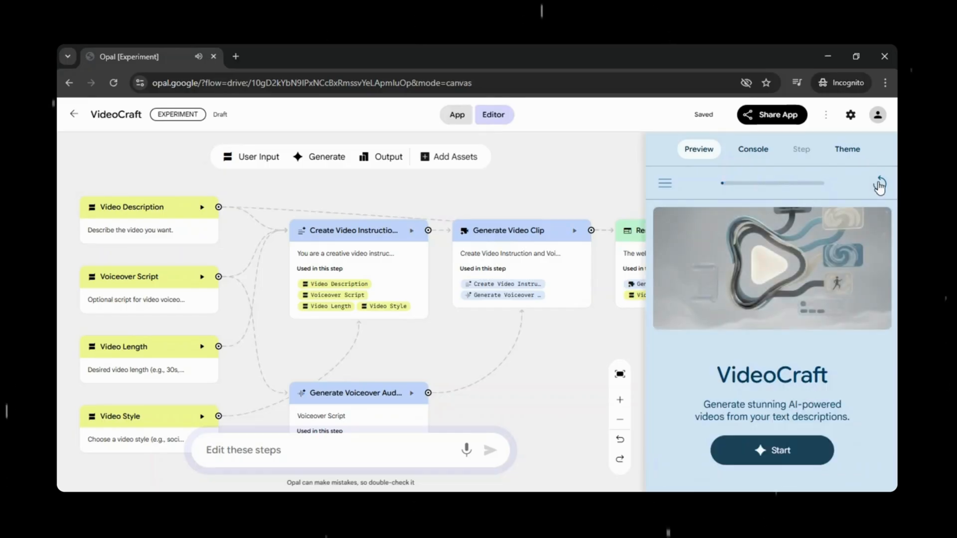
click(879, 183)
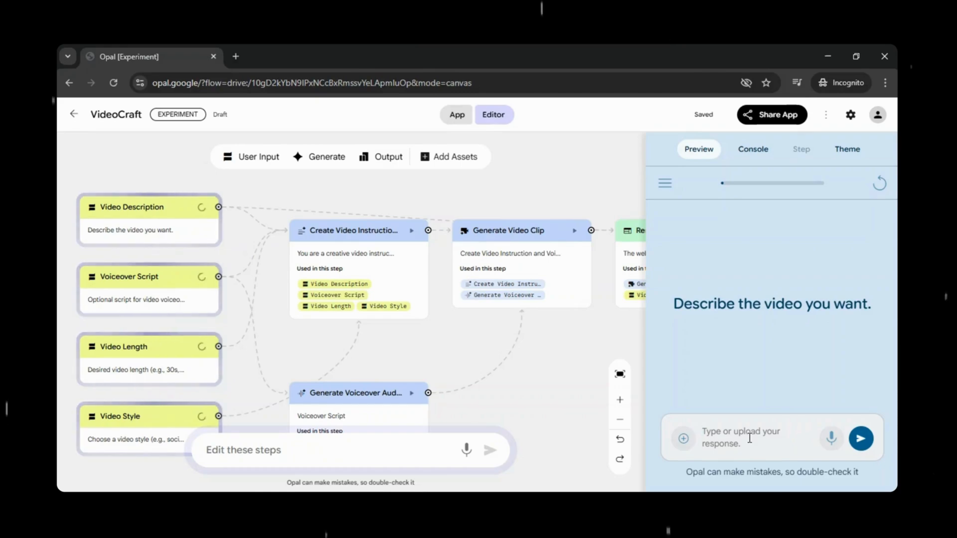
text(On)
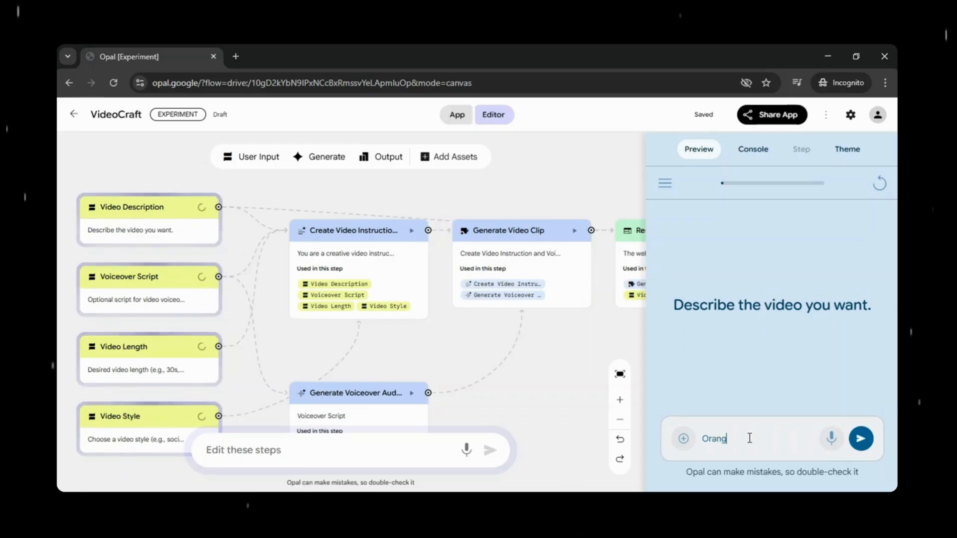
text(e)
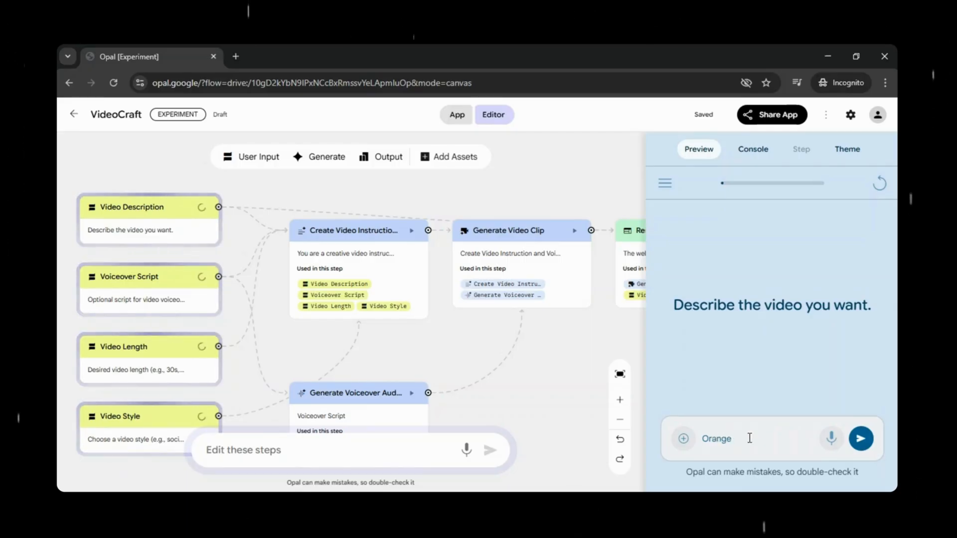